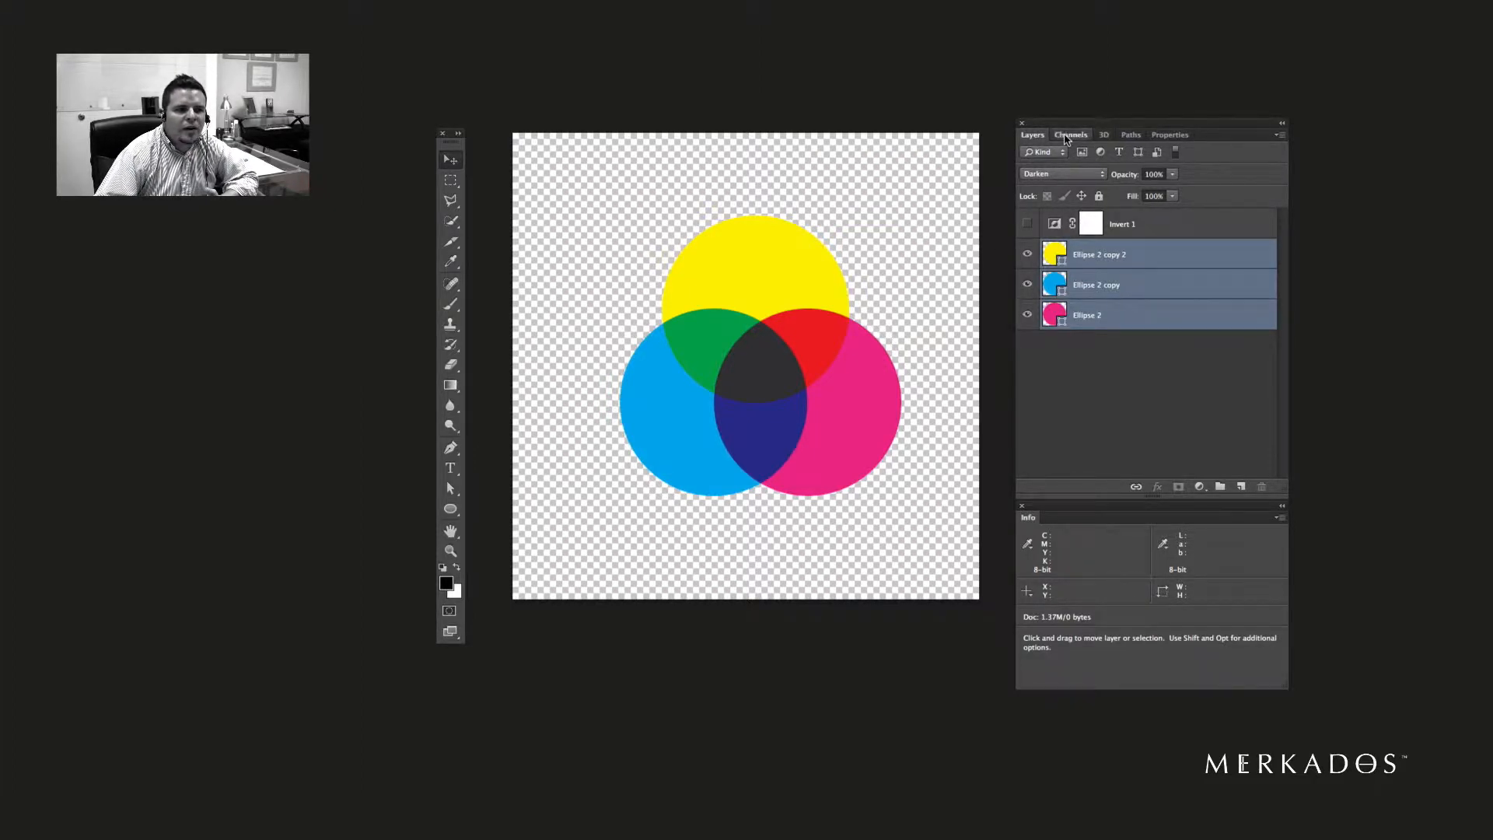
# - Show the Channels panel listing the CMYK composite and the Cyan, Magenta, Yellow and Black channels
pyautogui.click(1070, 135)
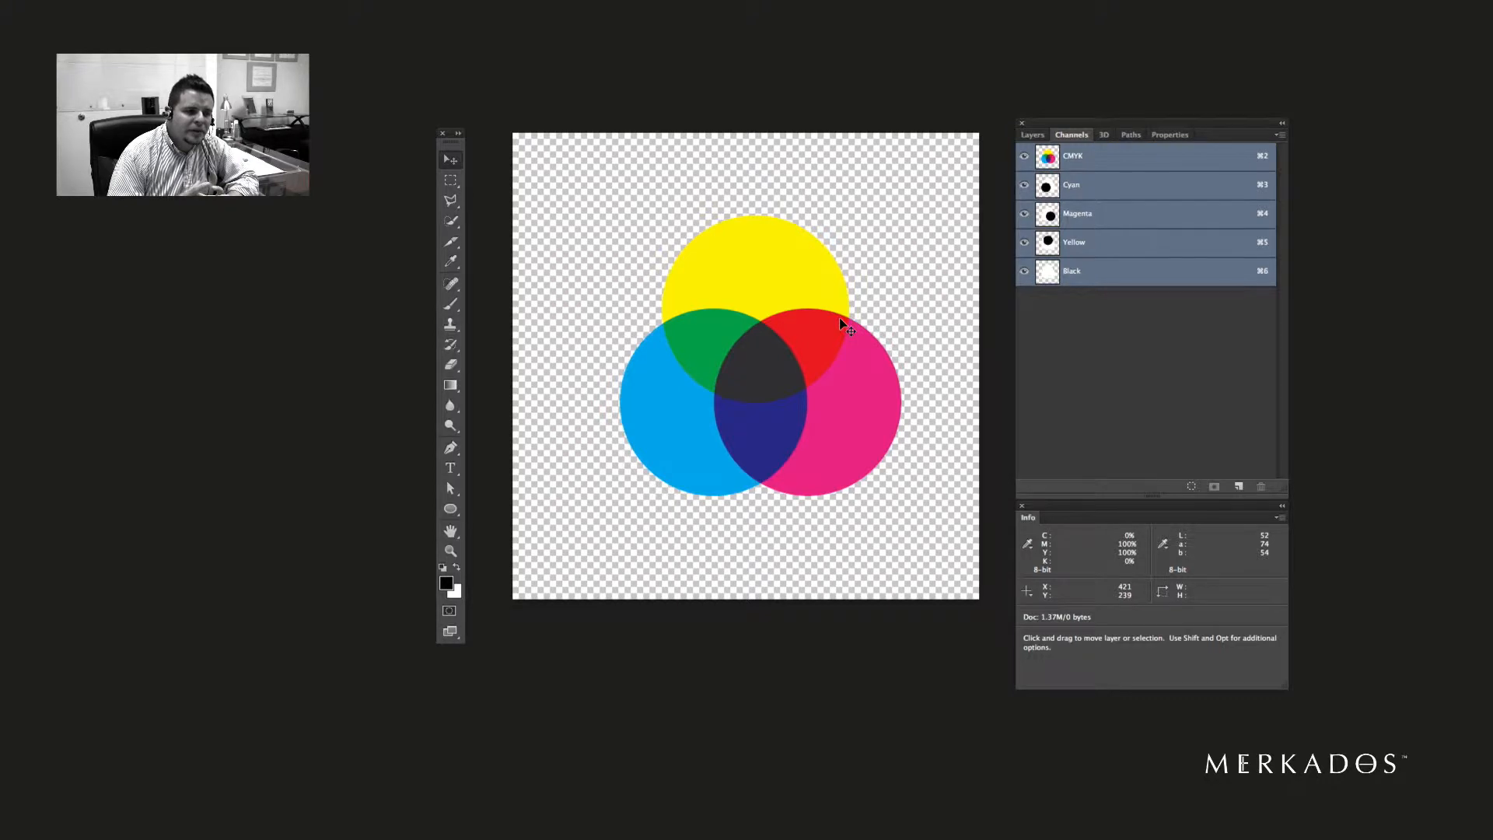
pyautogui.moveTo(736, 404)
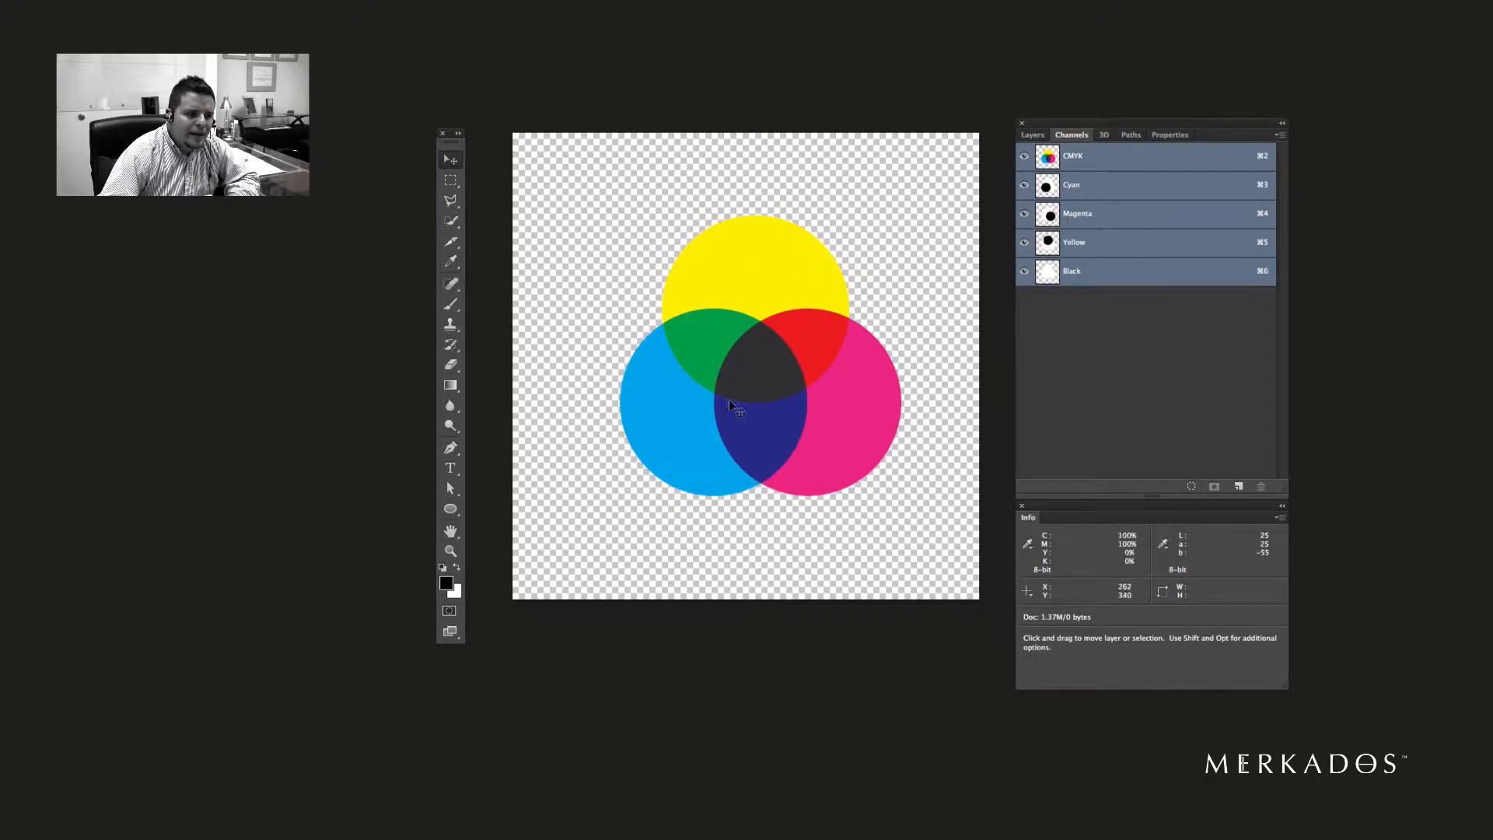
pyautogui.moveTo(845, 357)
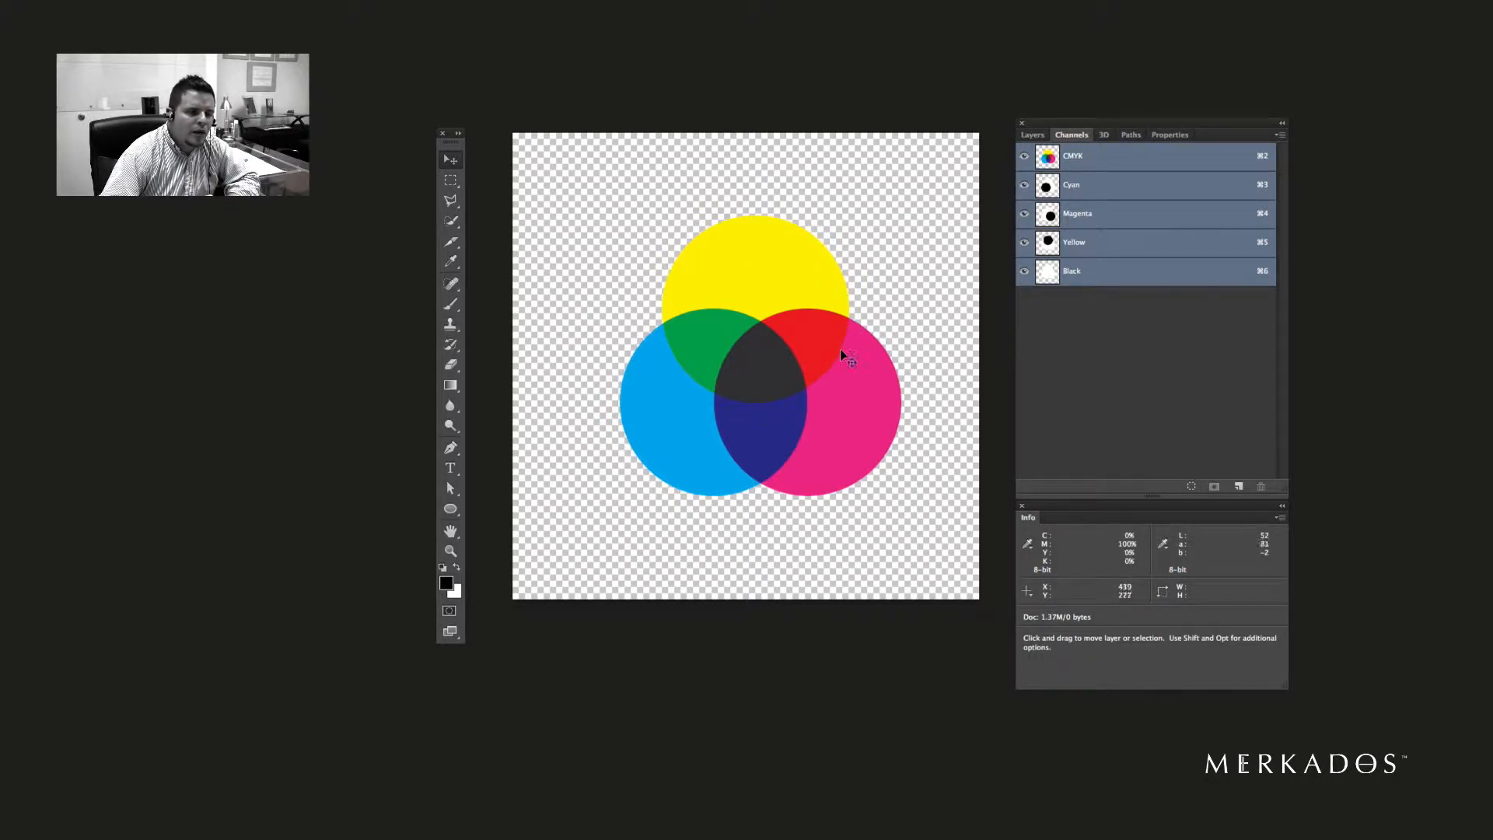
pyautogui.moveTo(830, 378)
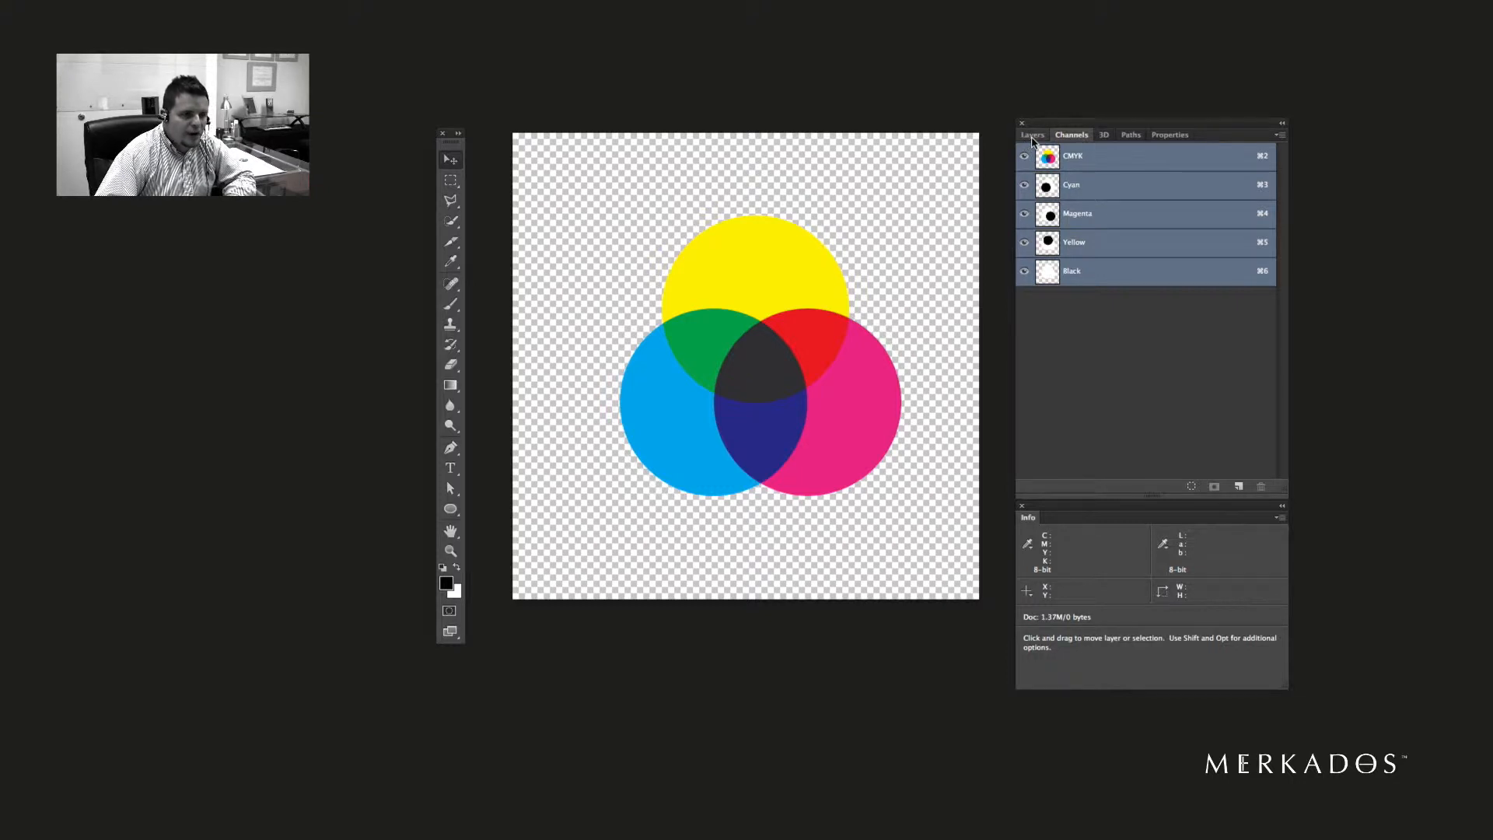
# - Switch back to the Layers panel to list the three circle layers and the Invert adjustment
pyautogui.click(1031, 135)
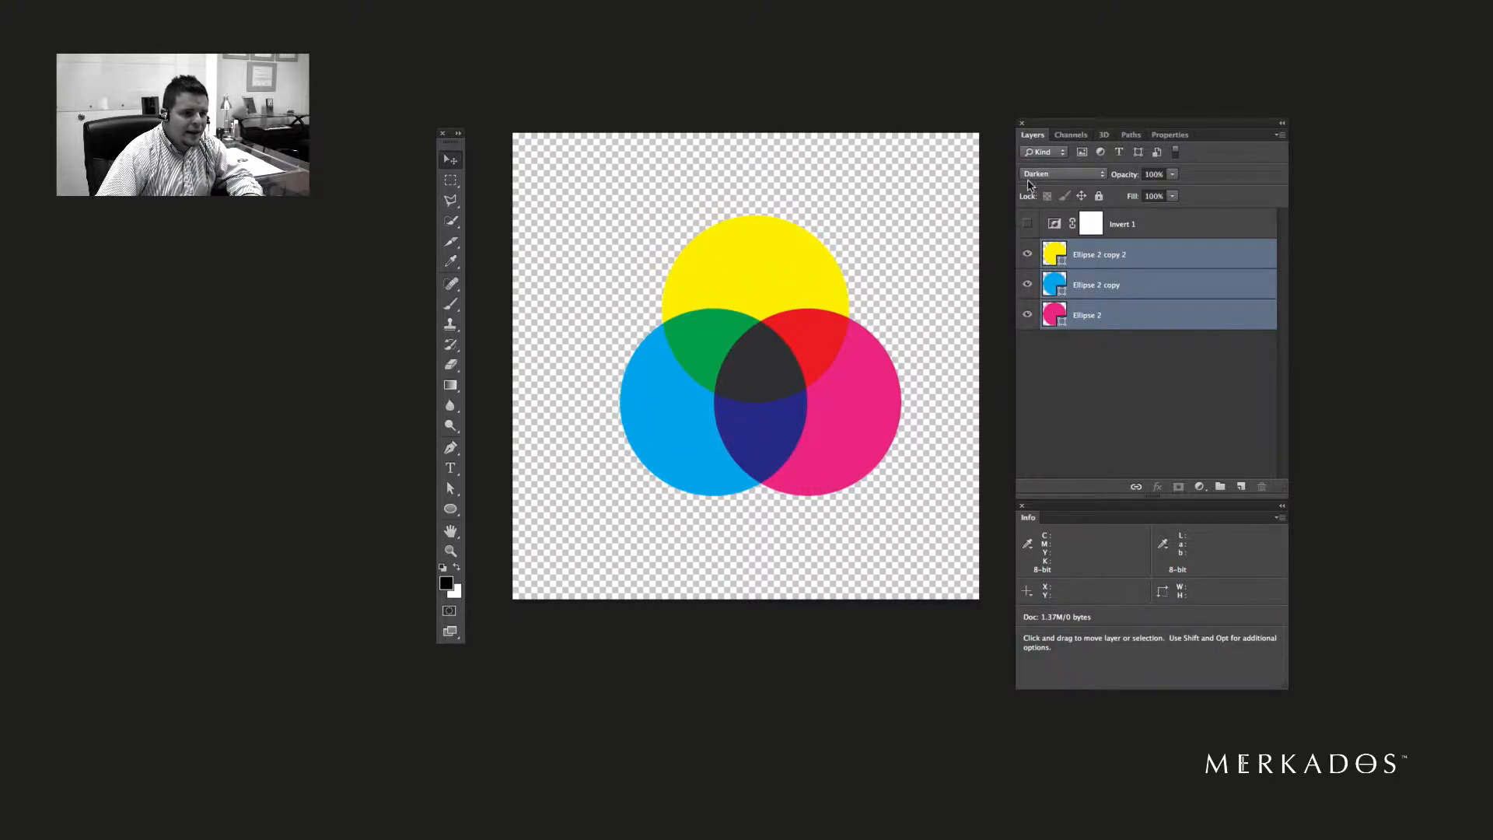
pyautogui.click(1056, 173)
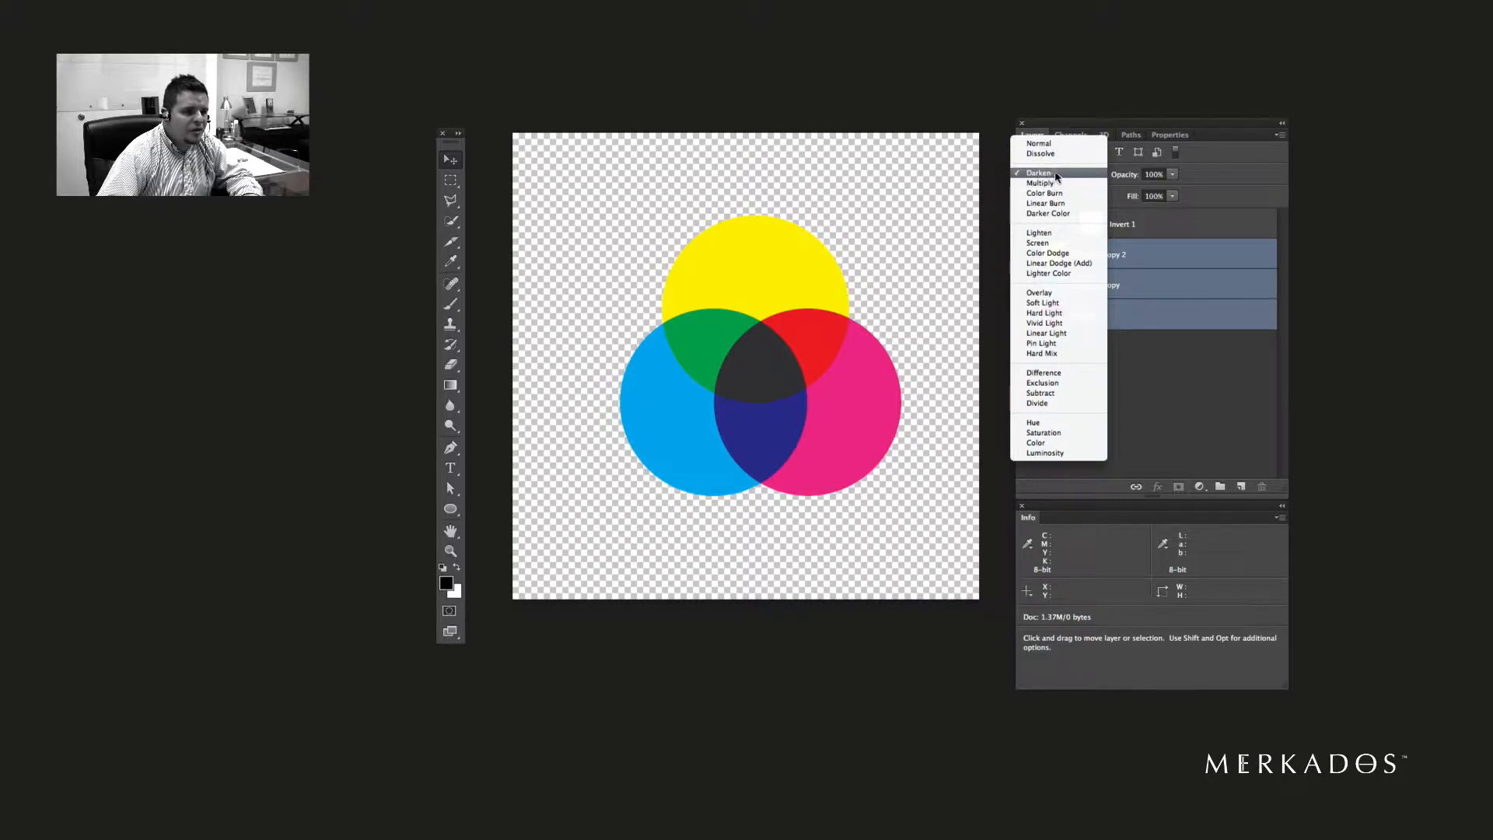
pyautogui.click(1039, 173)
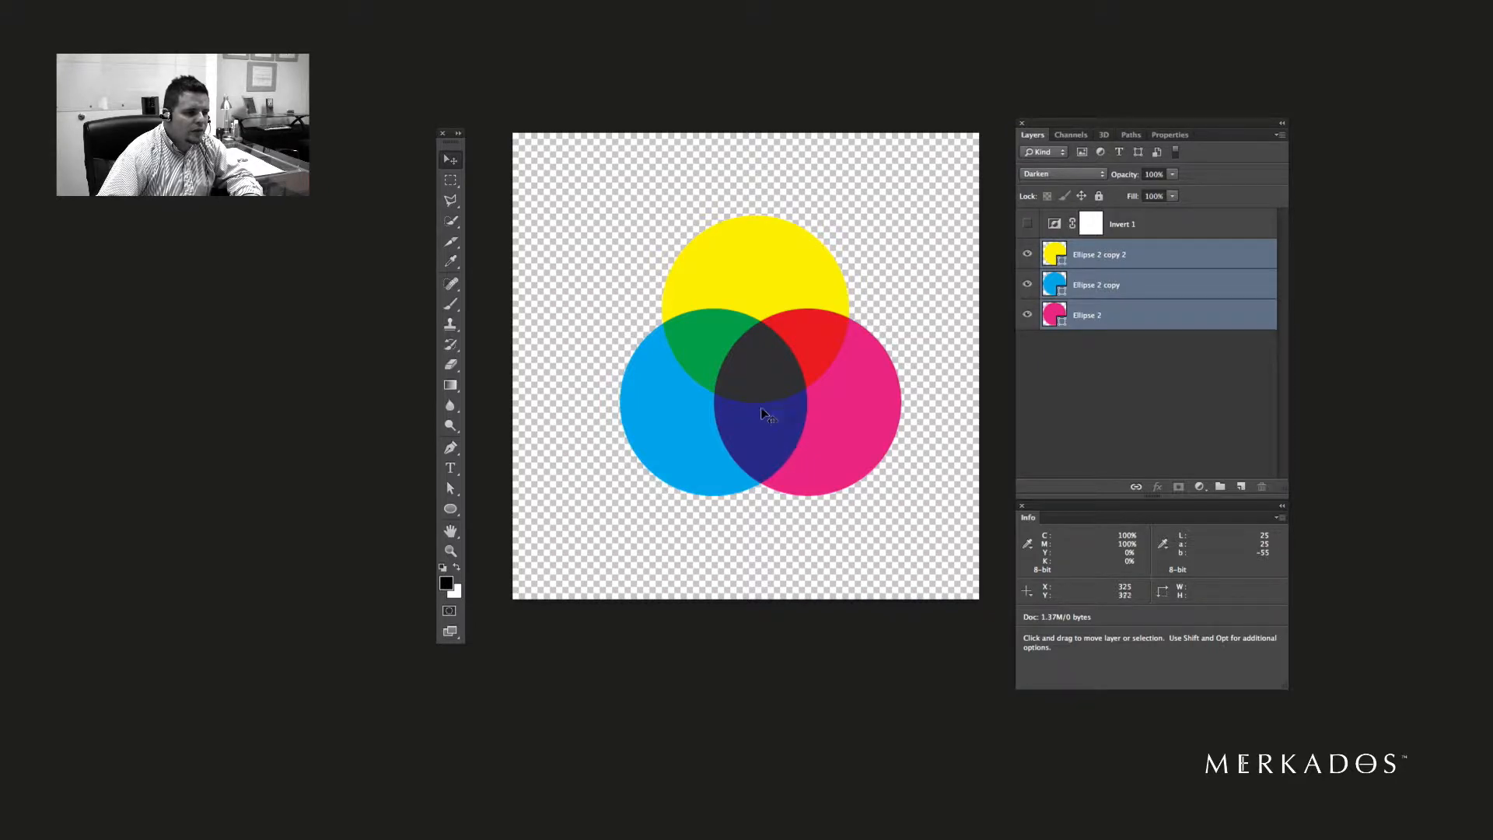
pyautogui.moveTo(780, 452)
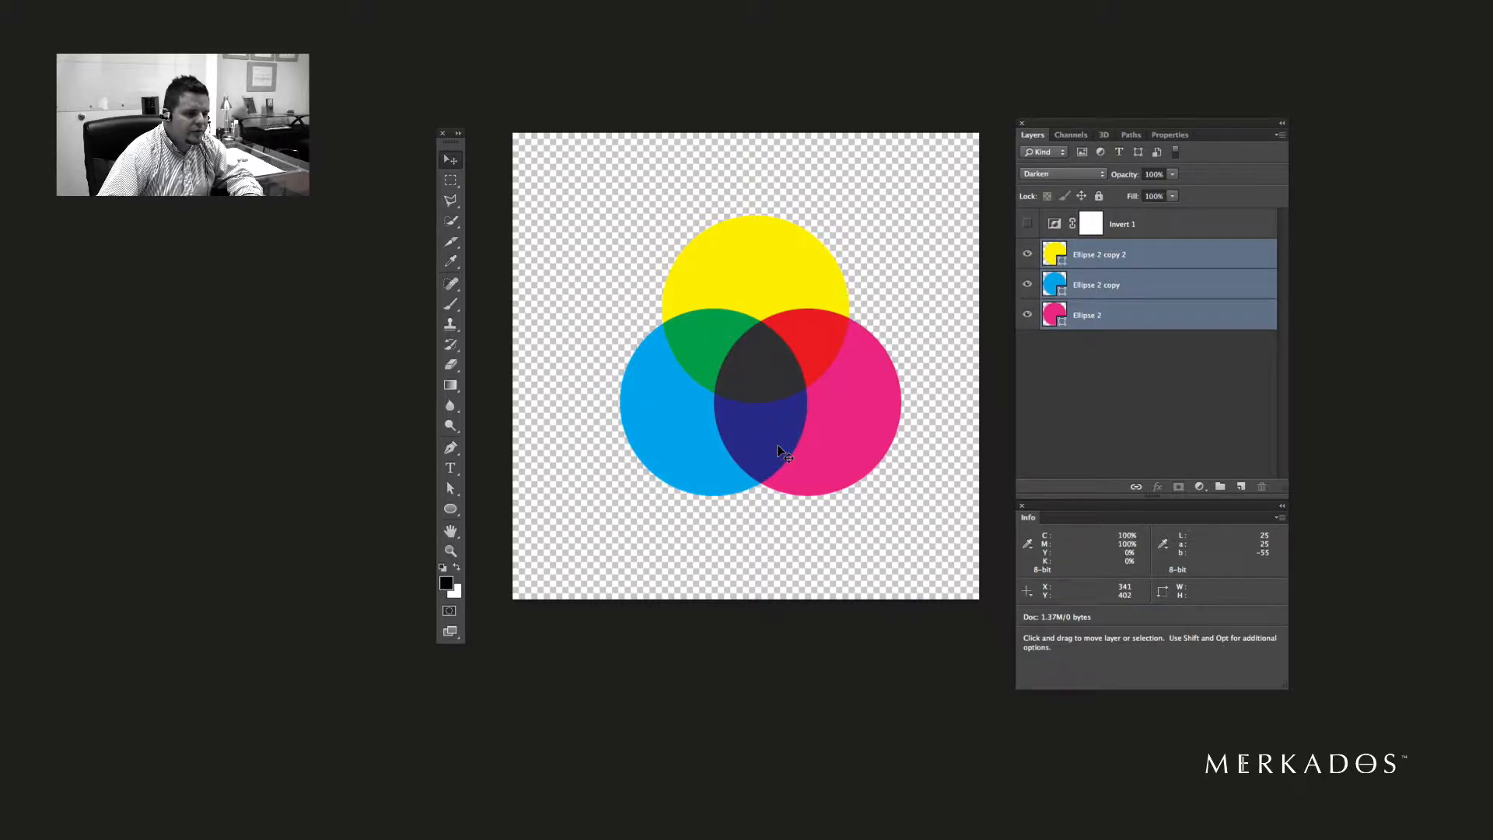
pyautogui.moveTo(681, 343)
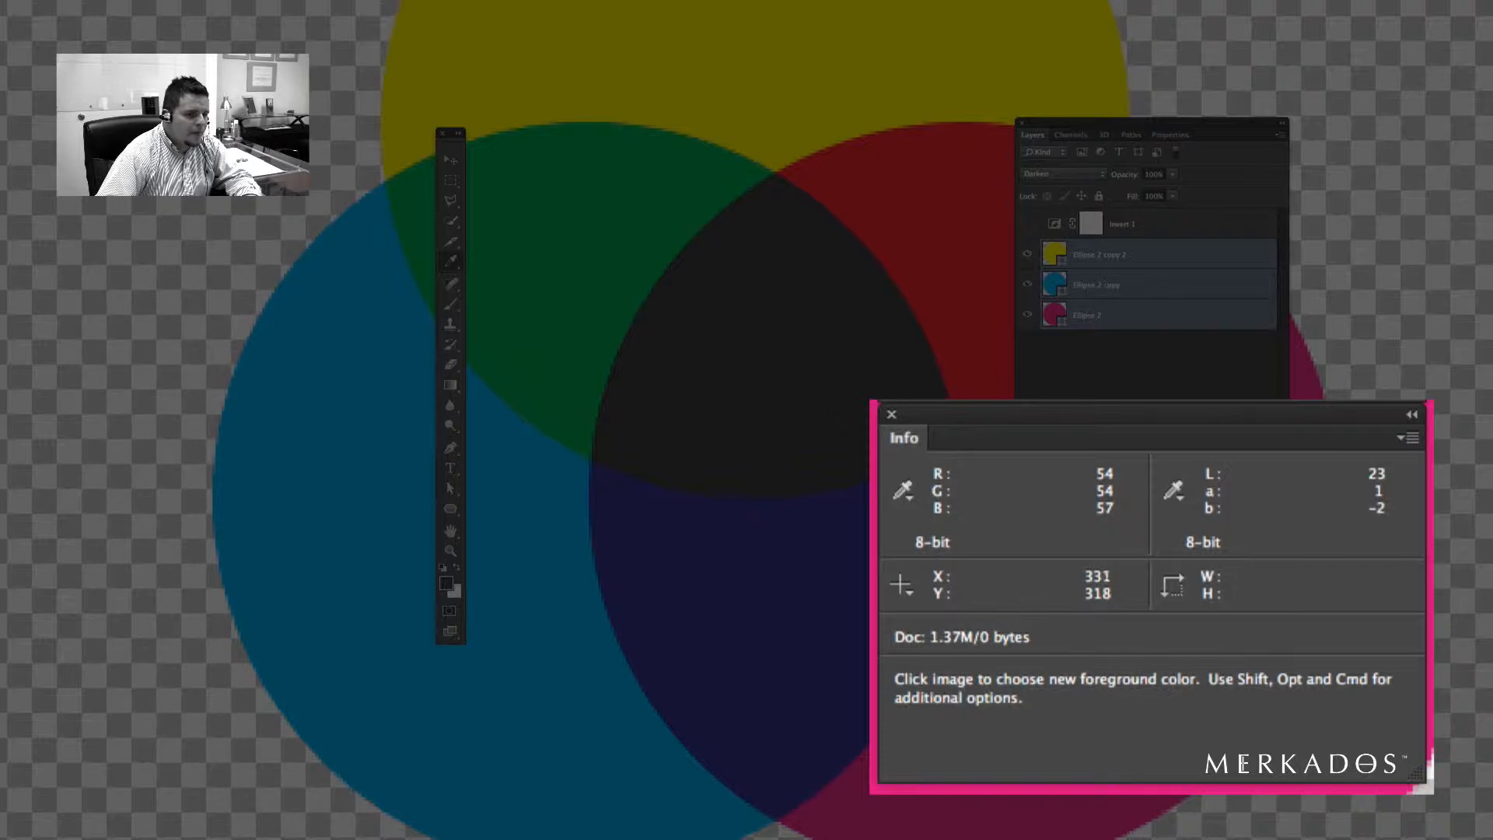
pyautogui.moveTo(777, 361)
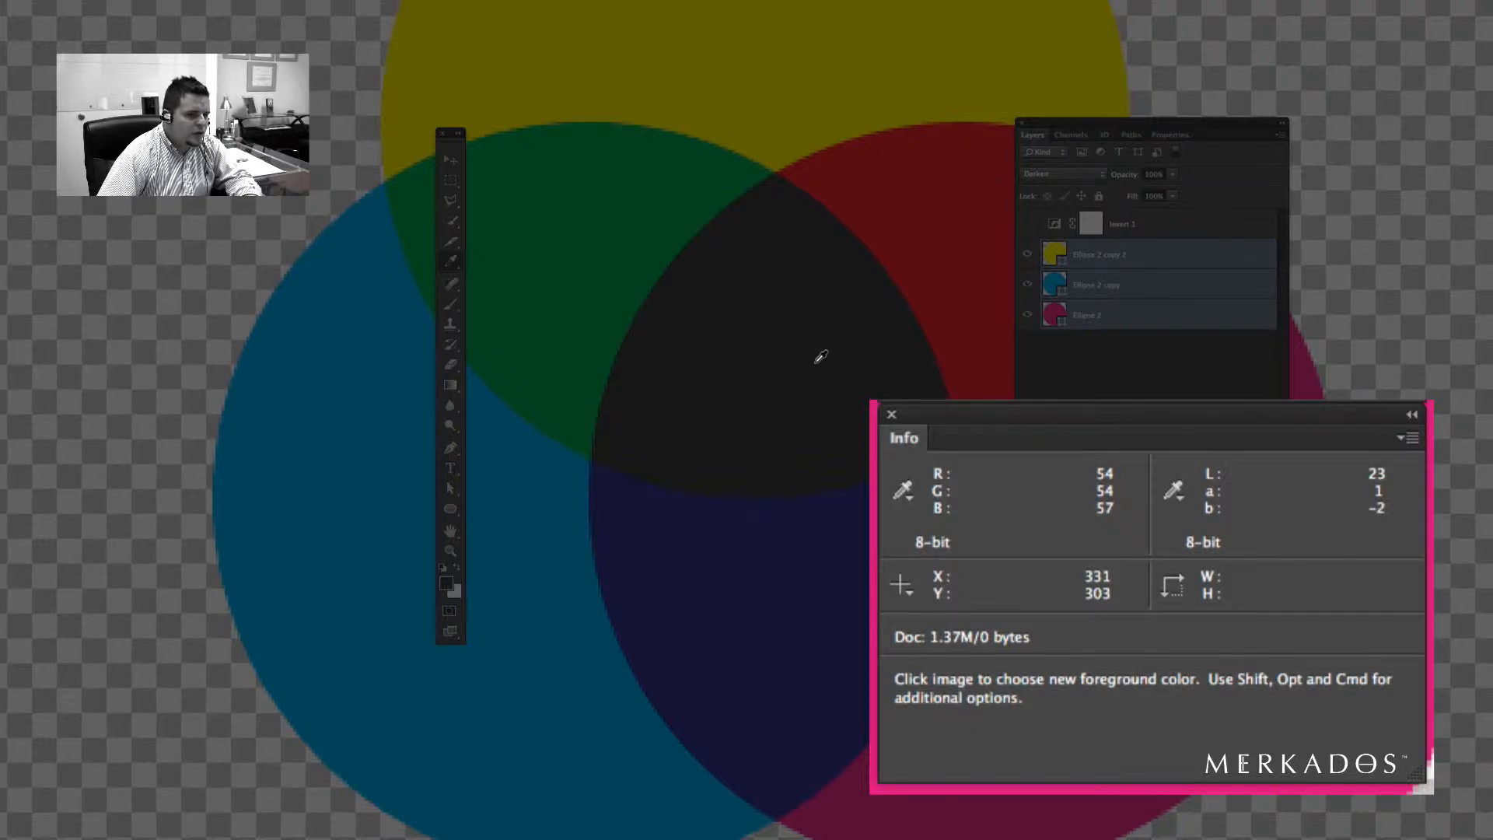
pyautogui.moveTo(787, 312)
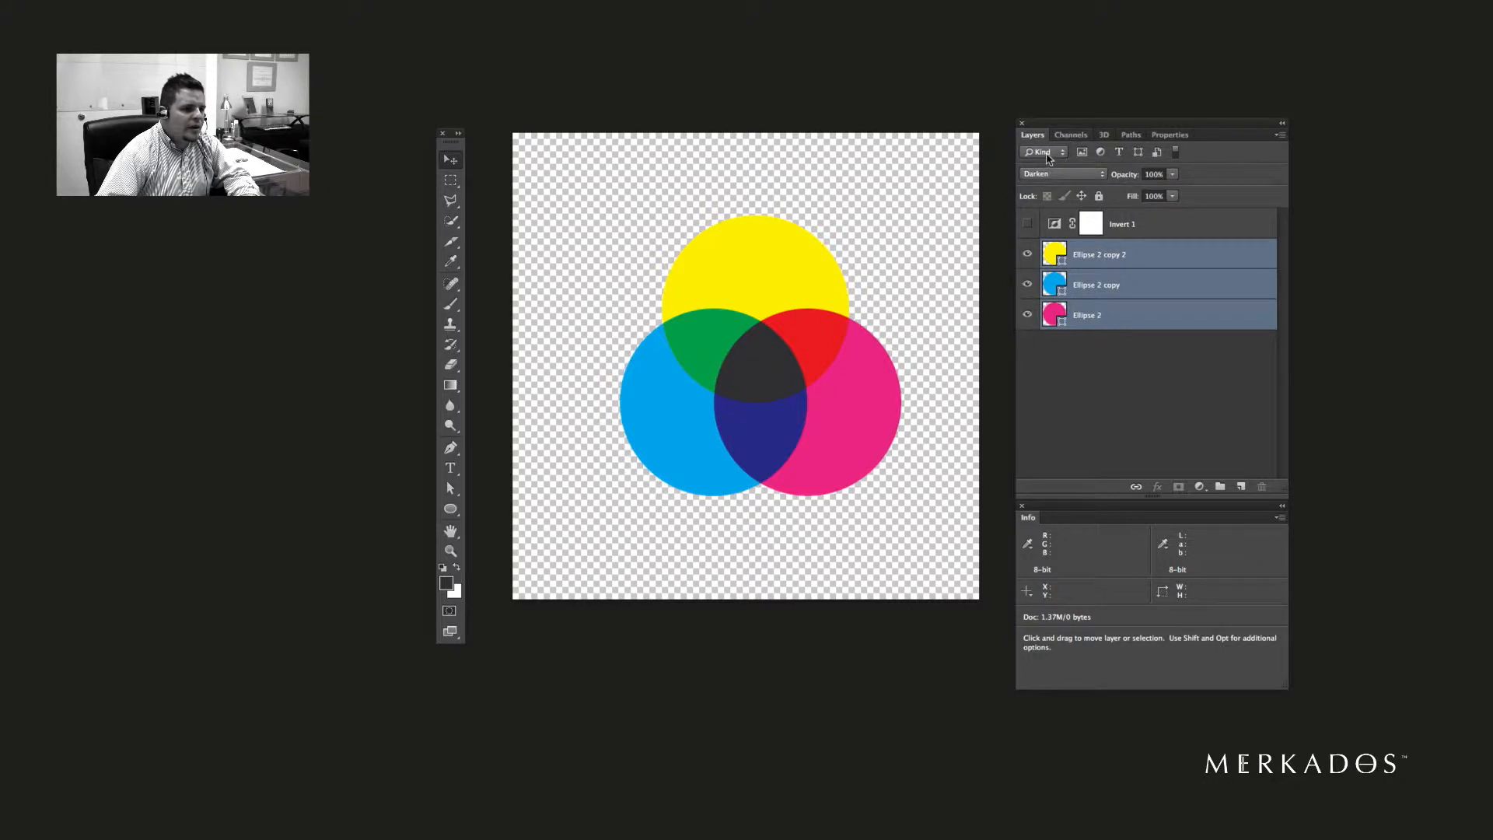
# - View the Yellow, Cyan and then Magenta channels individually in the Channels panel
pyautogui.click(1070, 135)
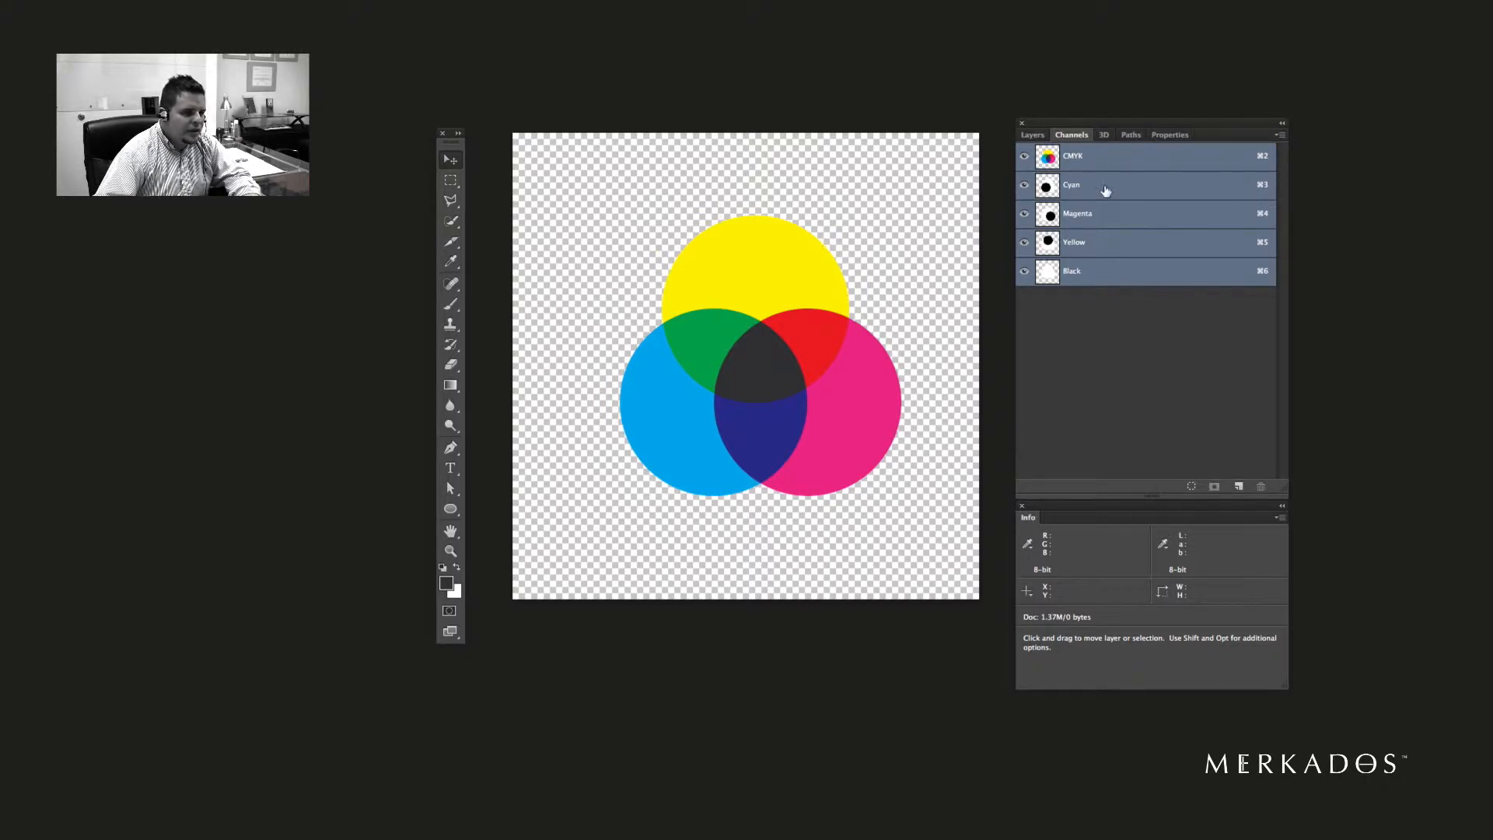
pyautogui.press('cmd+3')
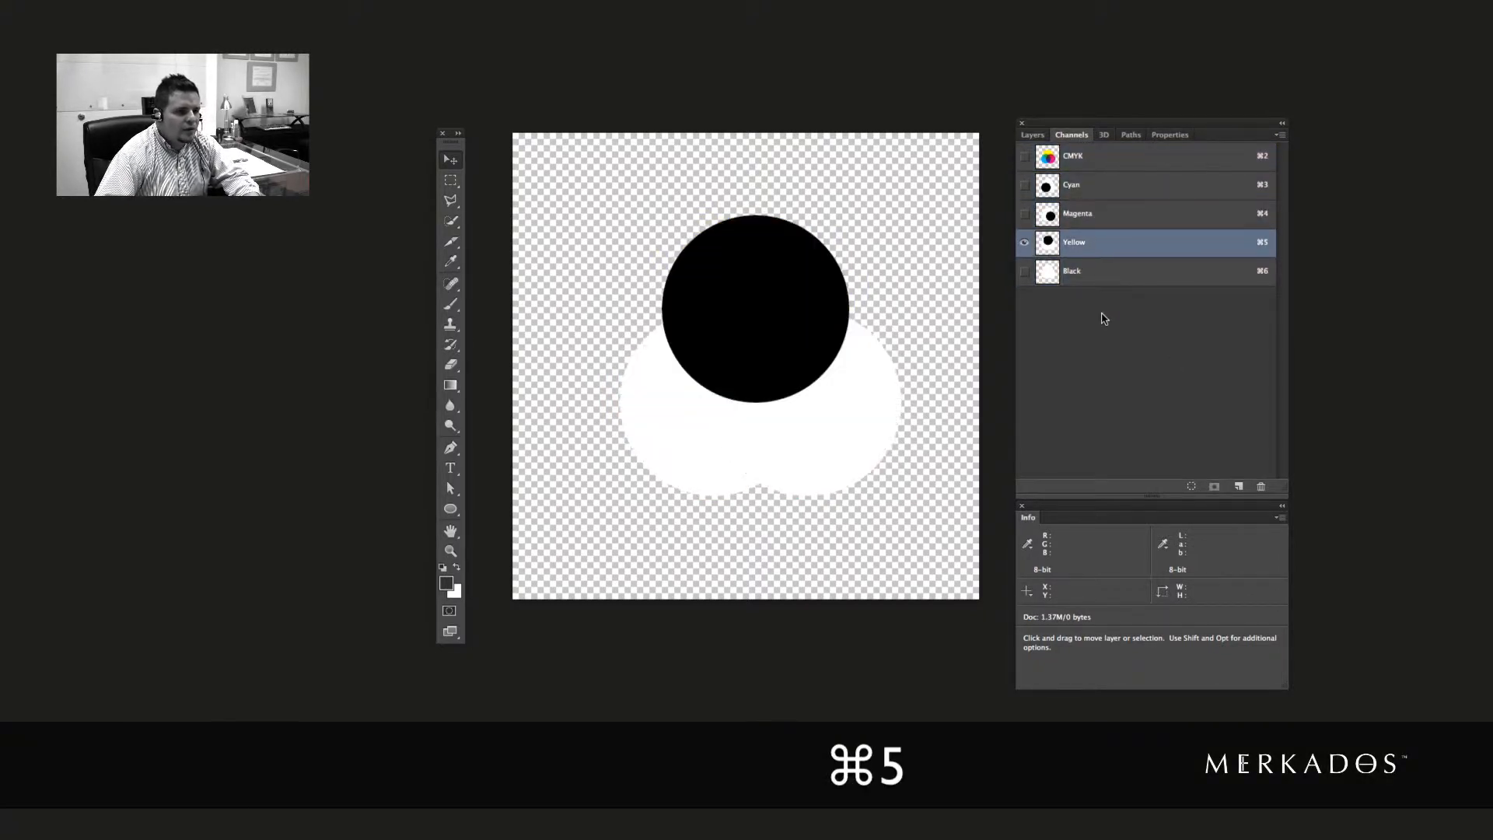
pyautogui.press('cmd+6')
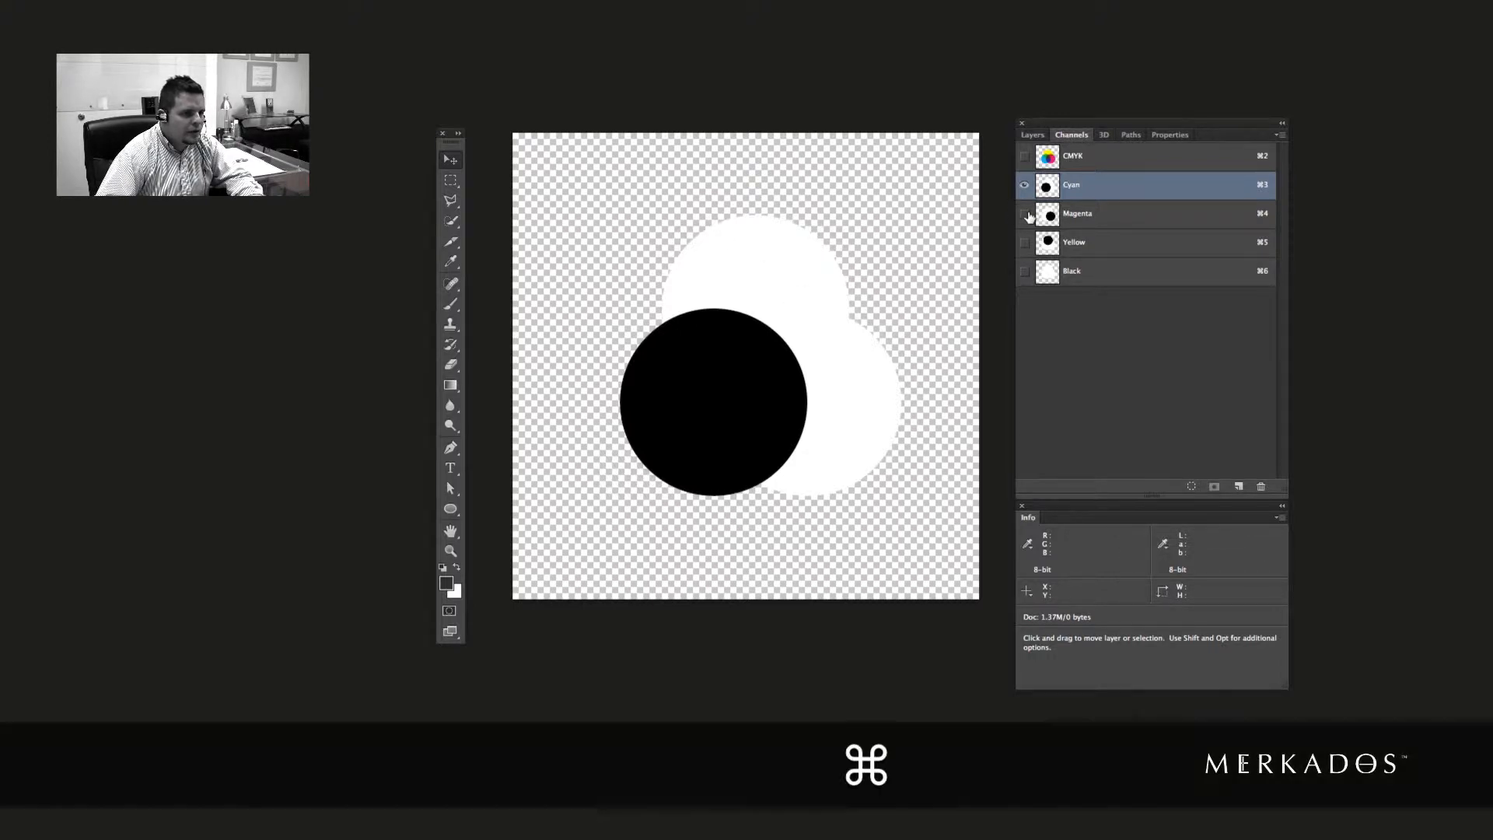
pyautogui.click(1077, 213)
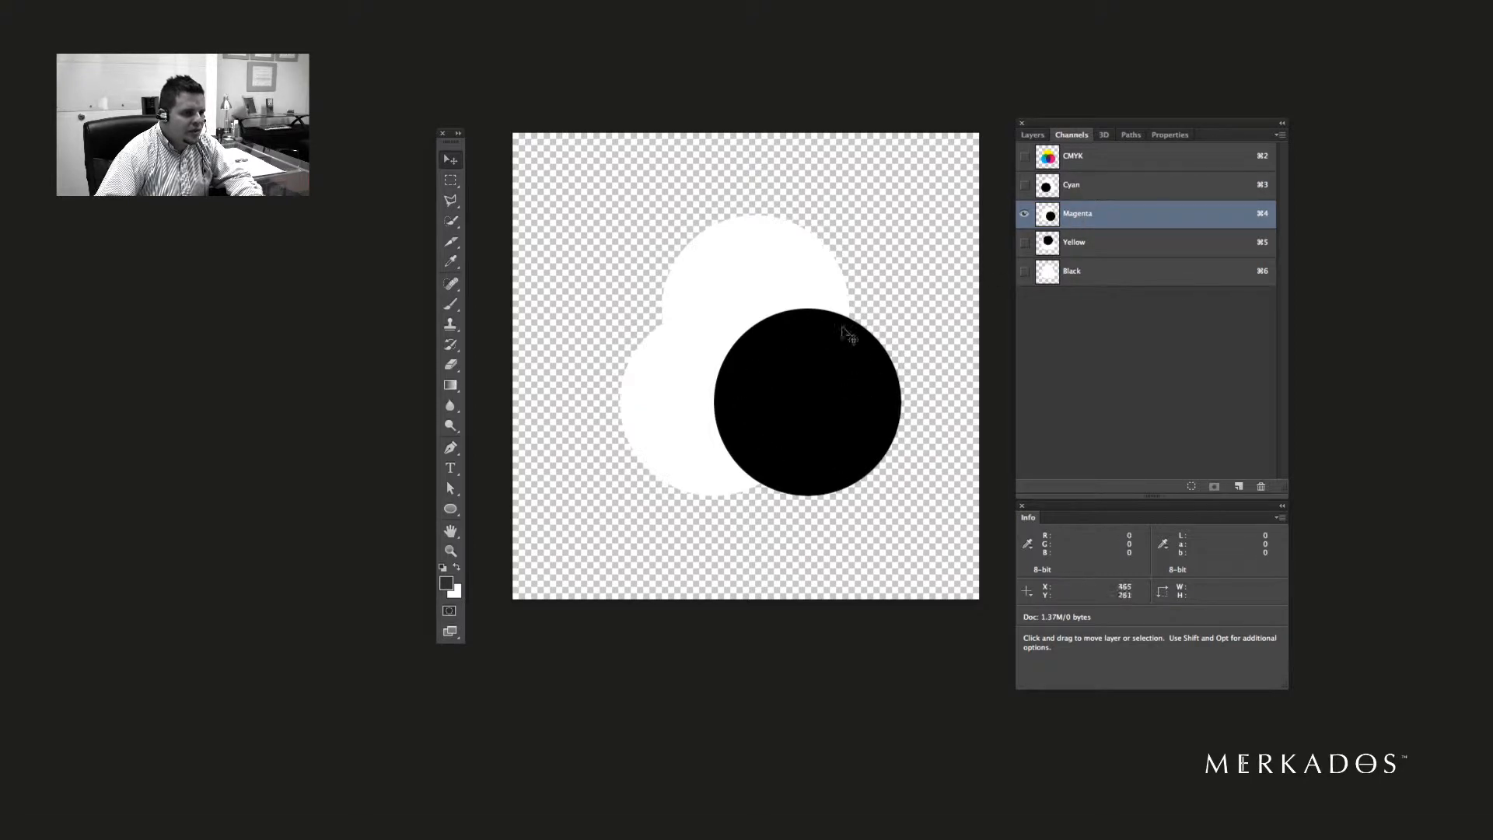
pyautogui.moveTo(738, 386)
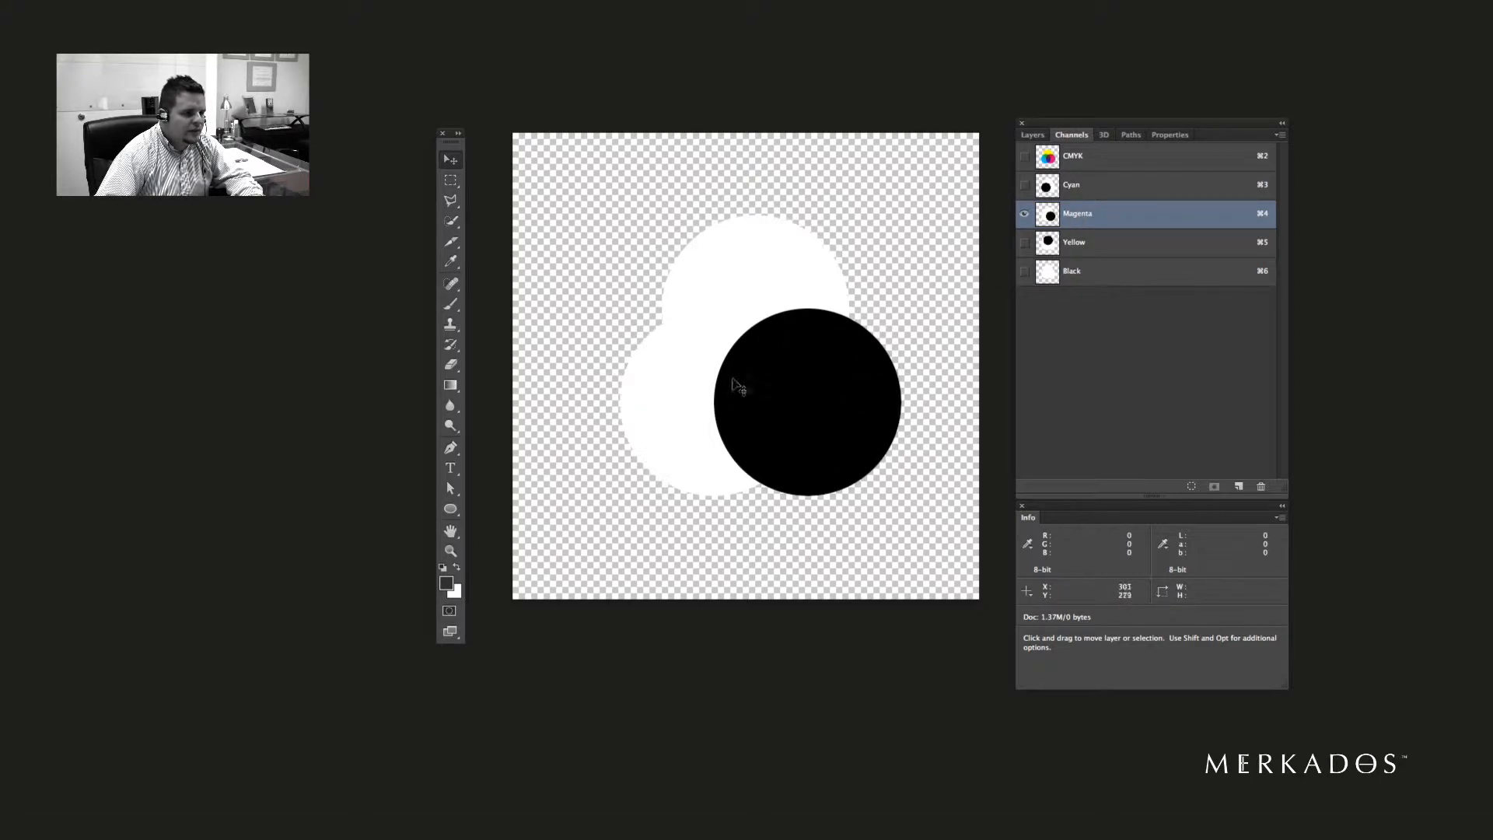
pyautogui.moveTo(856, 409)
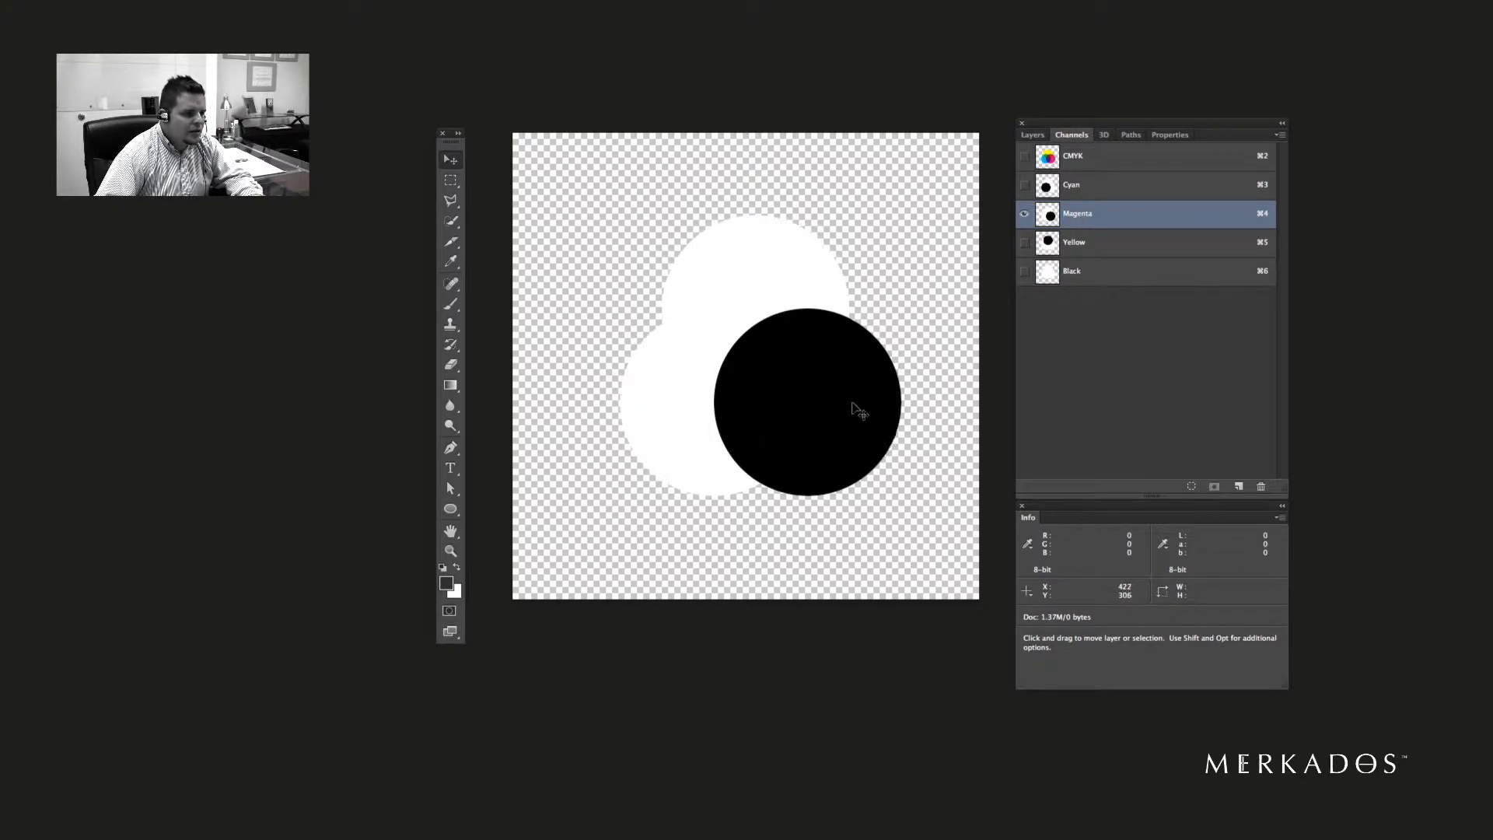
pyautogui.moveTo(866, 448)
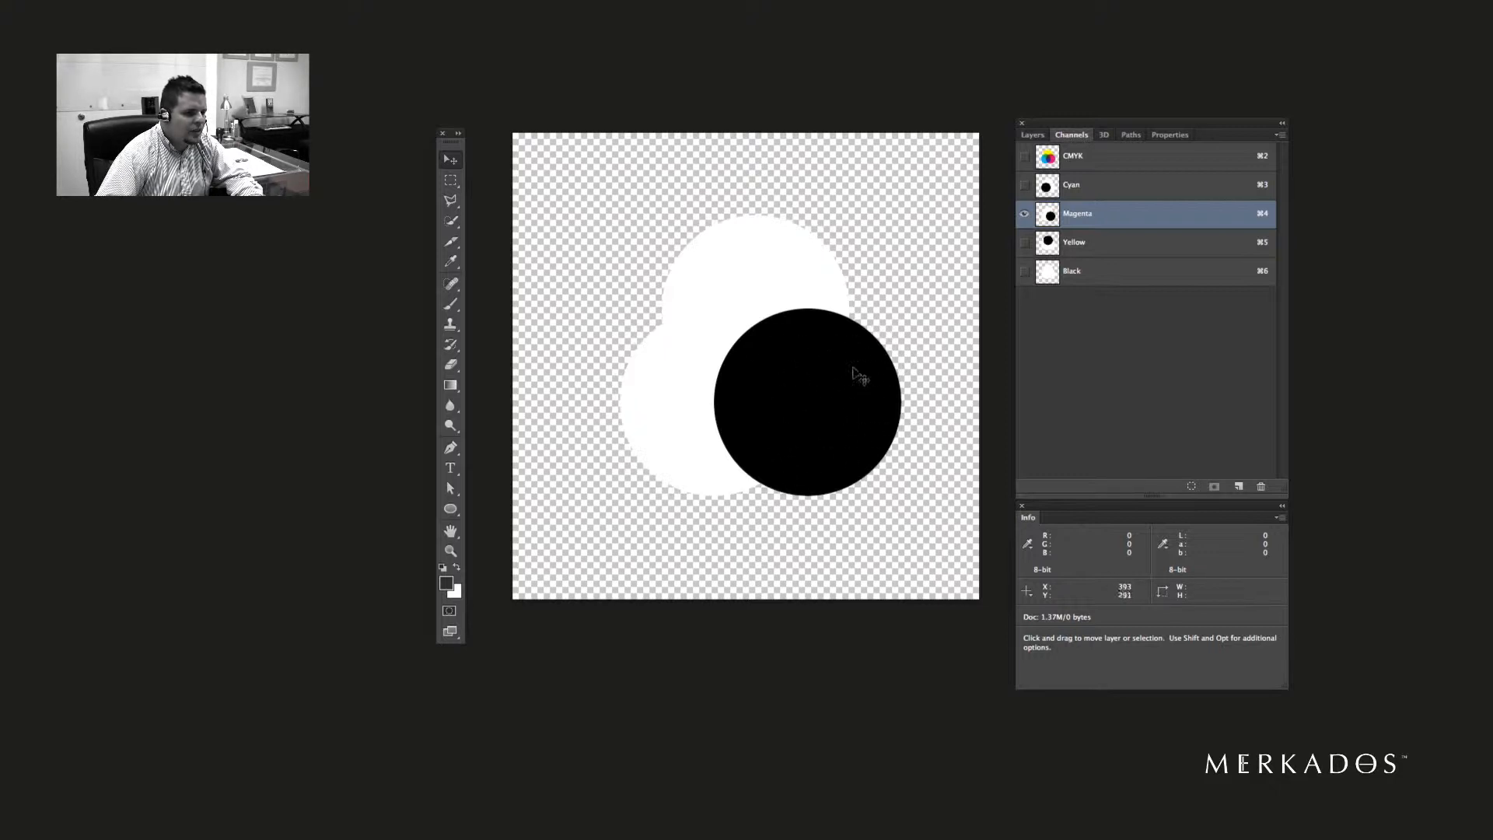
pyautogui.moveTo(835, 455)
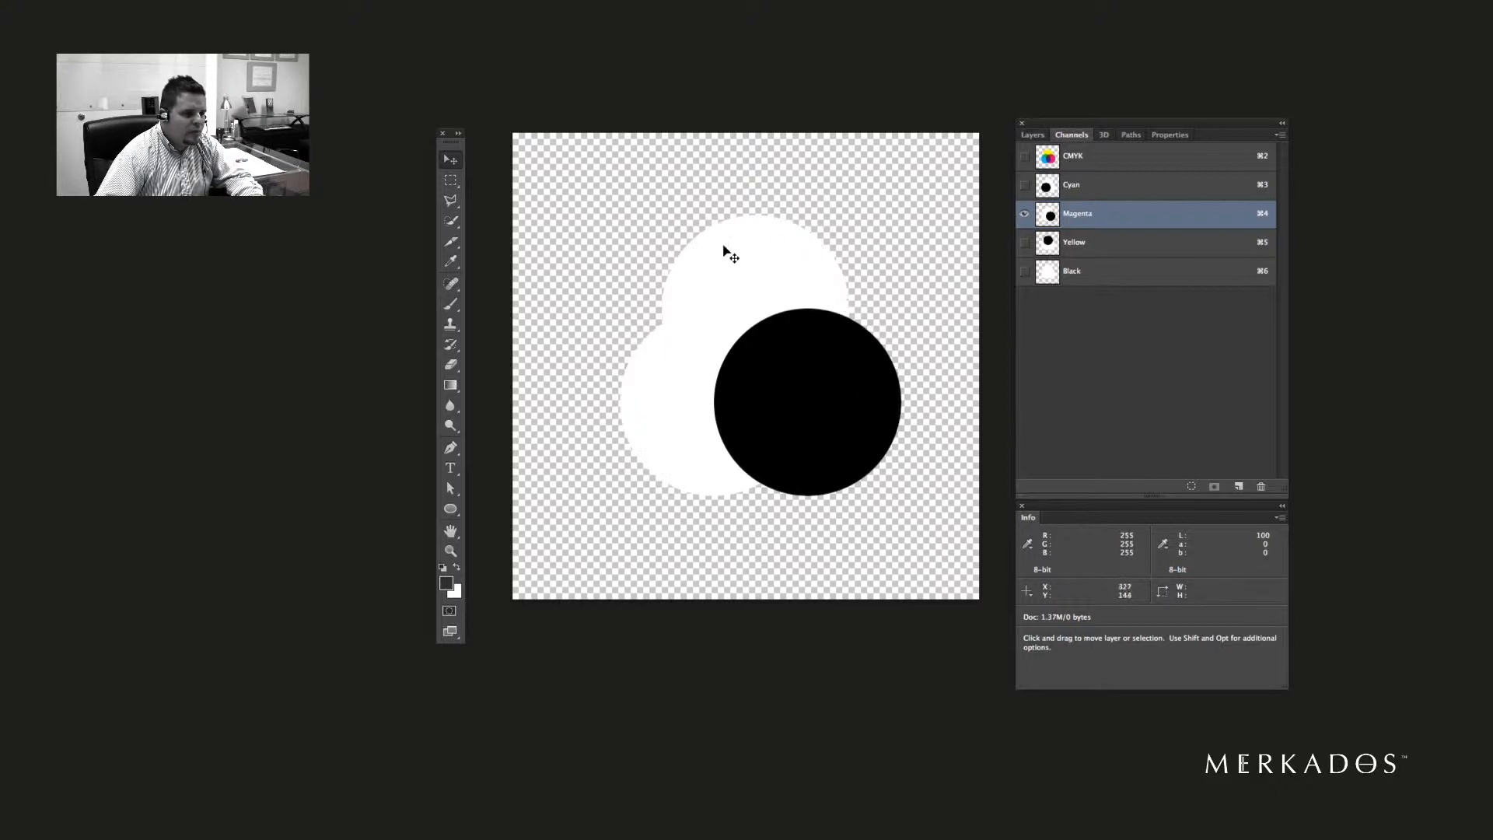
pyautogui.moveTo(762, 300)
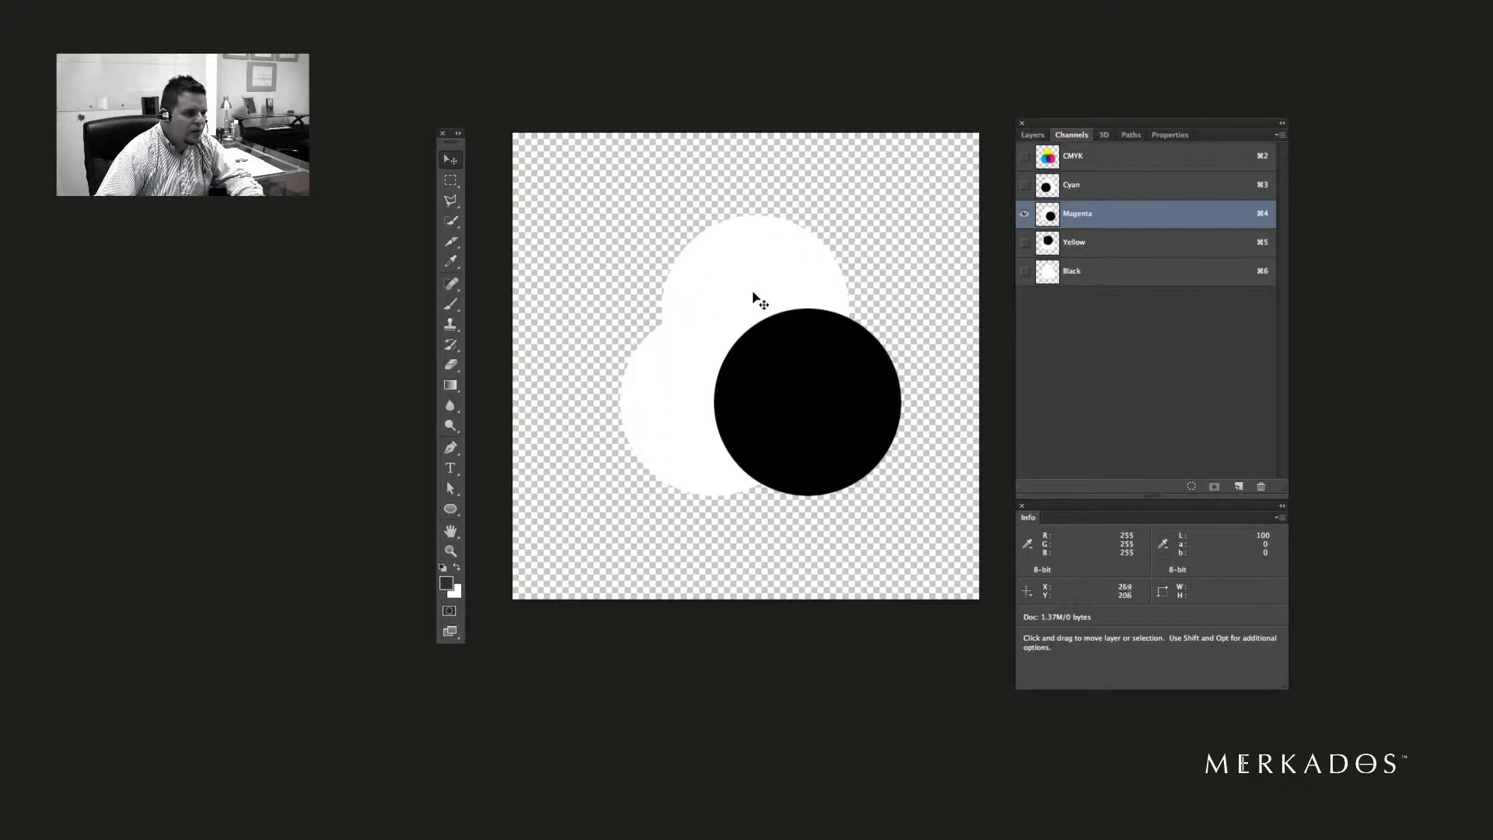
pyautogui.moveTo(828, 323)
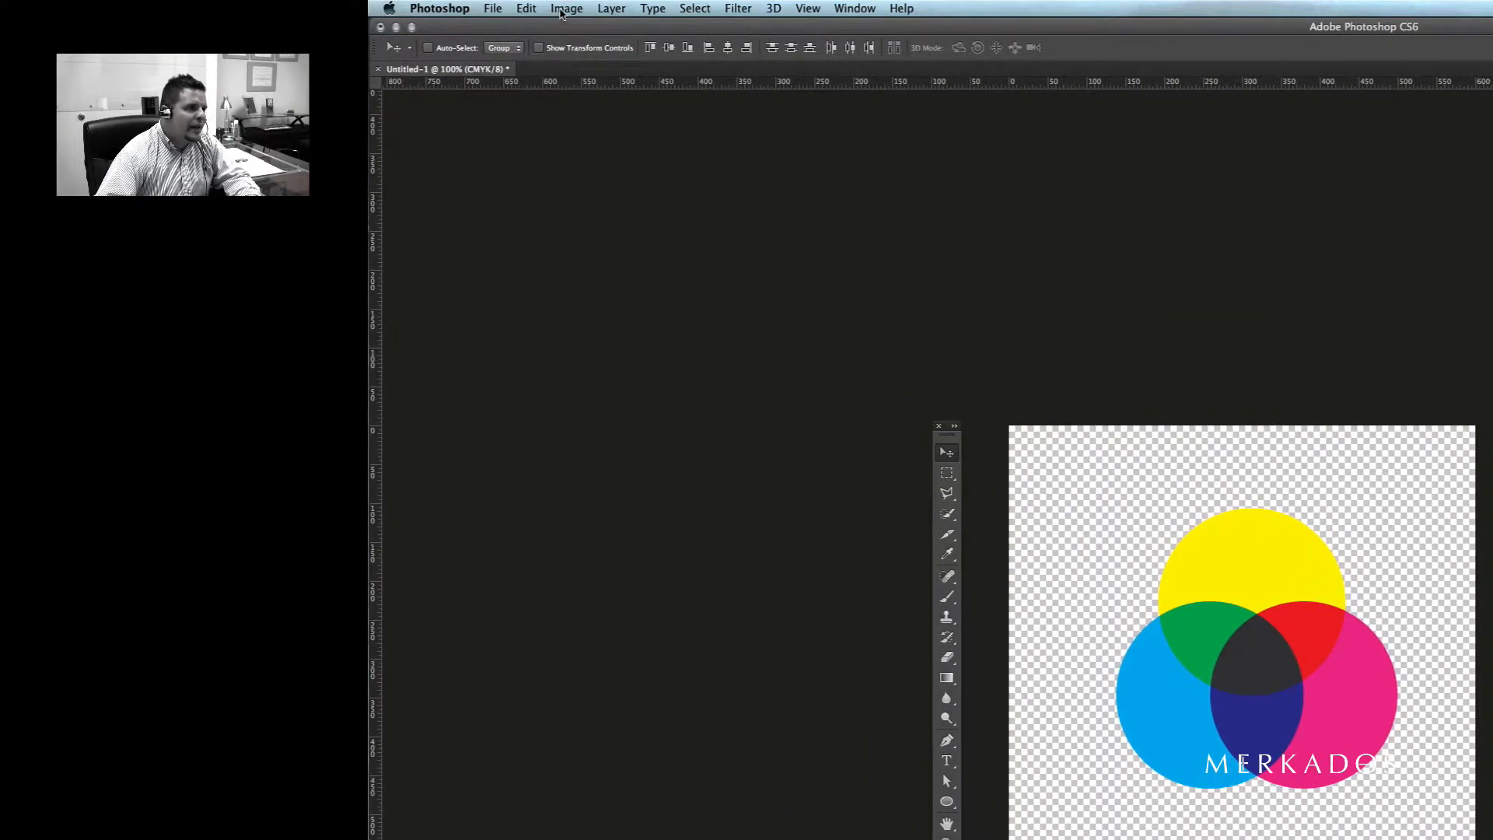
# - Change the image mode to RGB Color, choosing Don't Merge for the layers
pyautogui.click(567, 8)
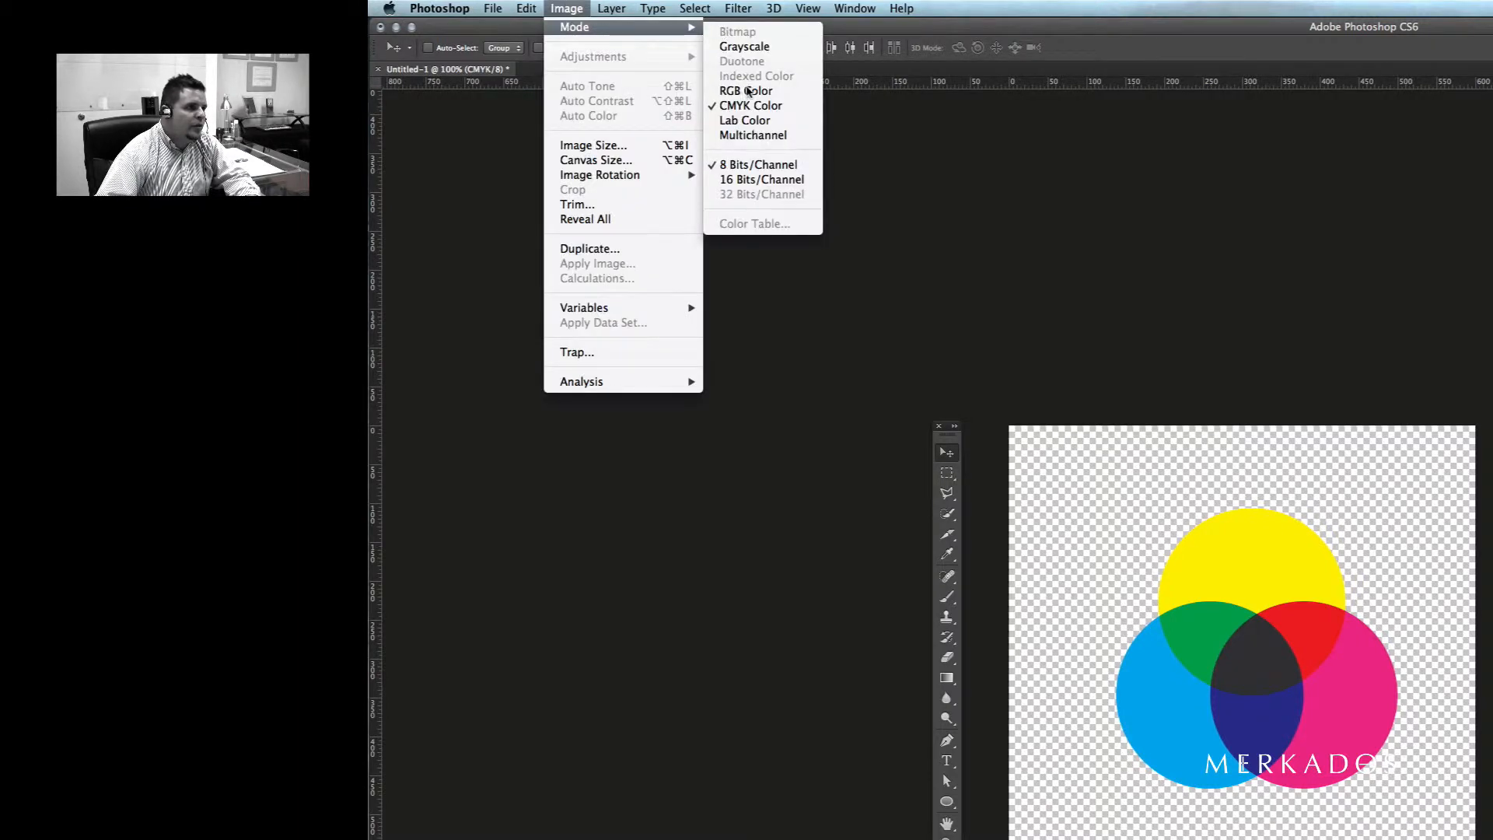
pyautogui.click(745, 90)
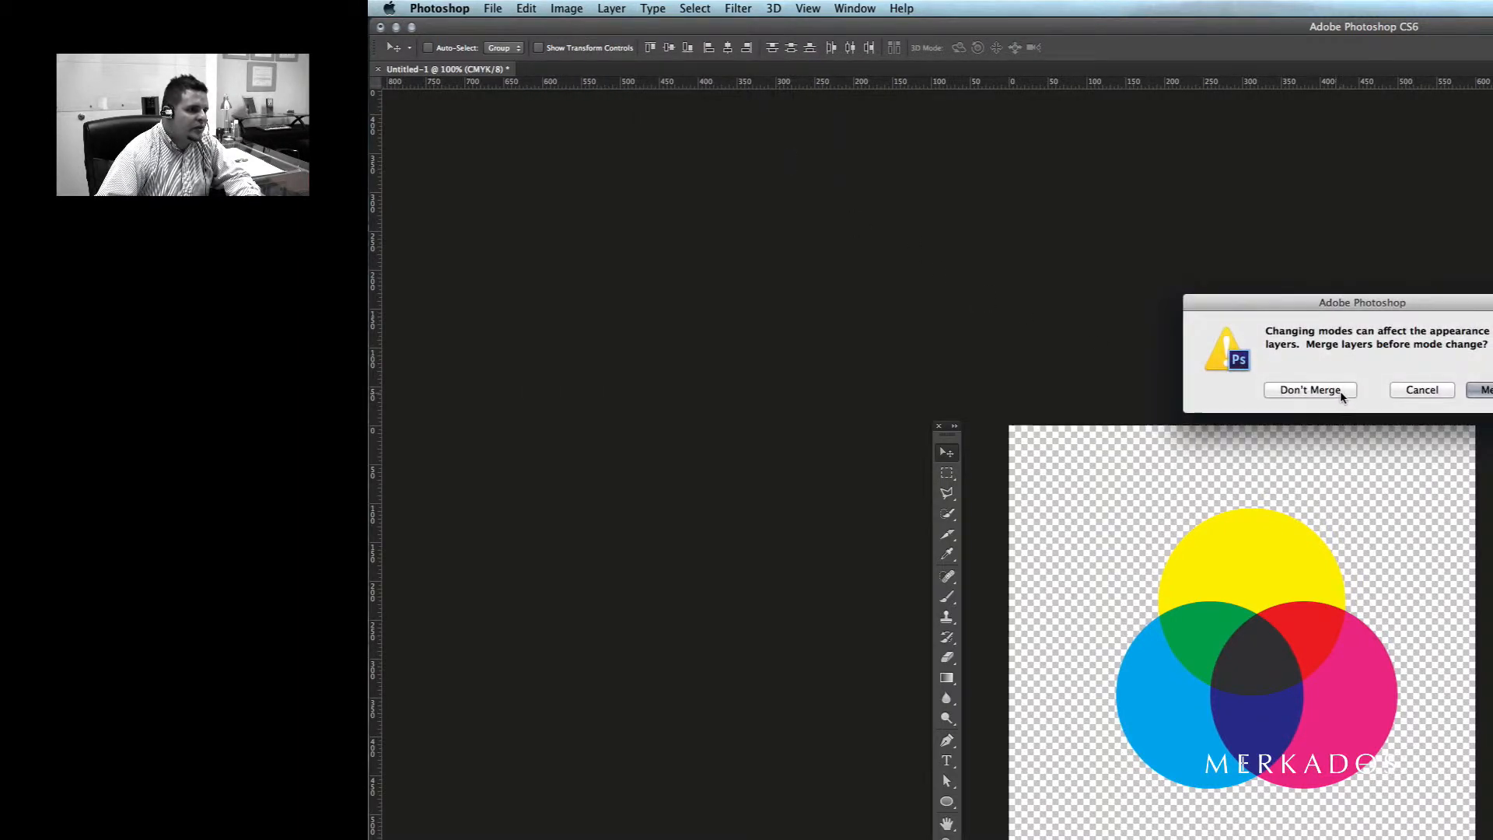
pyautogui.click(1309, 389)
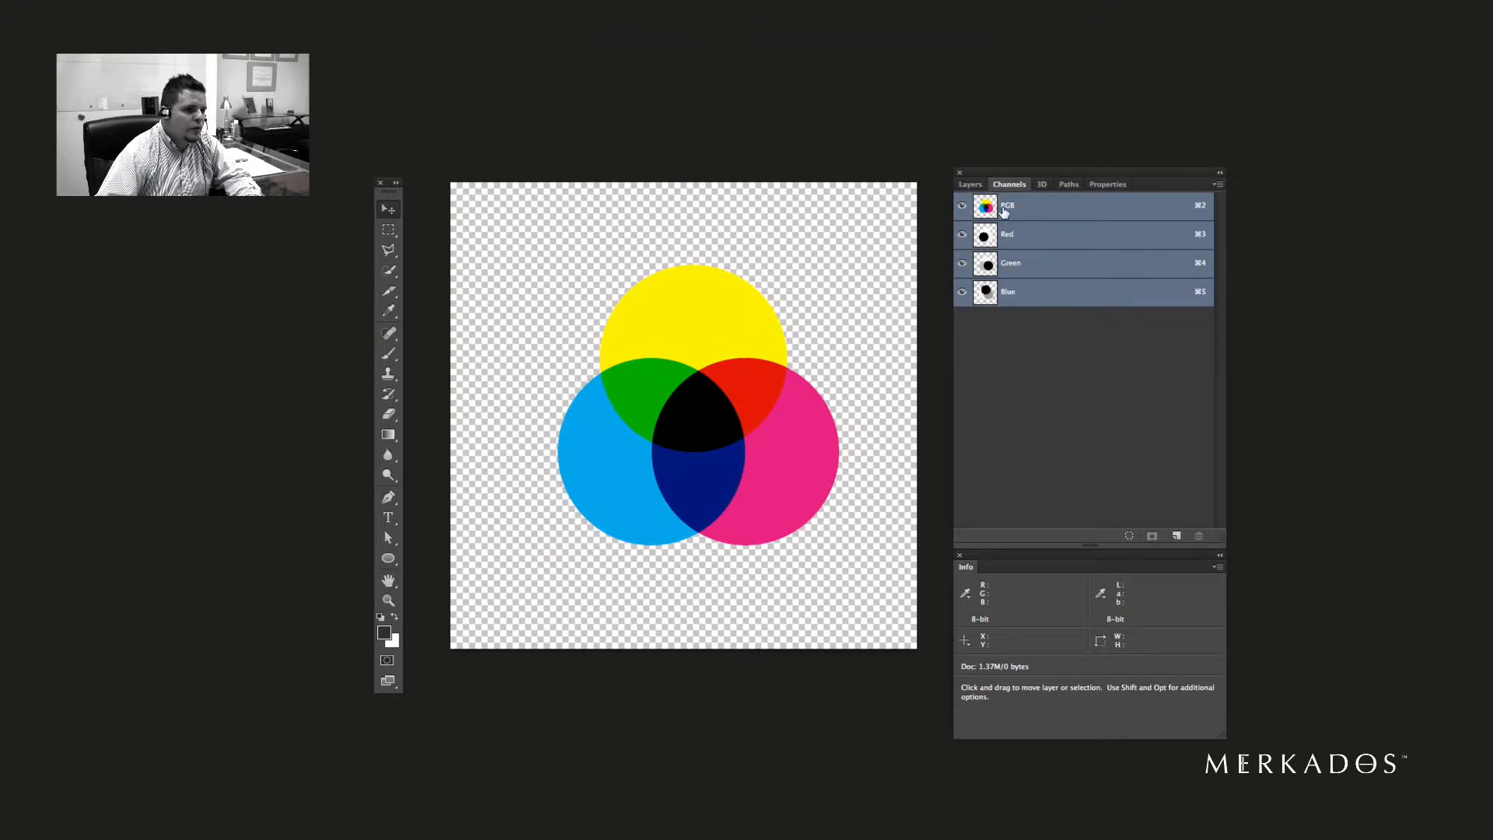
# - Return to the Layers panel and select the cyan and magenta circle layers
pyautogui.click(969, 183)
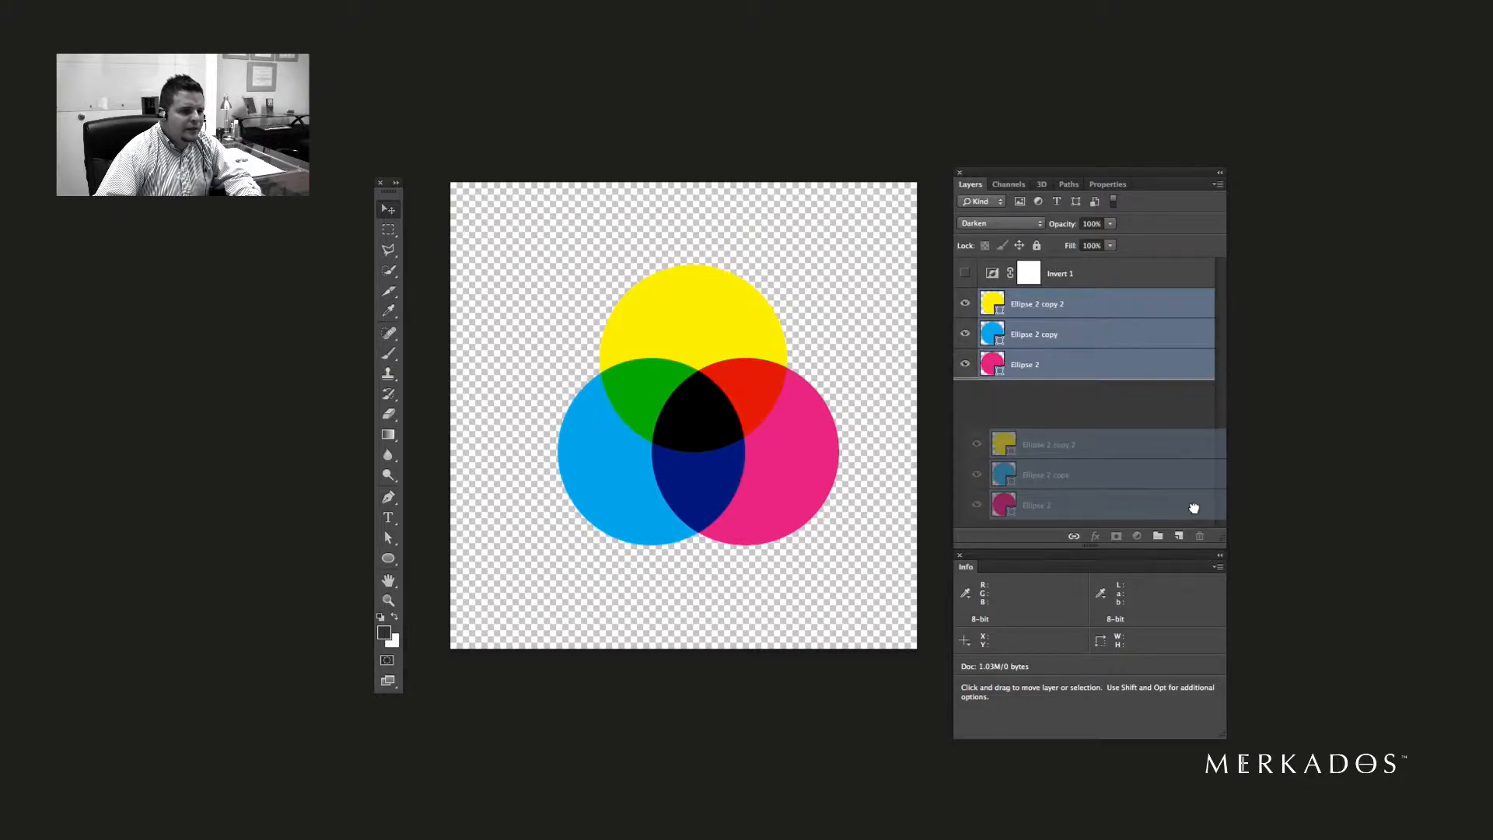
pyautogui.click(1033, 334)
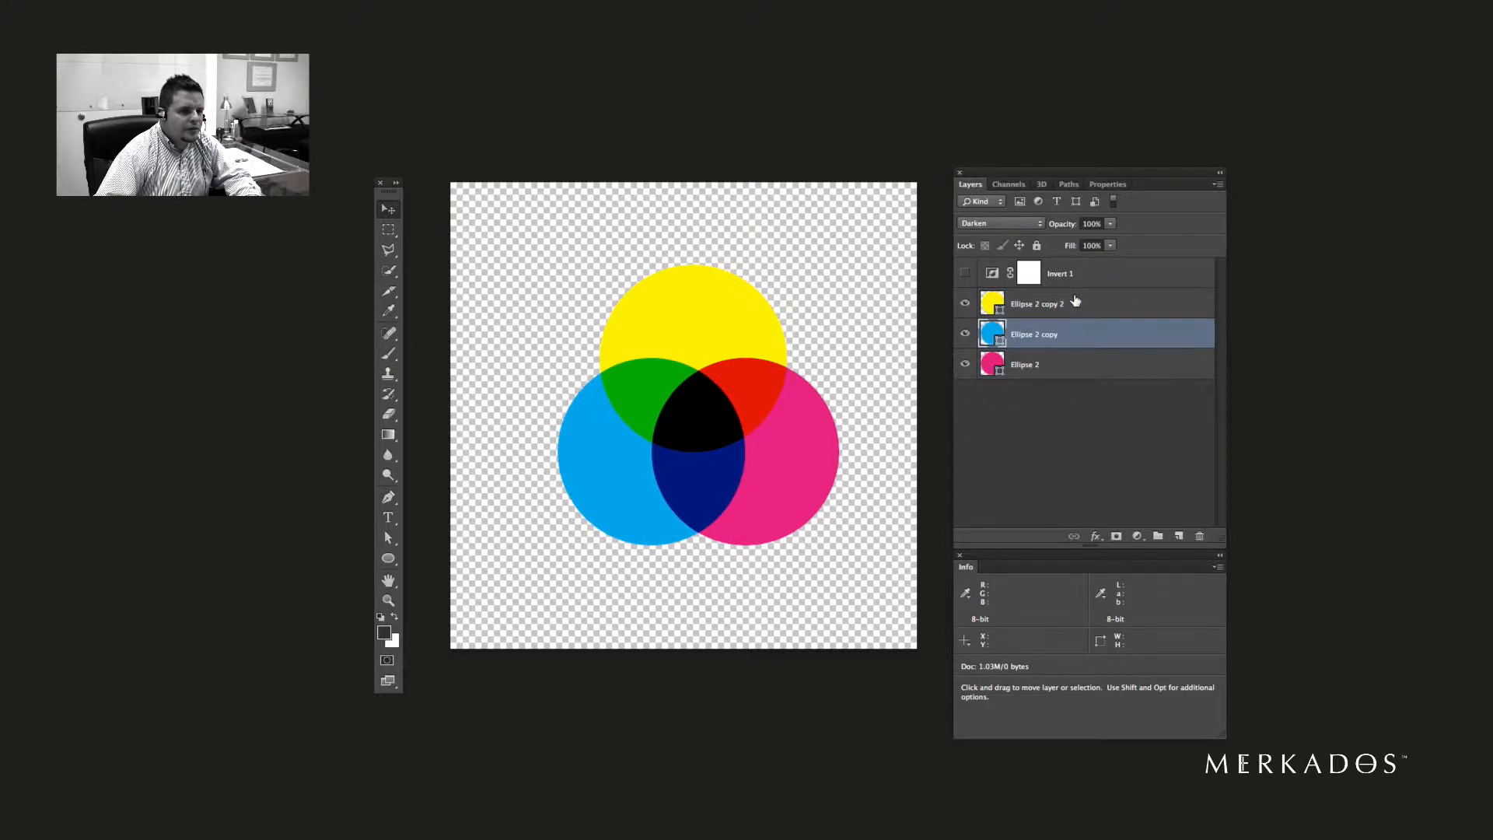
pyautogui.click(1047, 364)
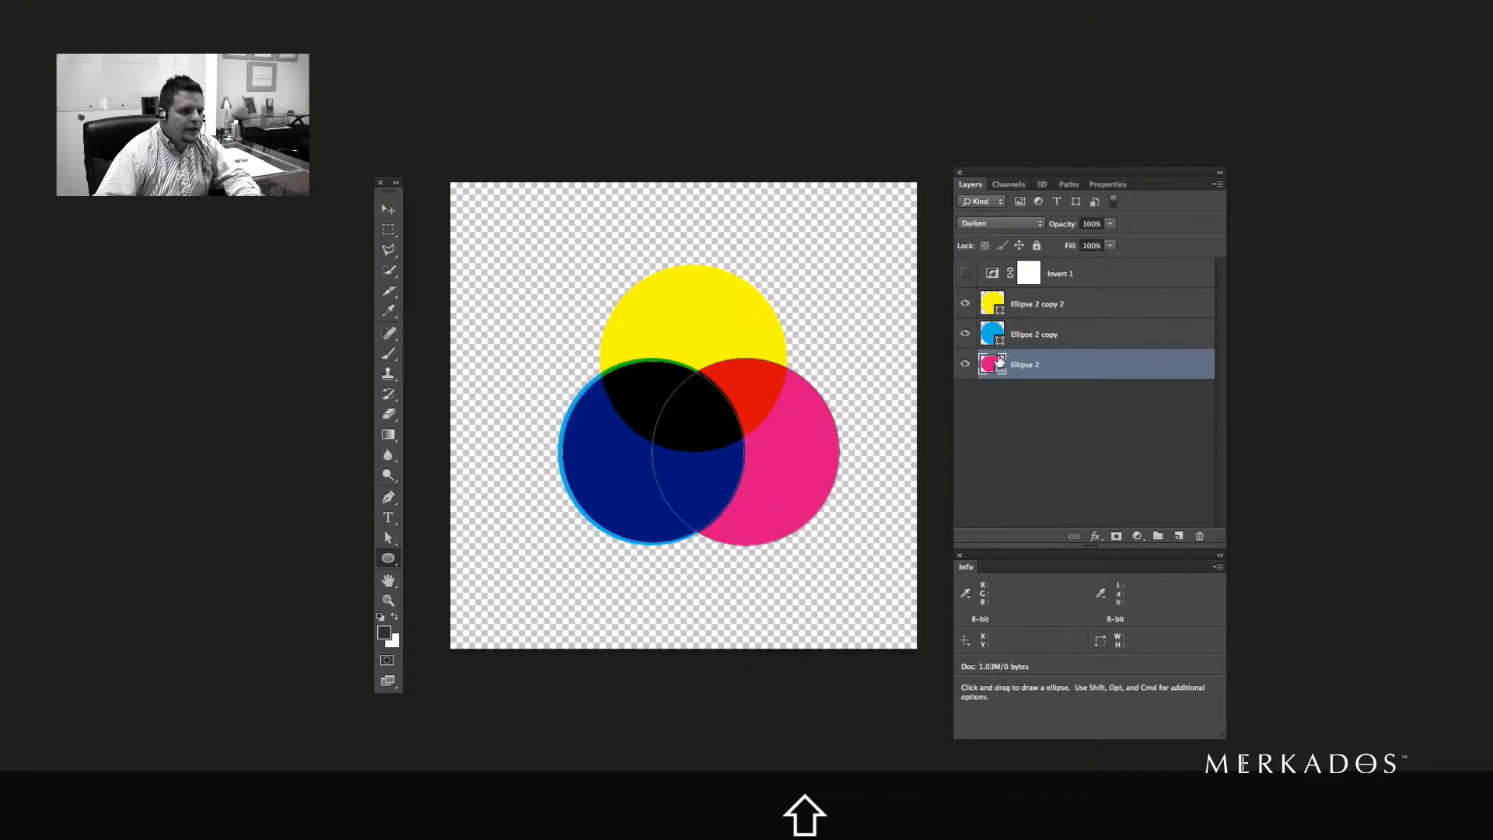
# - Make green and blue copies of the red circle, moving them right and up into a triangle
pyautogui.press('cmd+z')
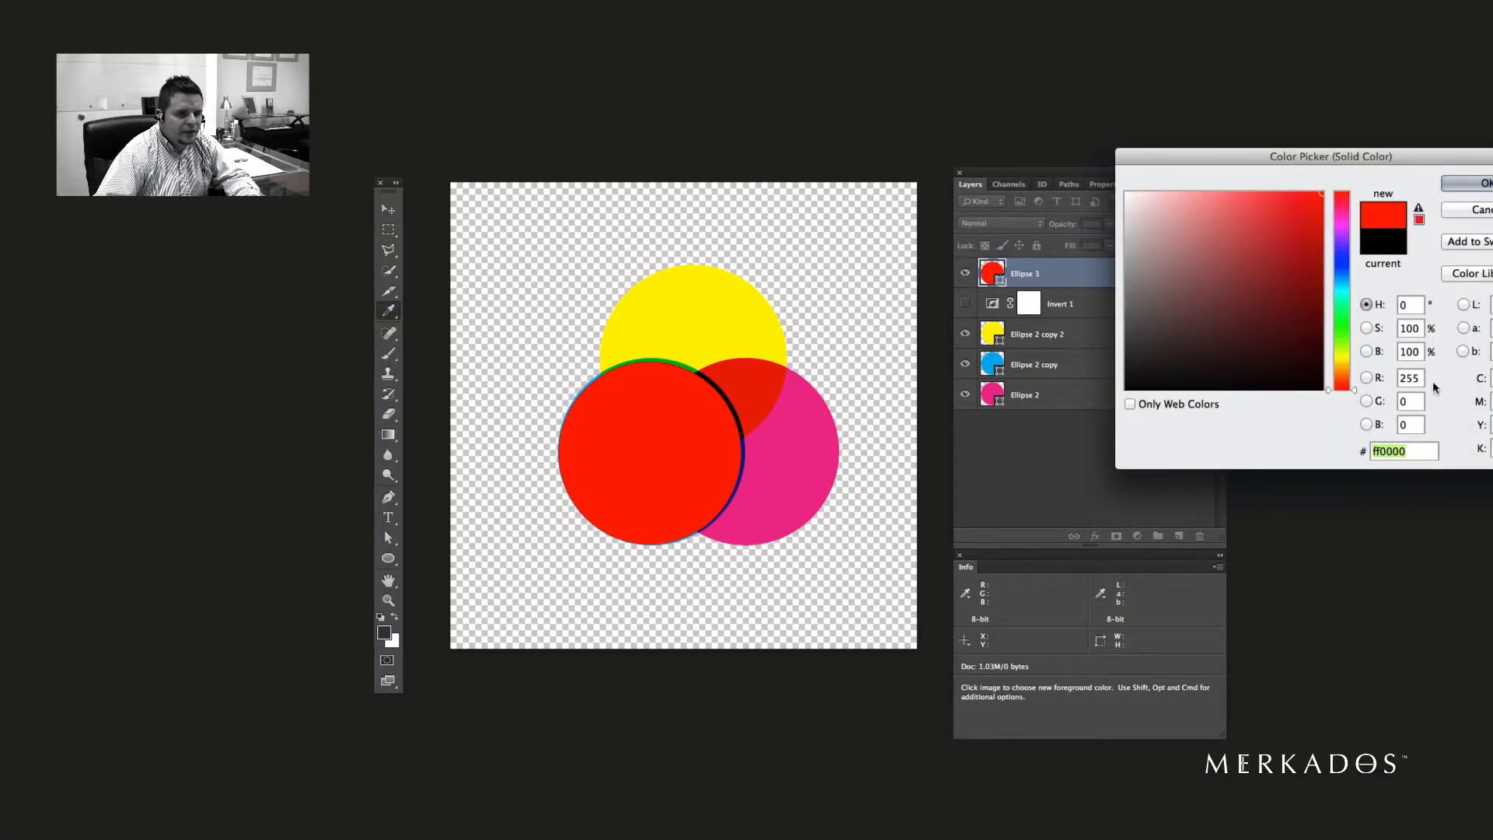
pyautogui.moveTo(1328, 157); pyautogui.dragTo(955, 106)
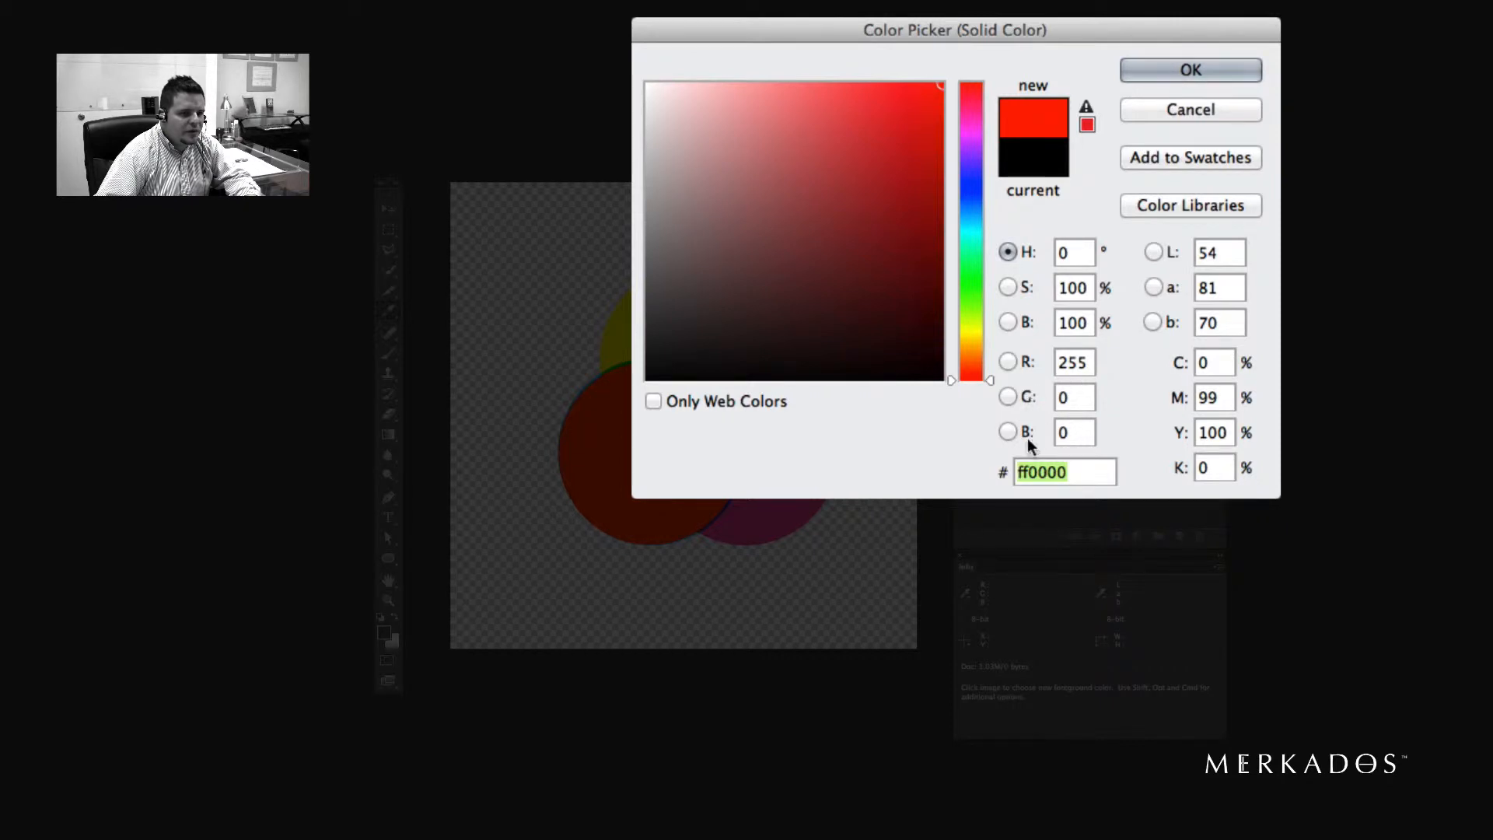
pyautogui.click(1189, 69)
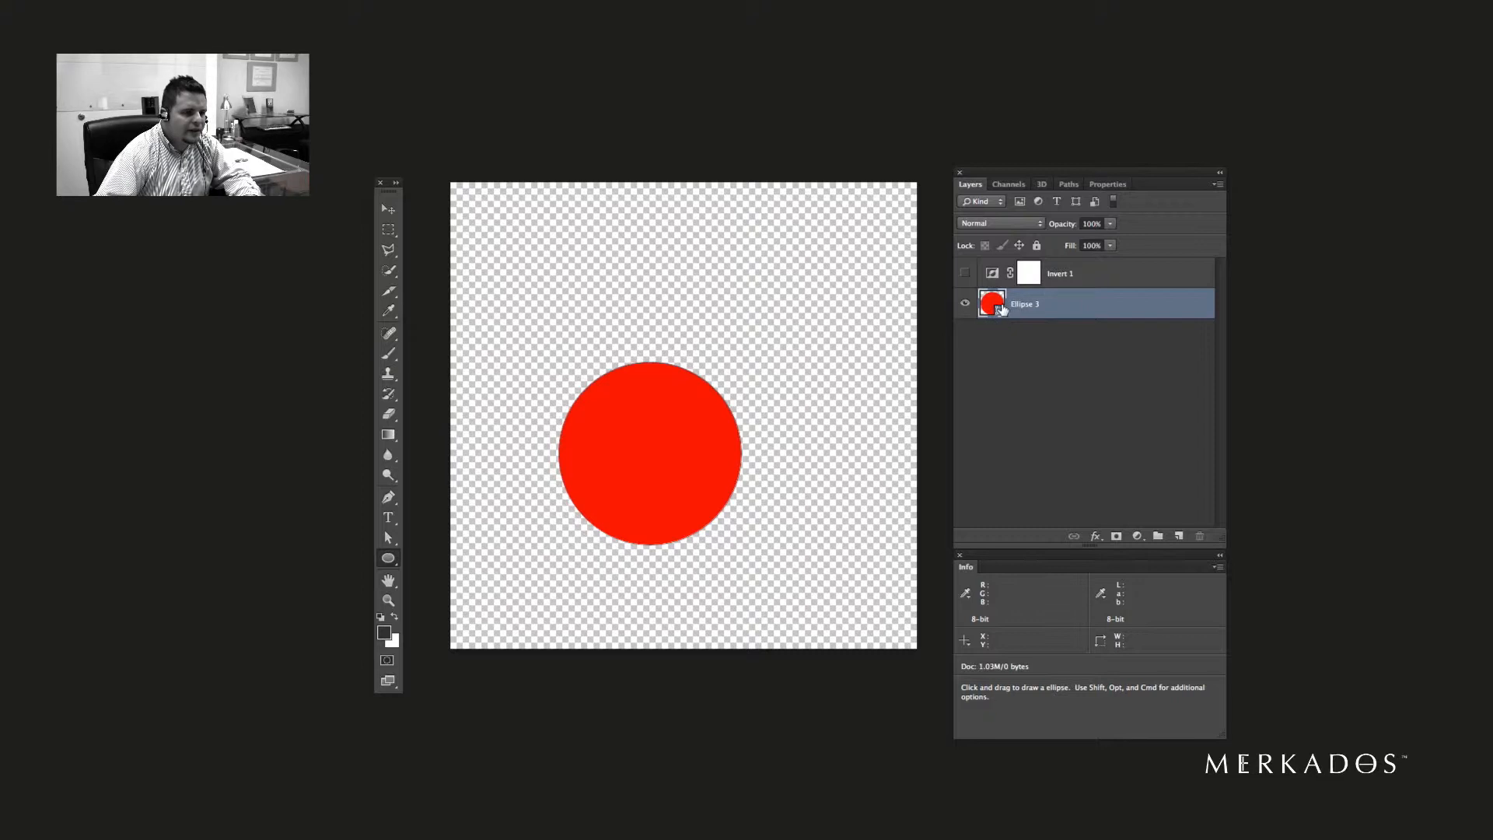
pyautogui.moveTo(650, 452); pyautogui.dragTo(719, 453)
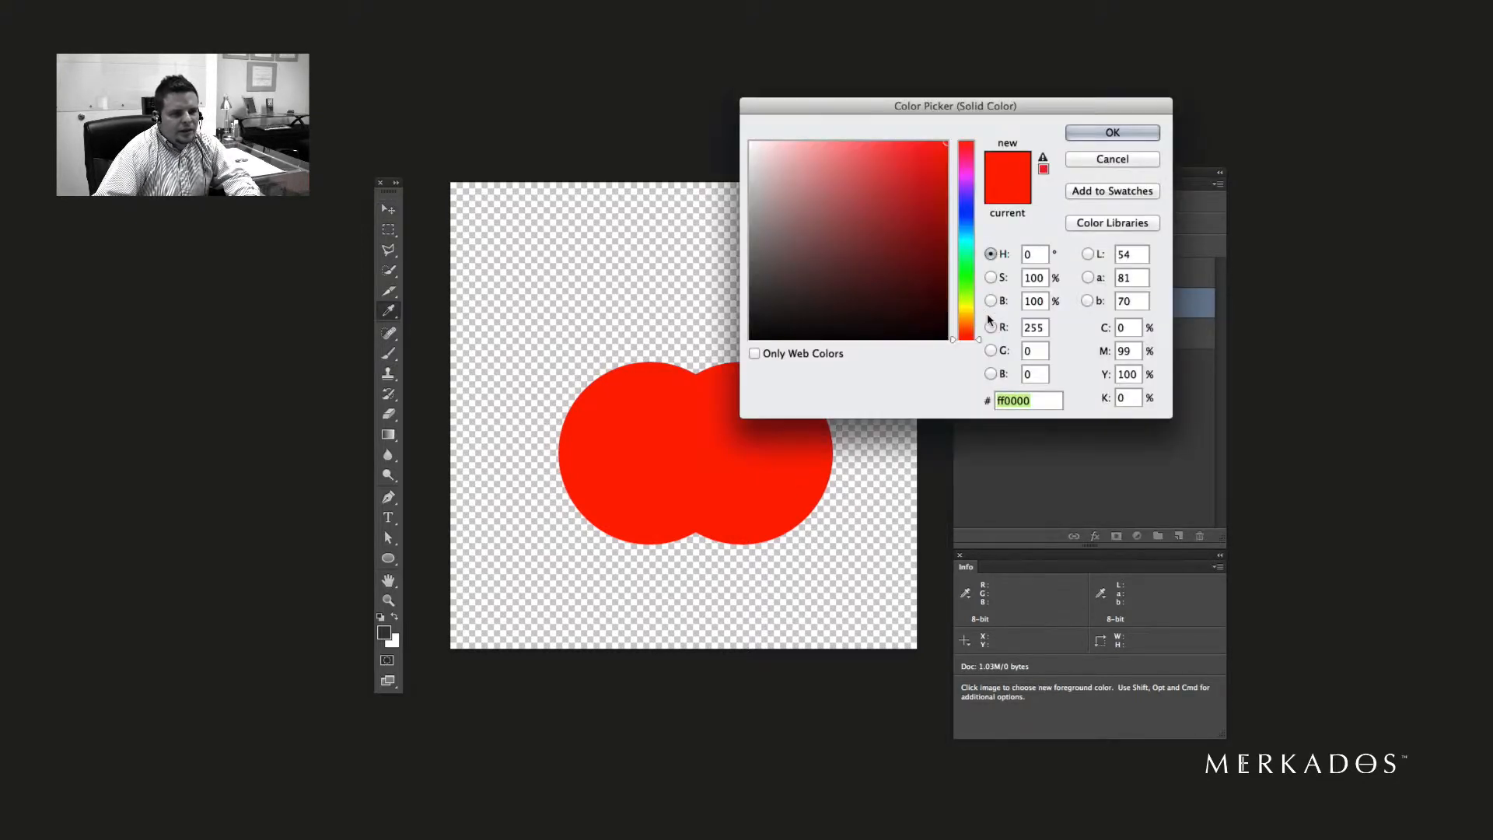
pyautogui.click(1000, 326)
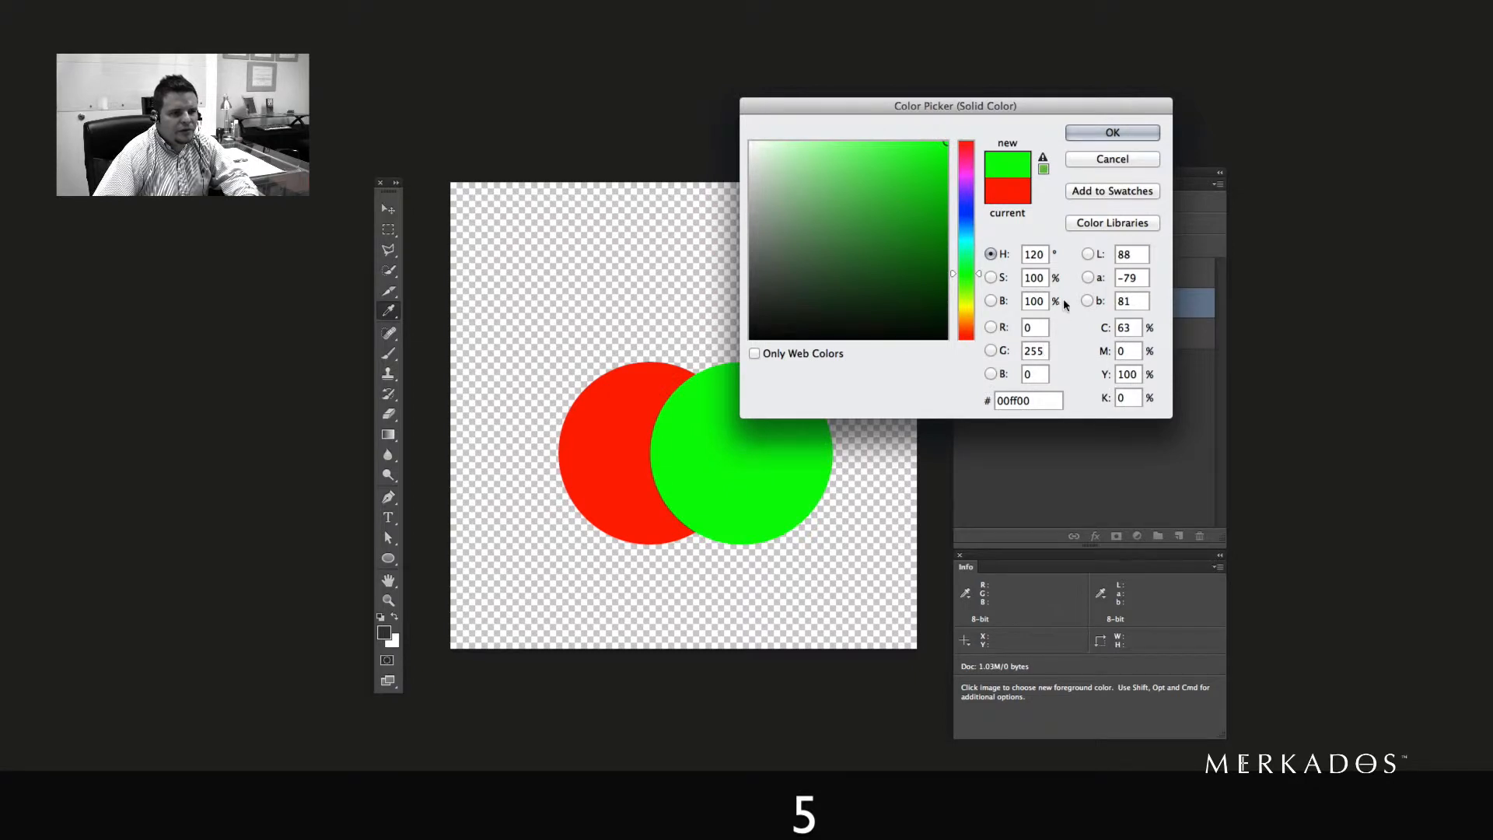
pyautogui.click(1112, 132)
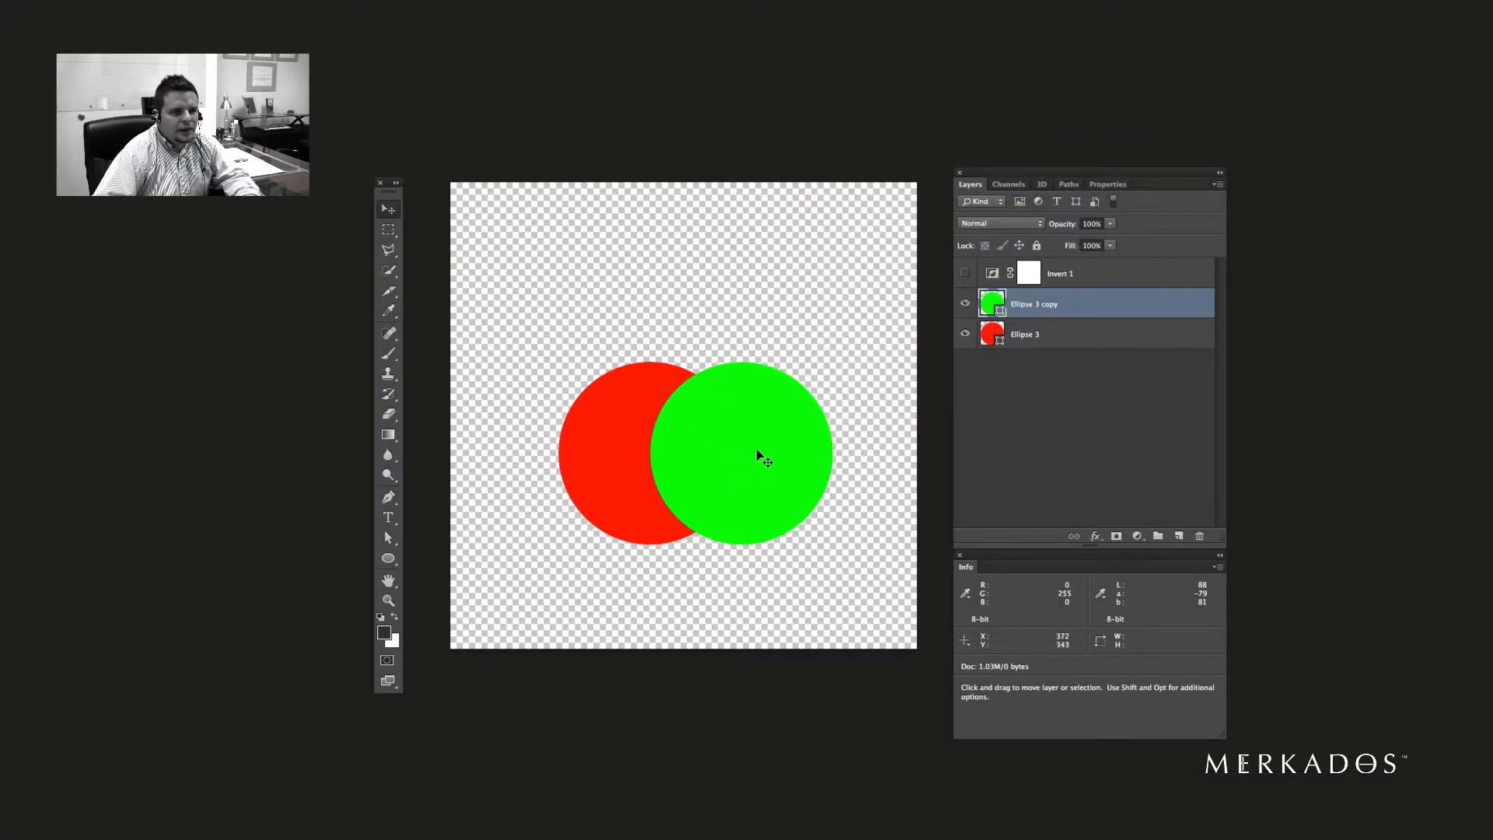
pyautogui.moveTo(752, 458); pyautogui.dragTo(704, 357)
pyautogui.write('2')
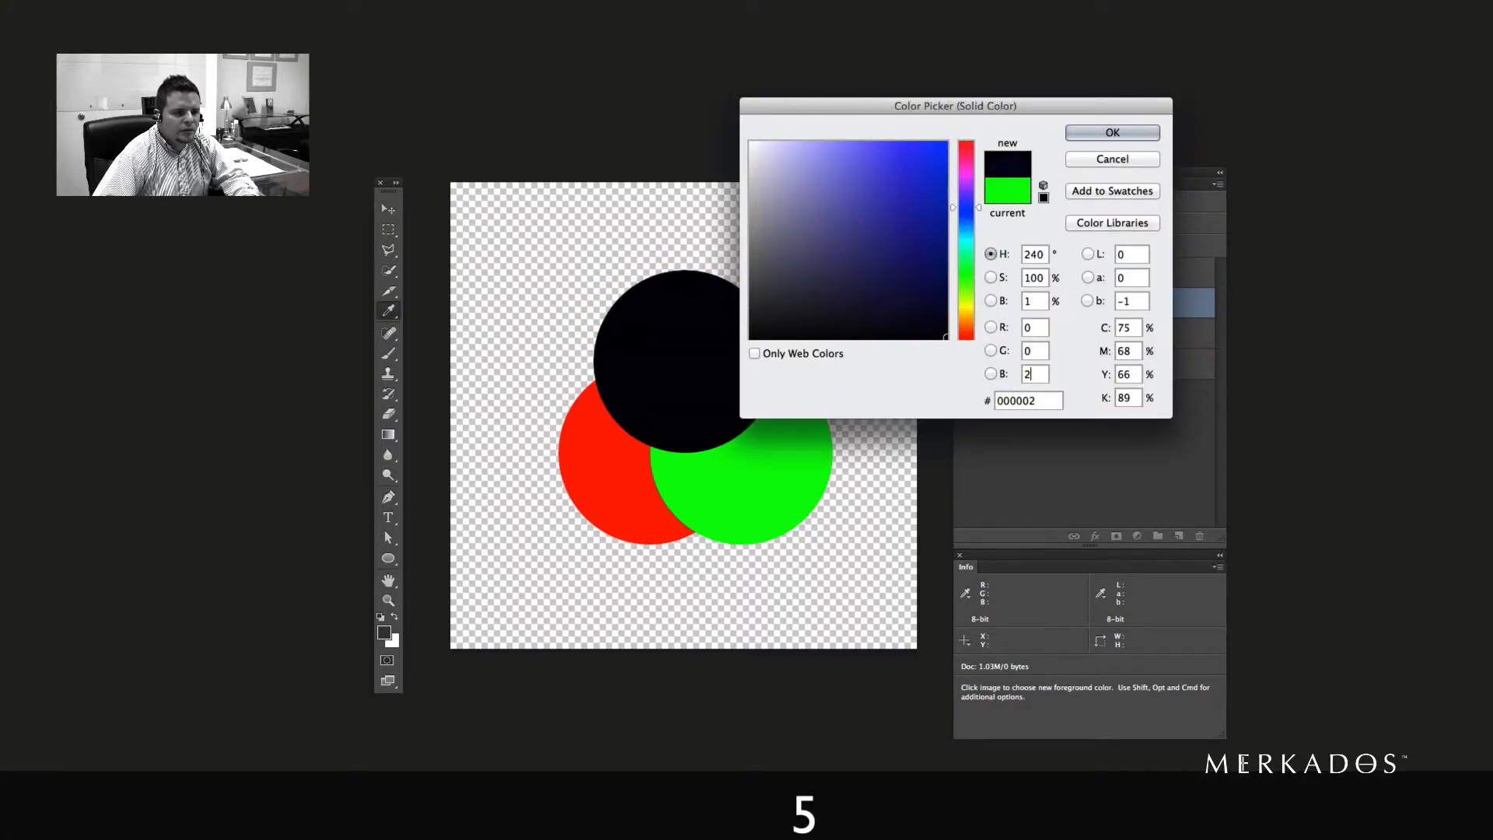
pyautogui.click(1111, 132)
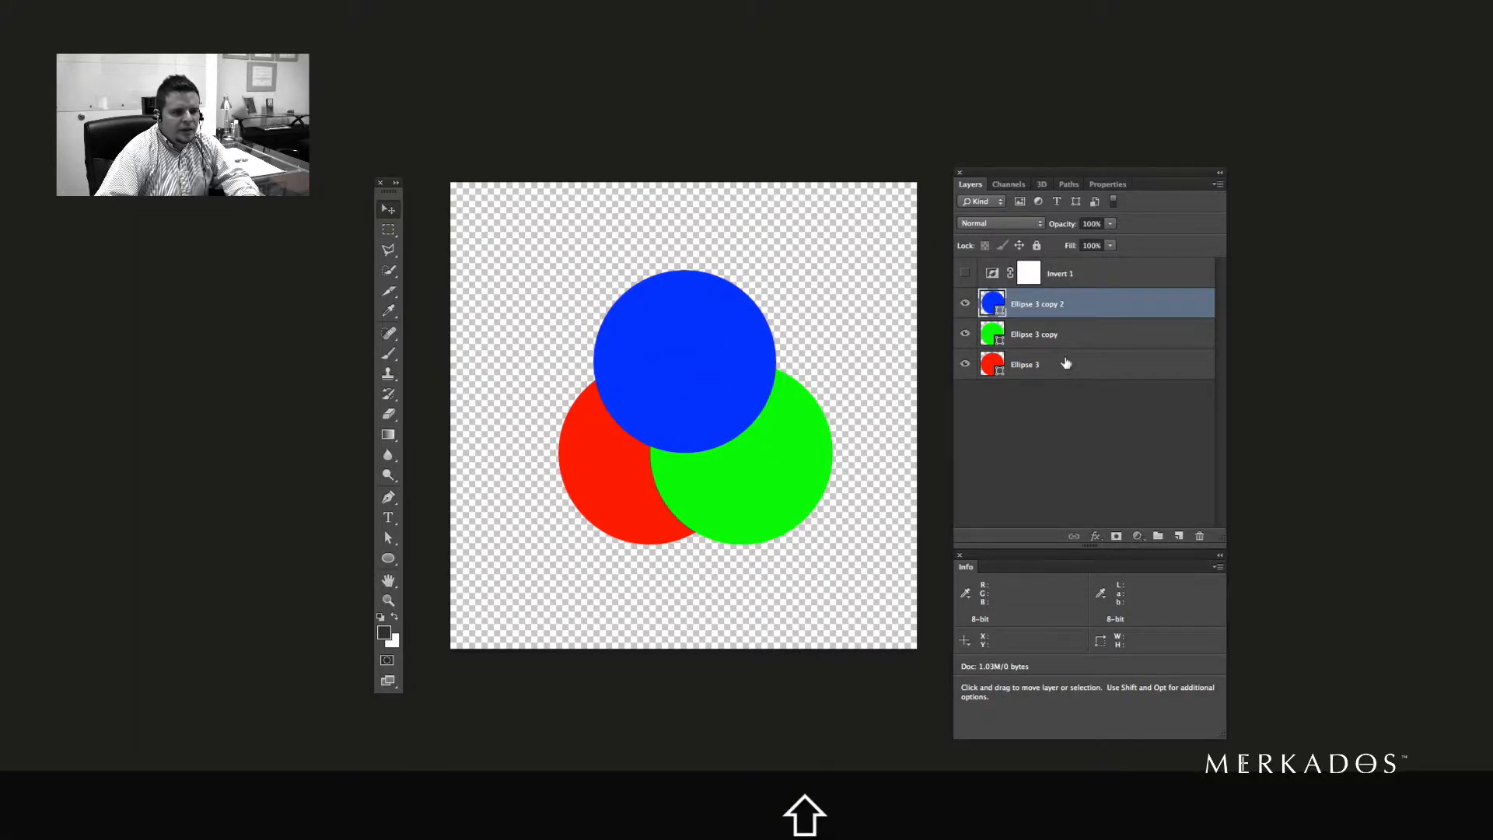
# - Set the three ellipse layers' blend mode to Lighten
pyautogui.click(996, 223)
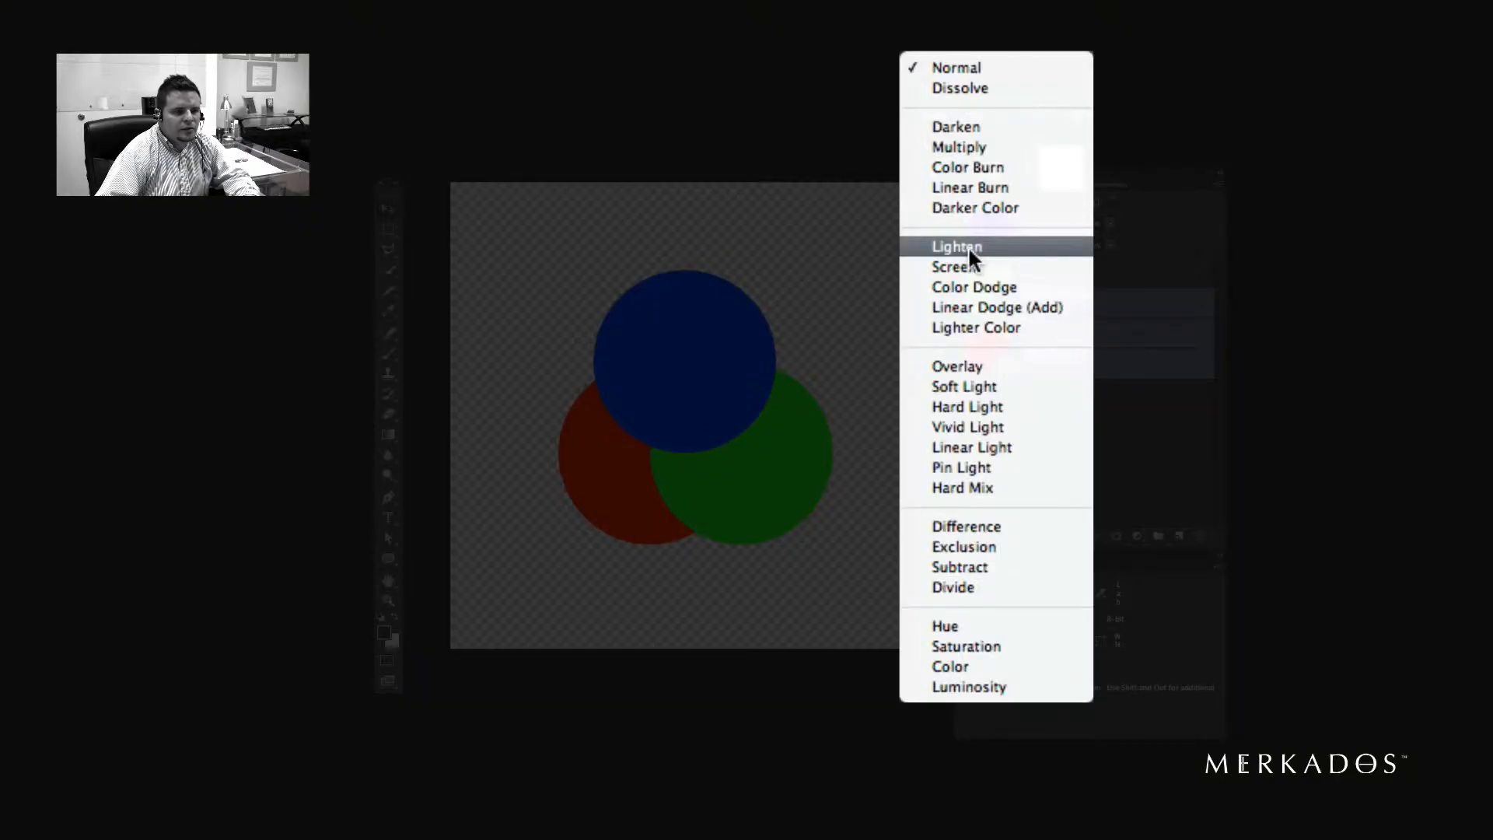
pyautogui.click(956, 246)
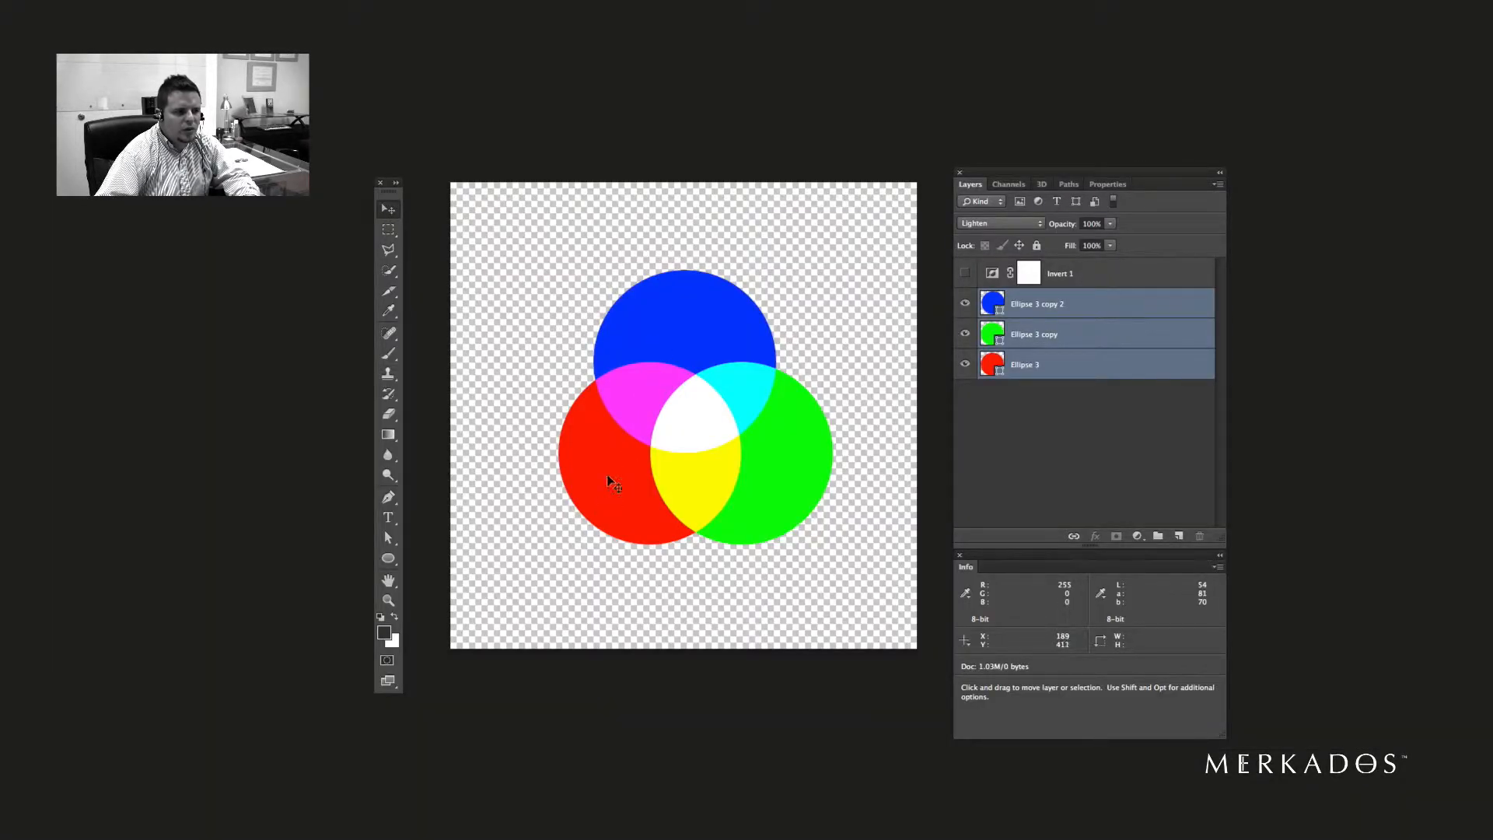
pyautogui.moveTo(767, 408)
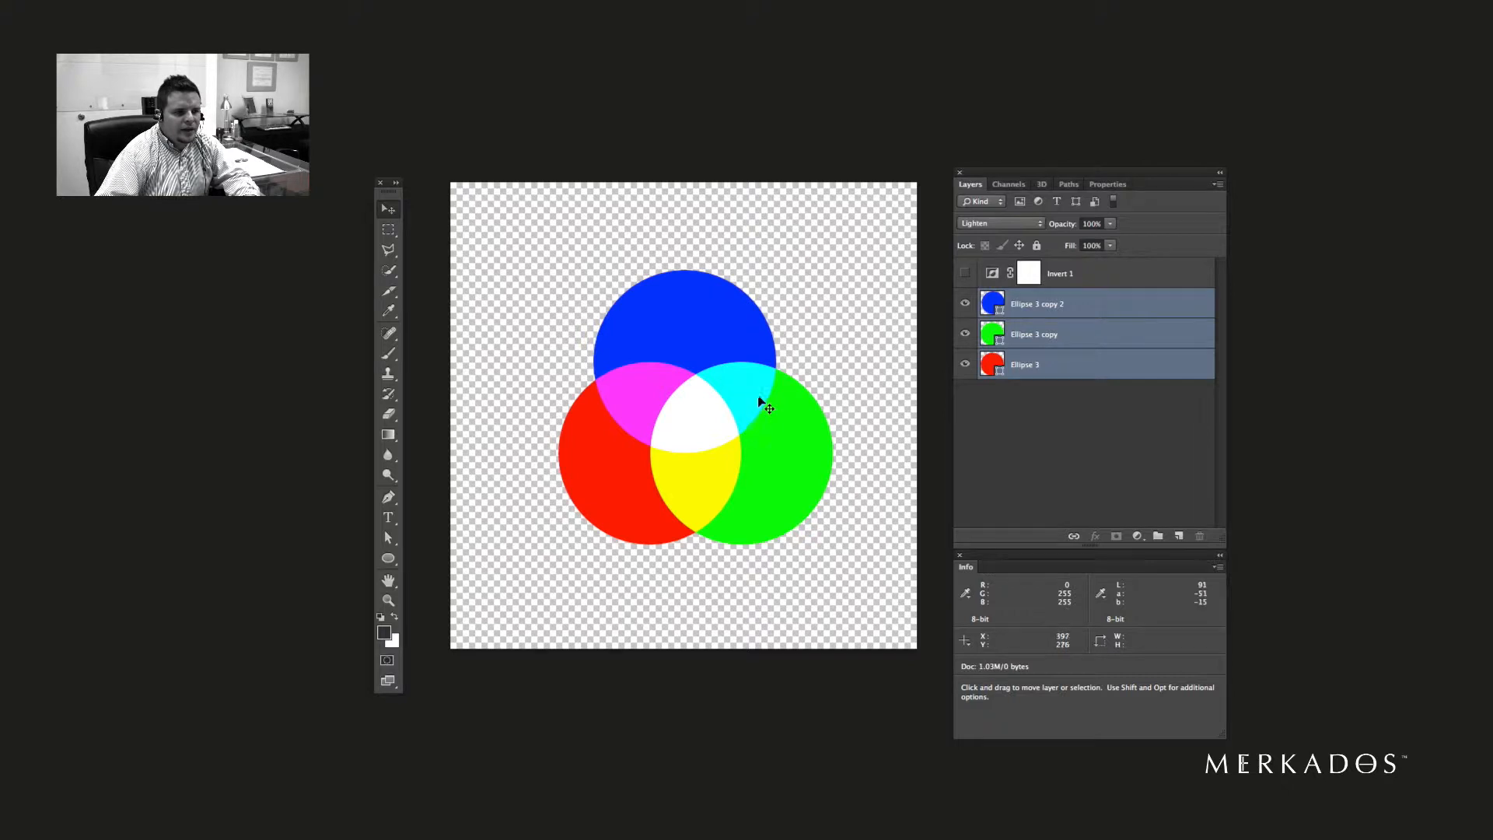
pyautogui.moveTo(803, 448)
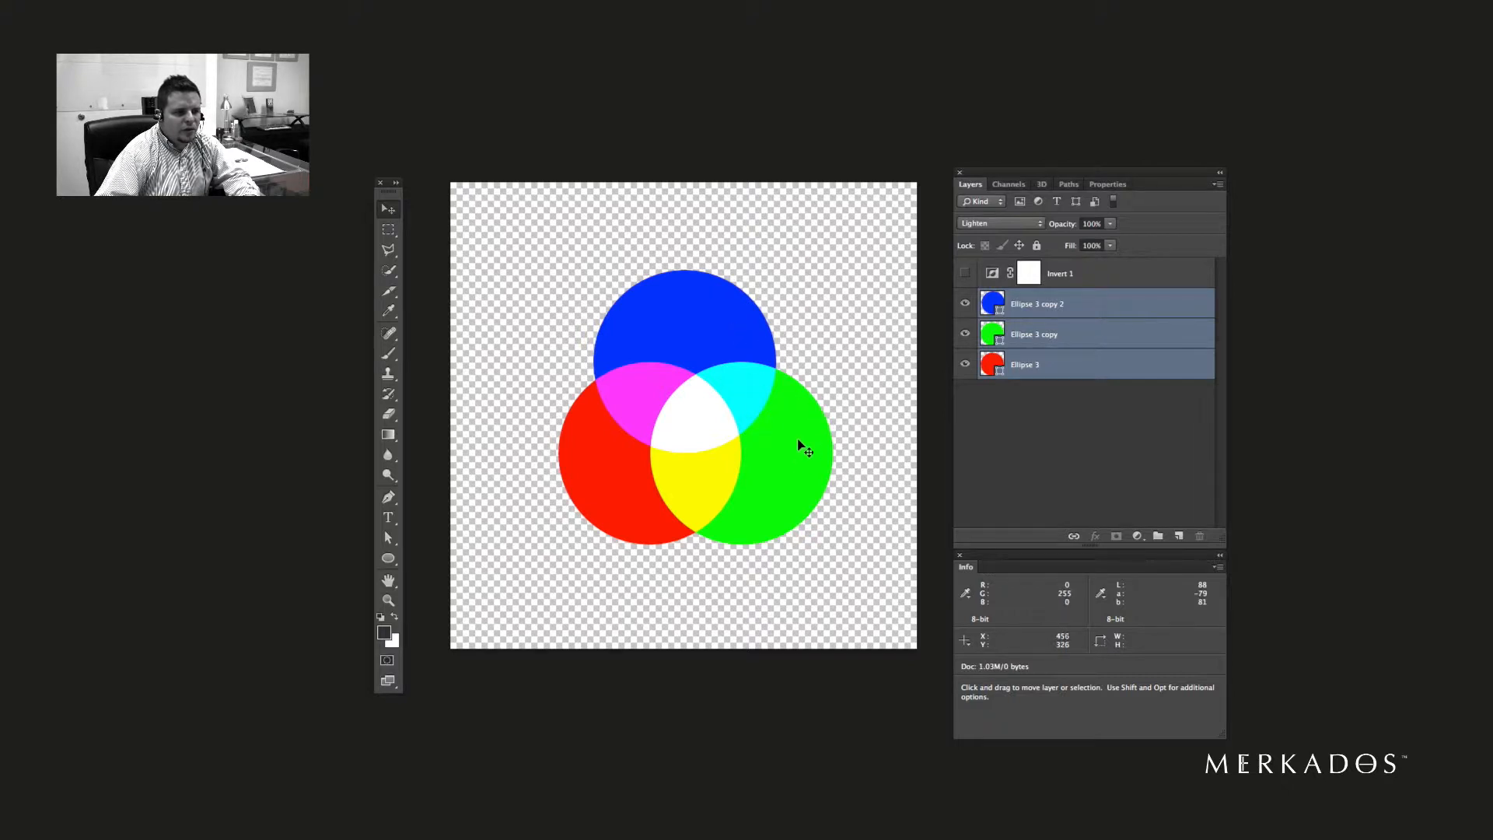
pyautogui.moveTo(790, 476)
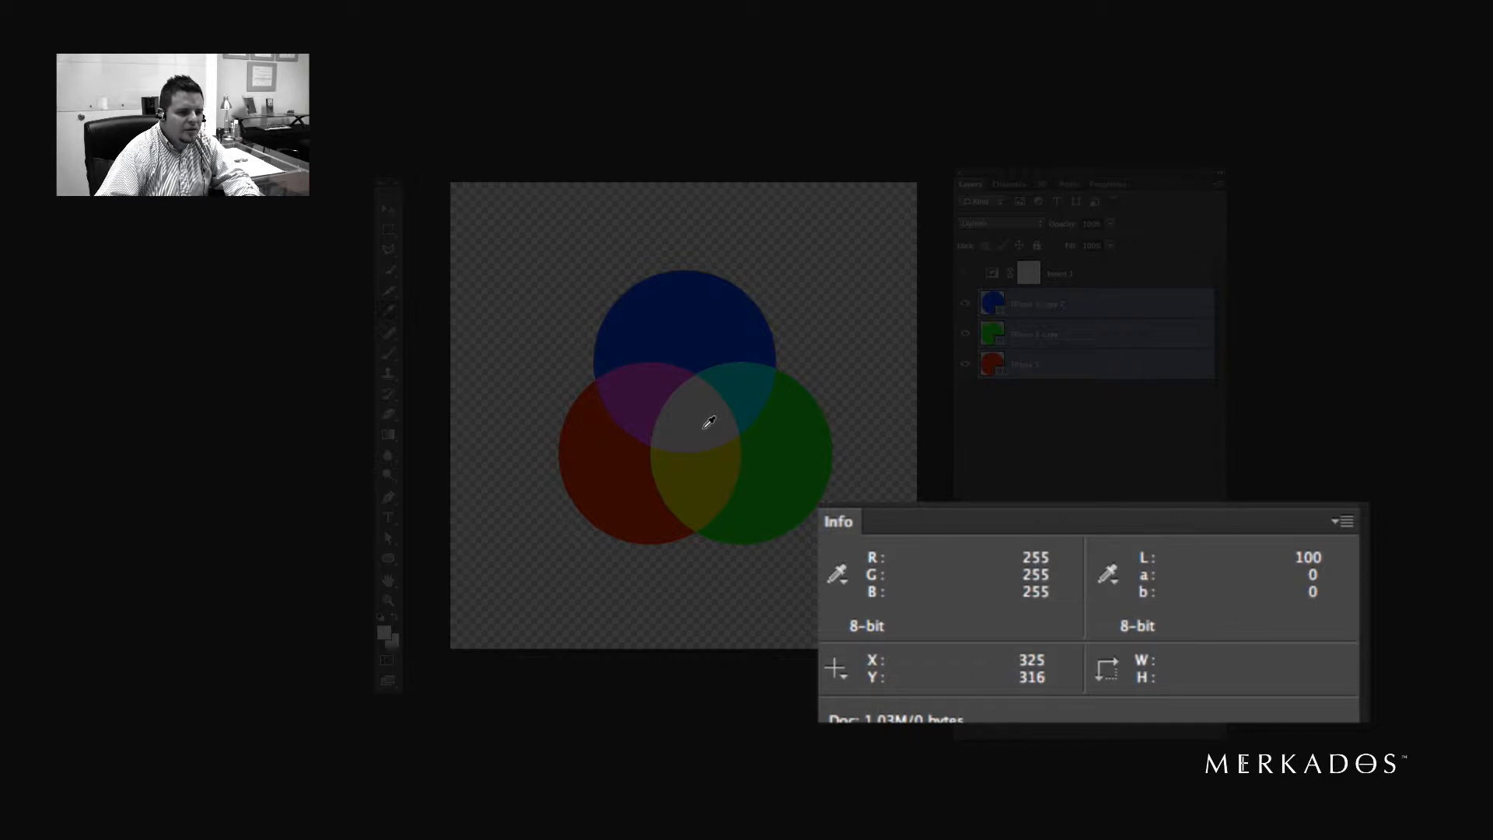
pyautogui.moveTo(703, 414)
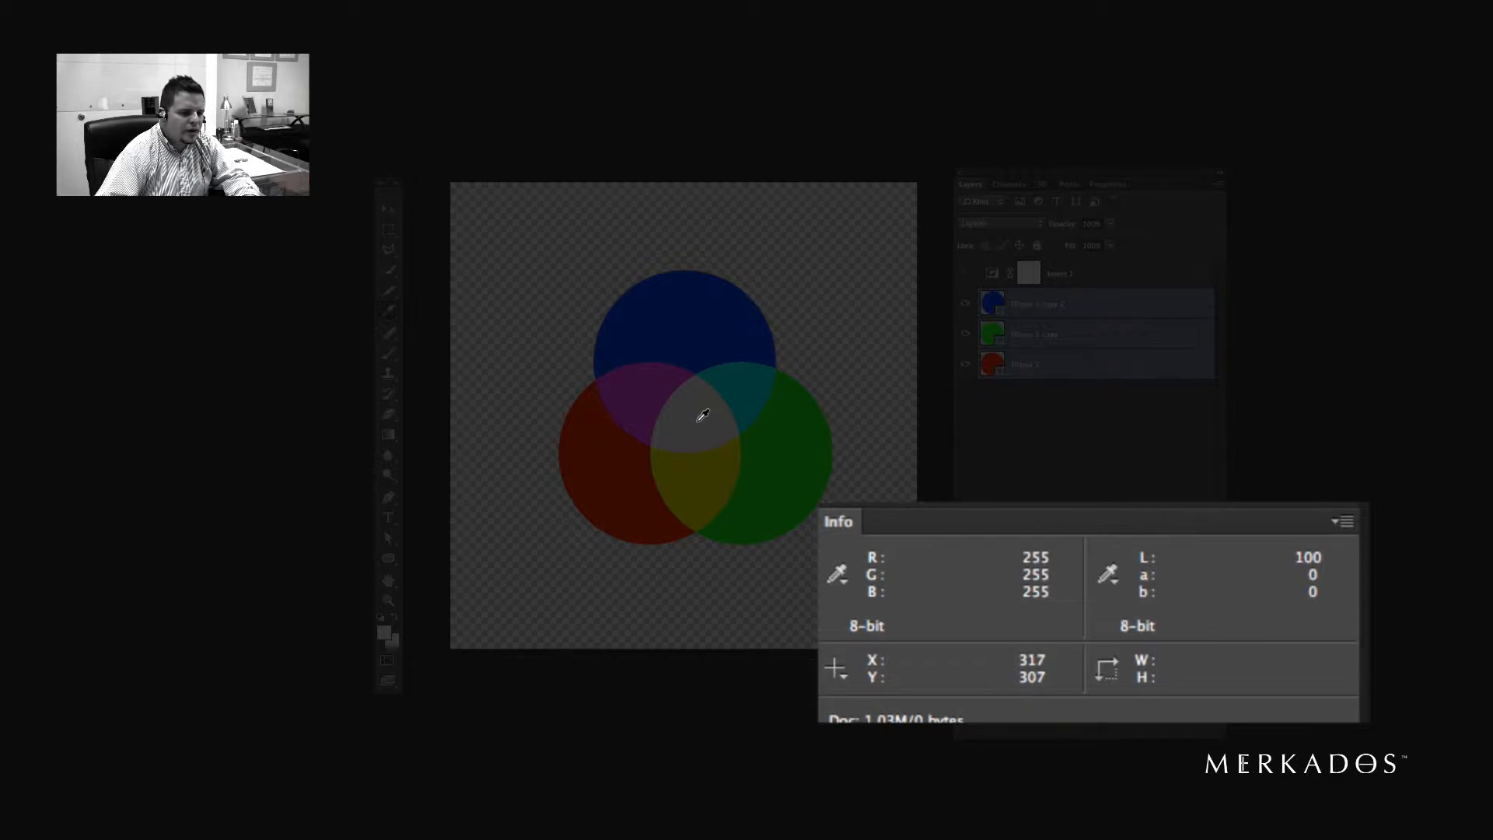
pyautogui.moveTo(696, 414)
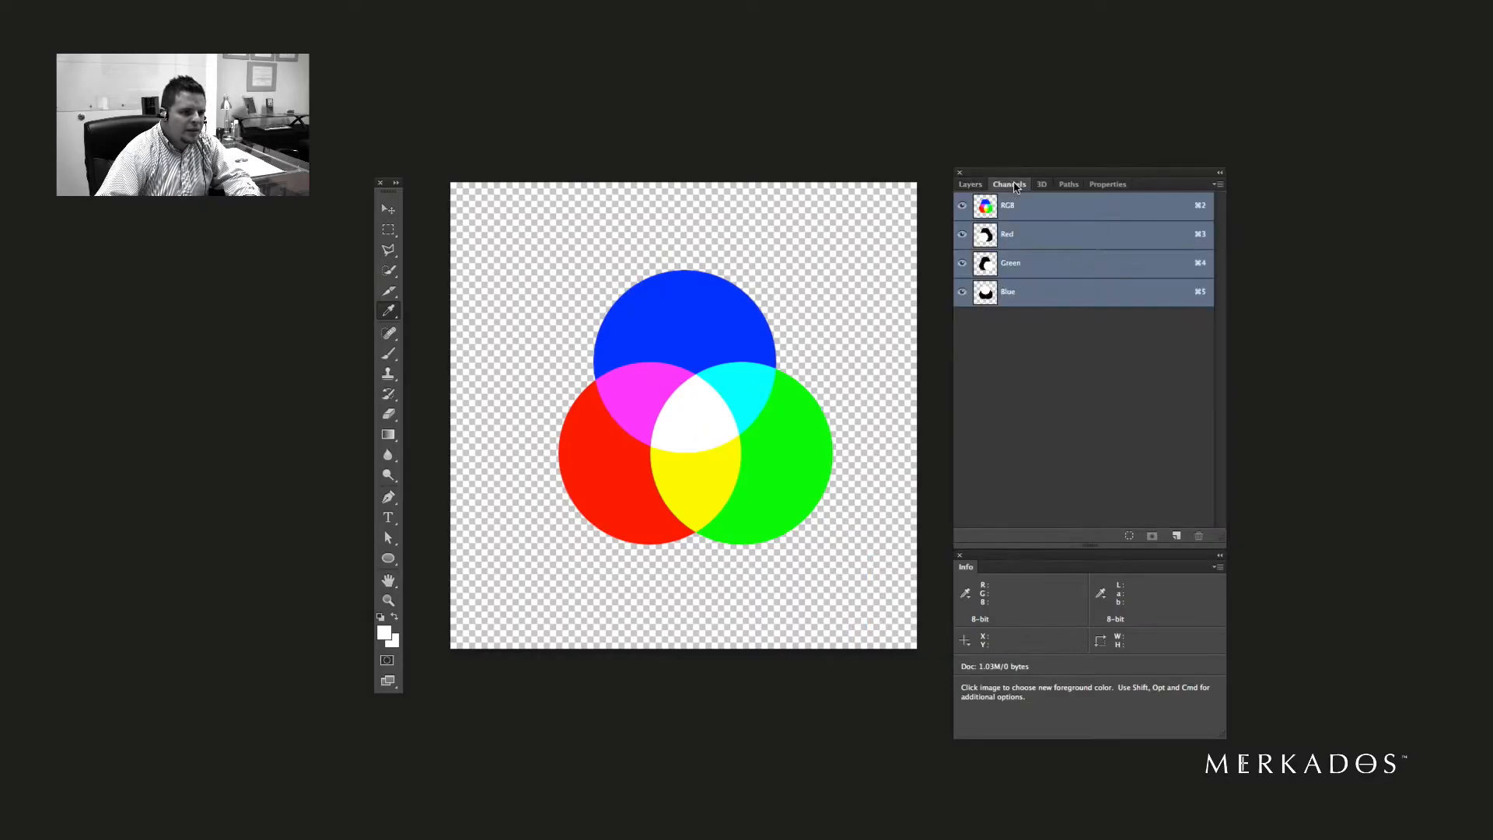
pyautogui.click(1006, 234)
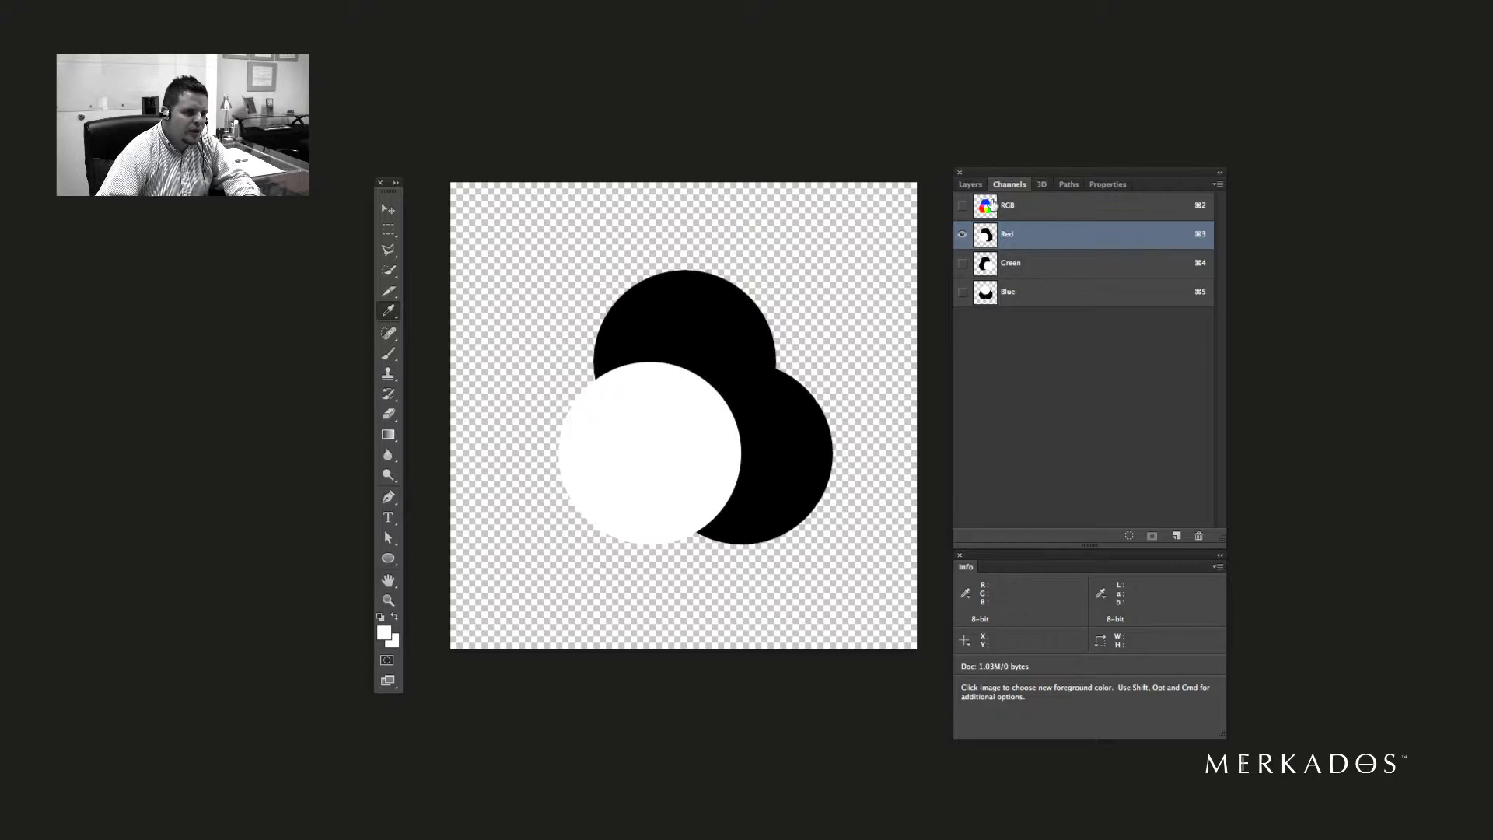
pyautogui.click(1006, 205)
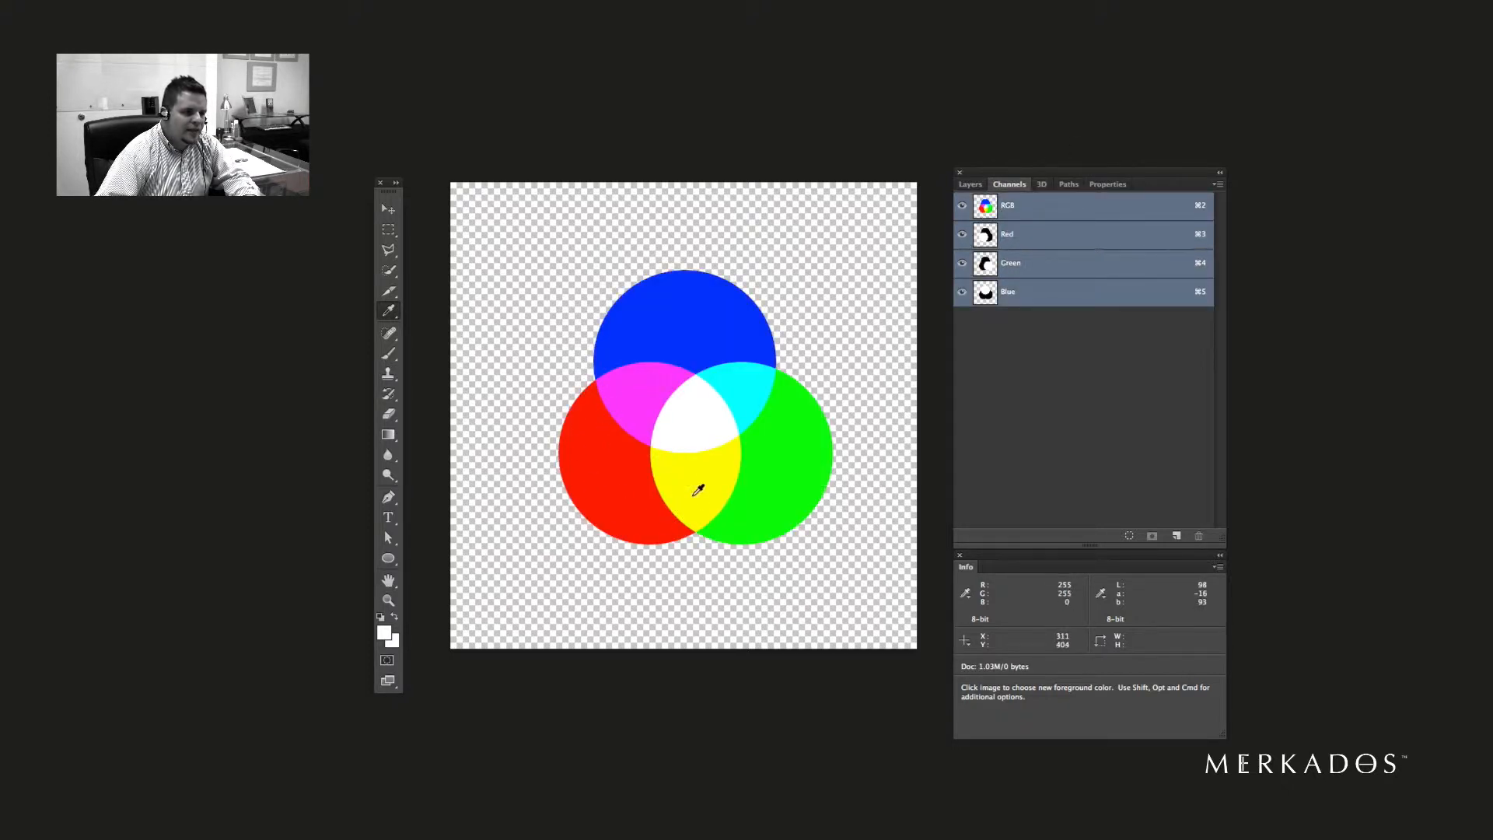
pyautogui.click(1006, 234)
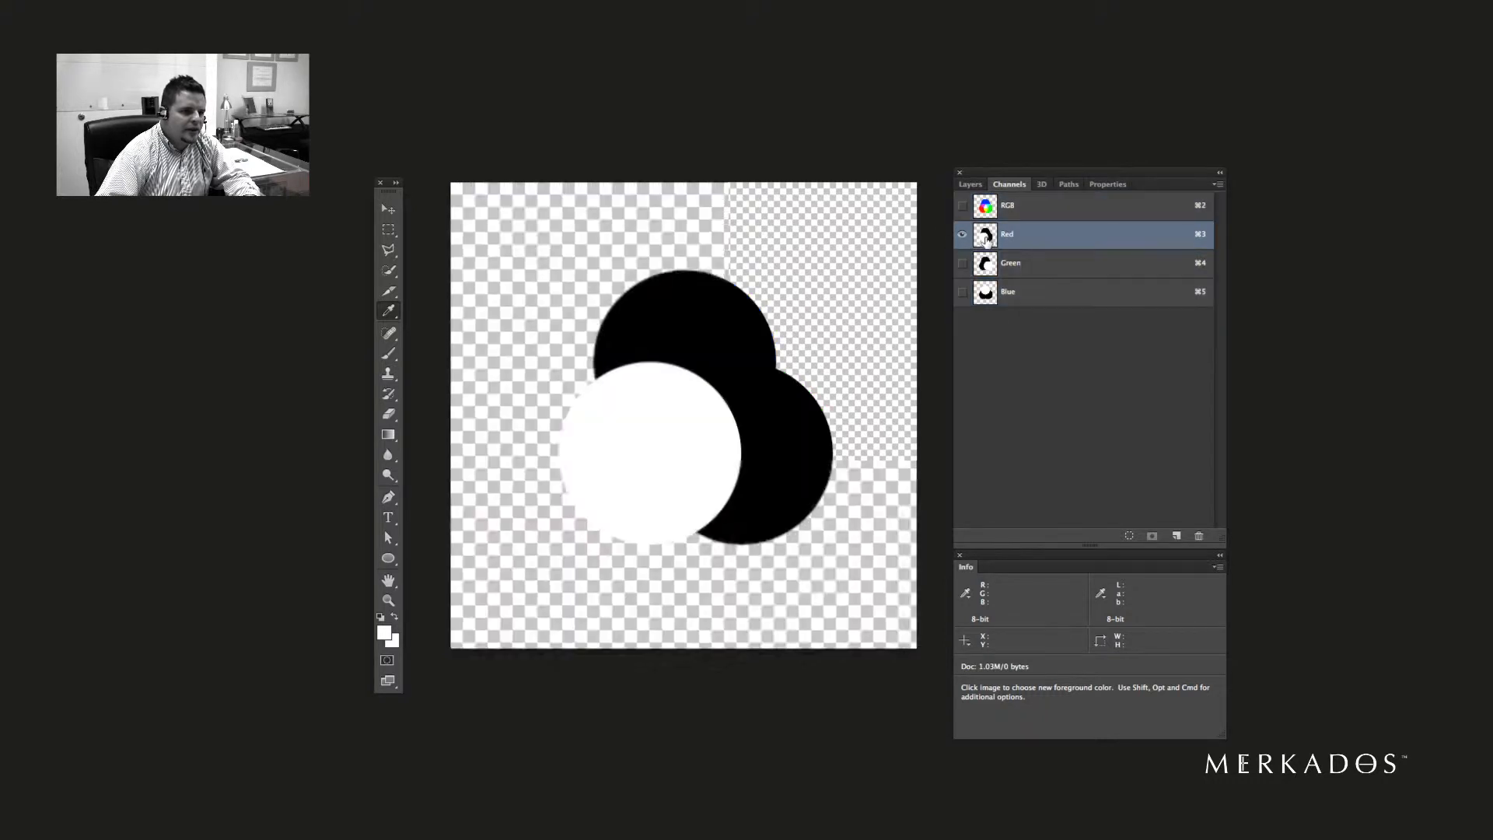
pyautogui.click(614, 492)
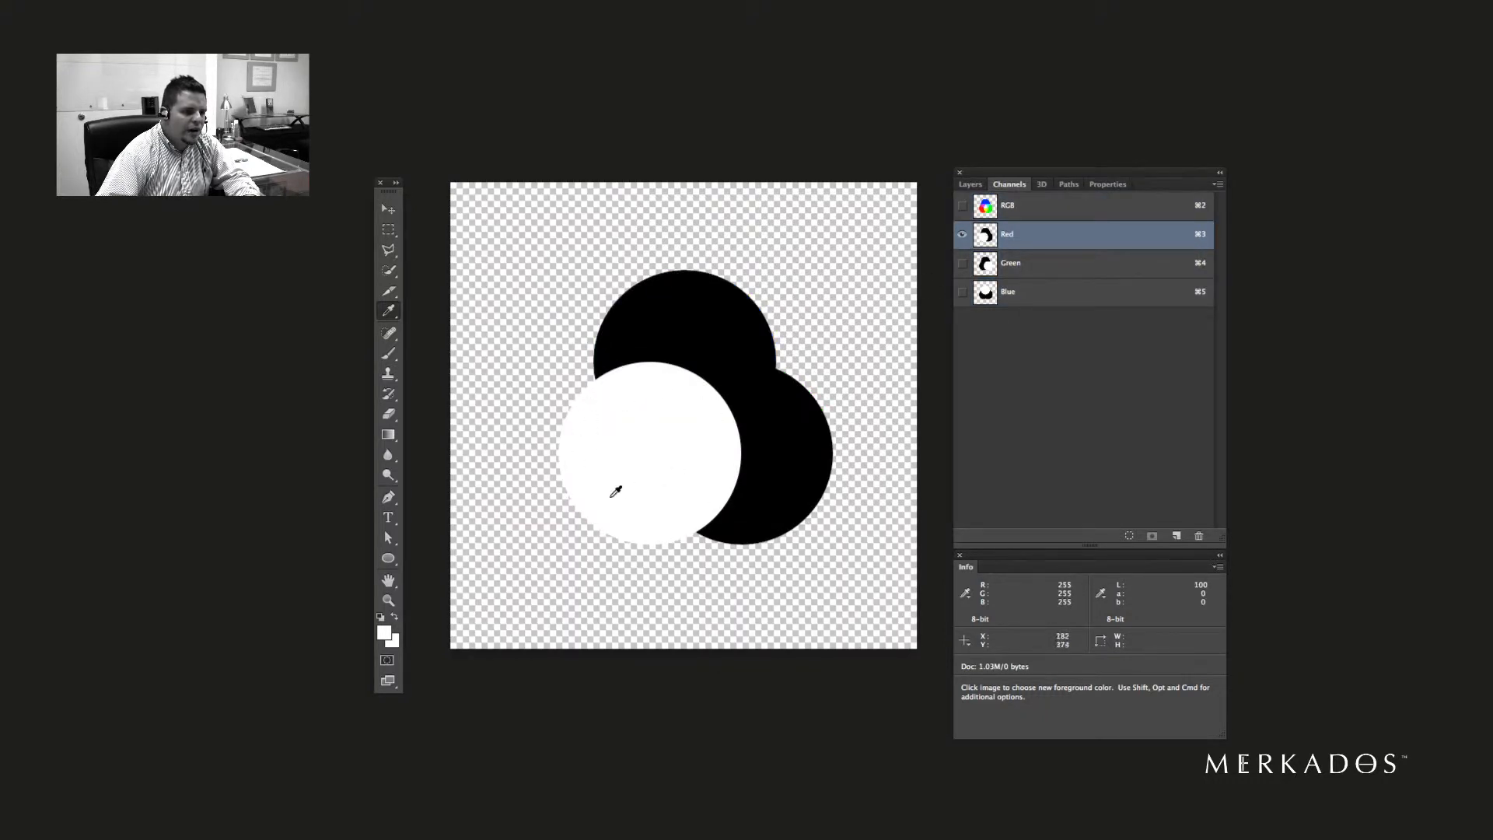
pyautogui.moveTo(623, 402)
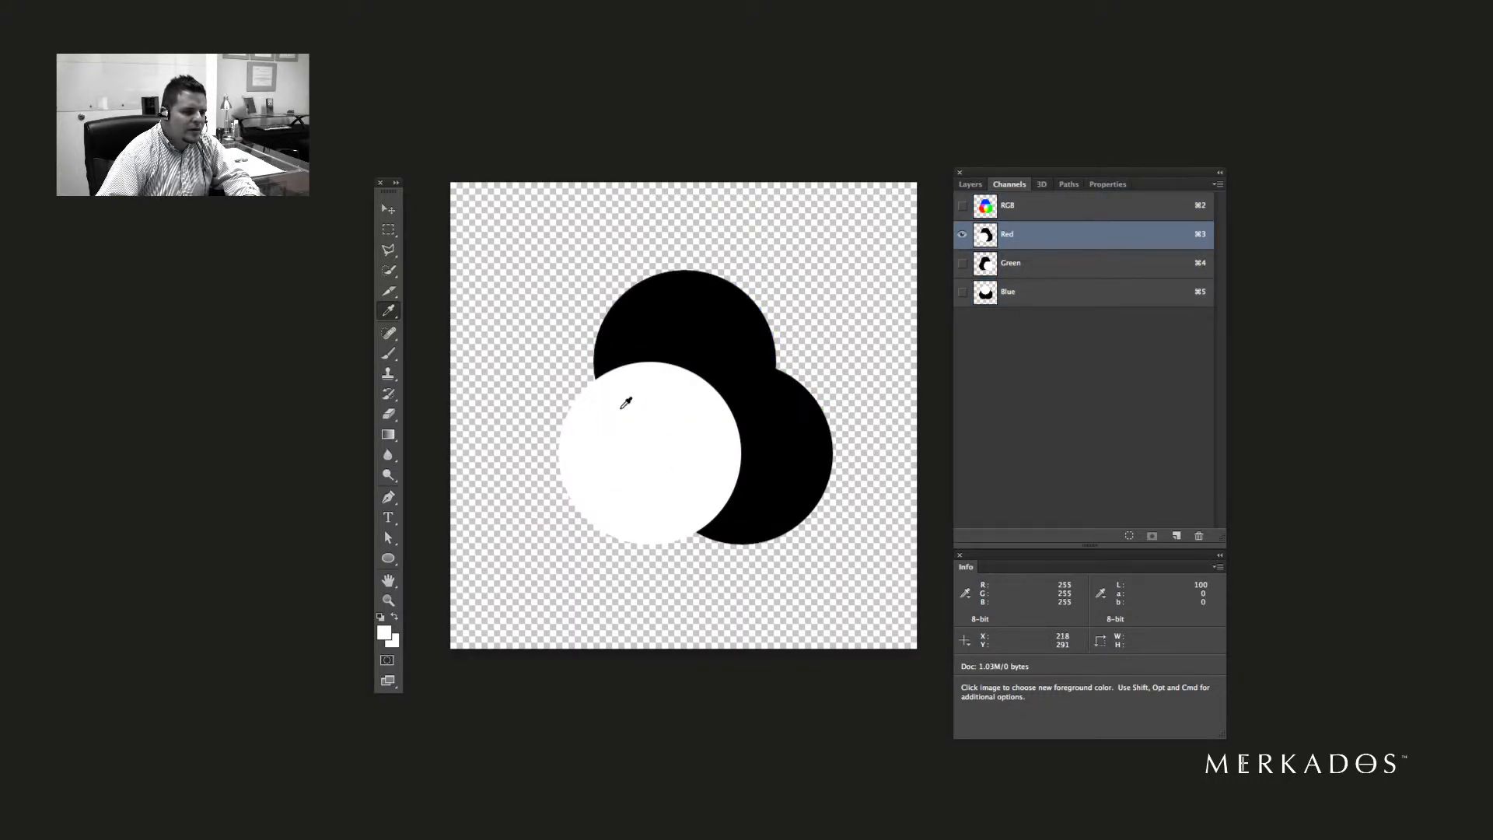
pyautogui.moveTo(654, 444)
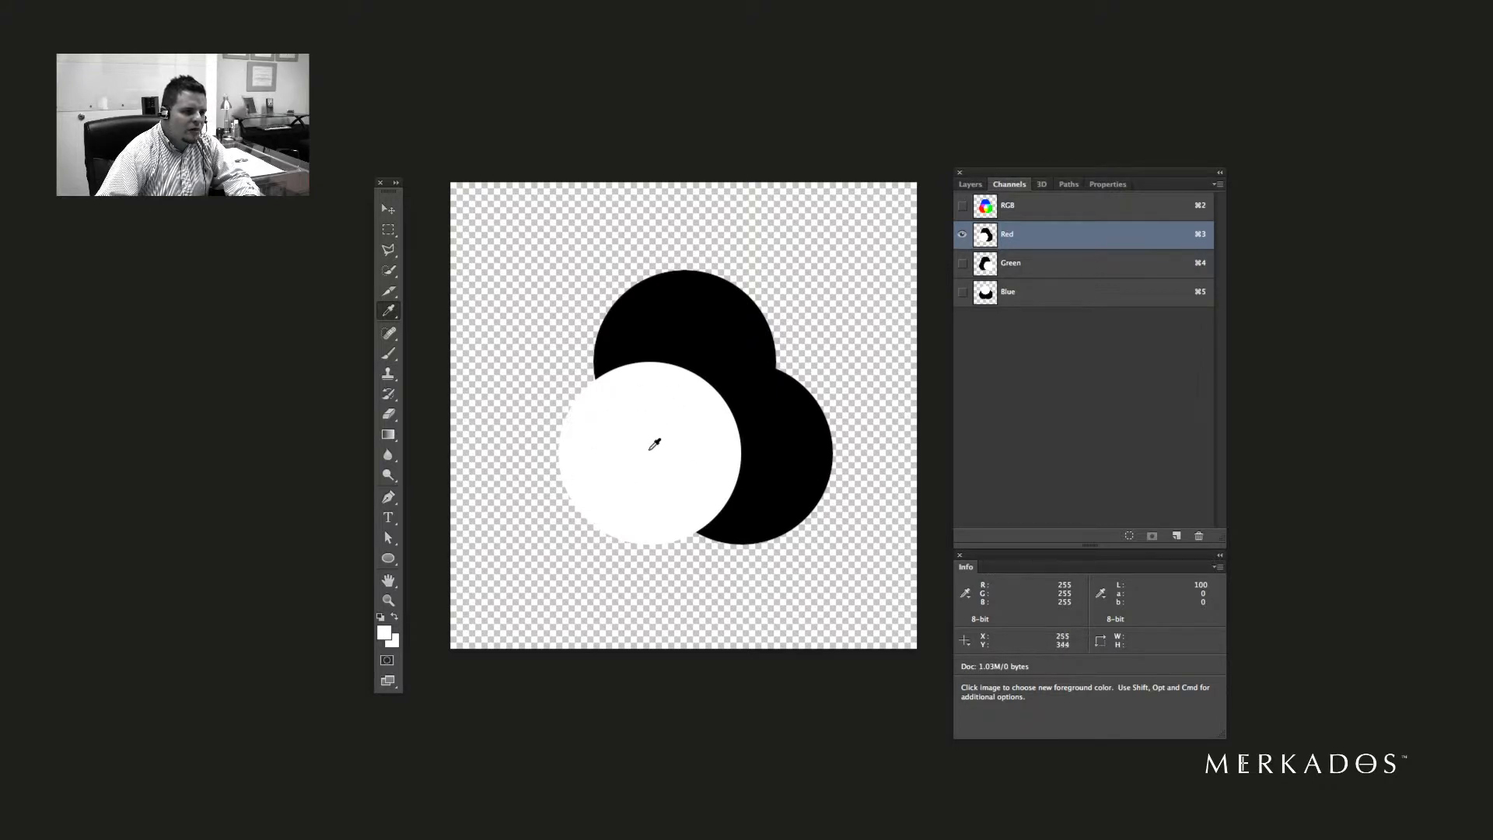
pyautogui.click(1011, 263)
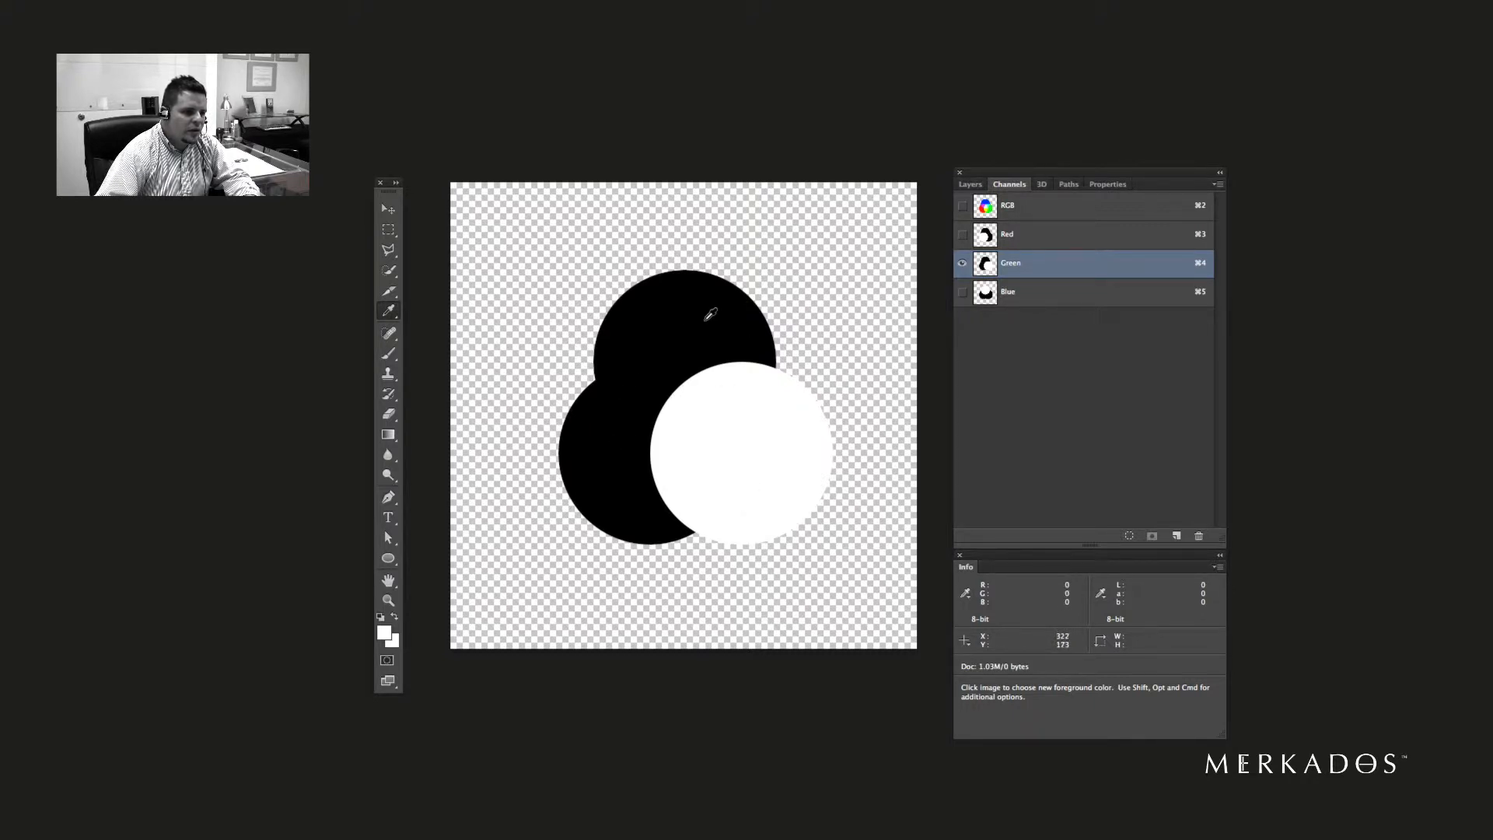
pyautogui.click(1008, 292)
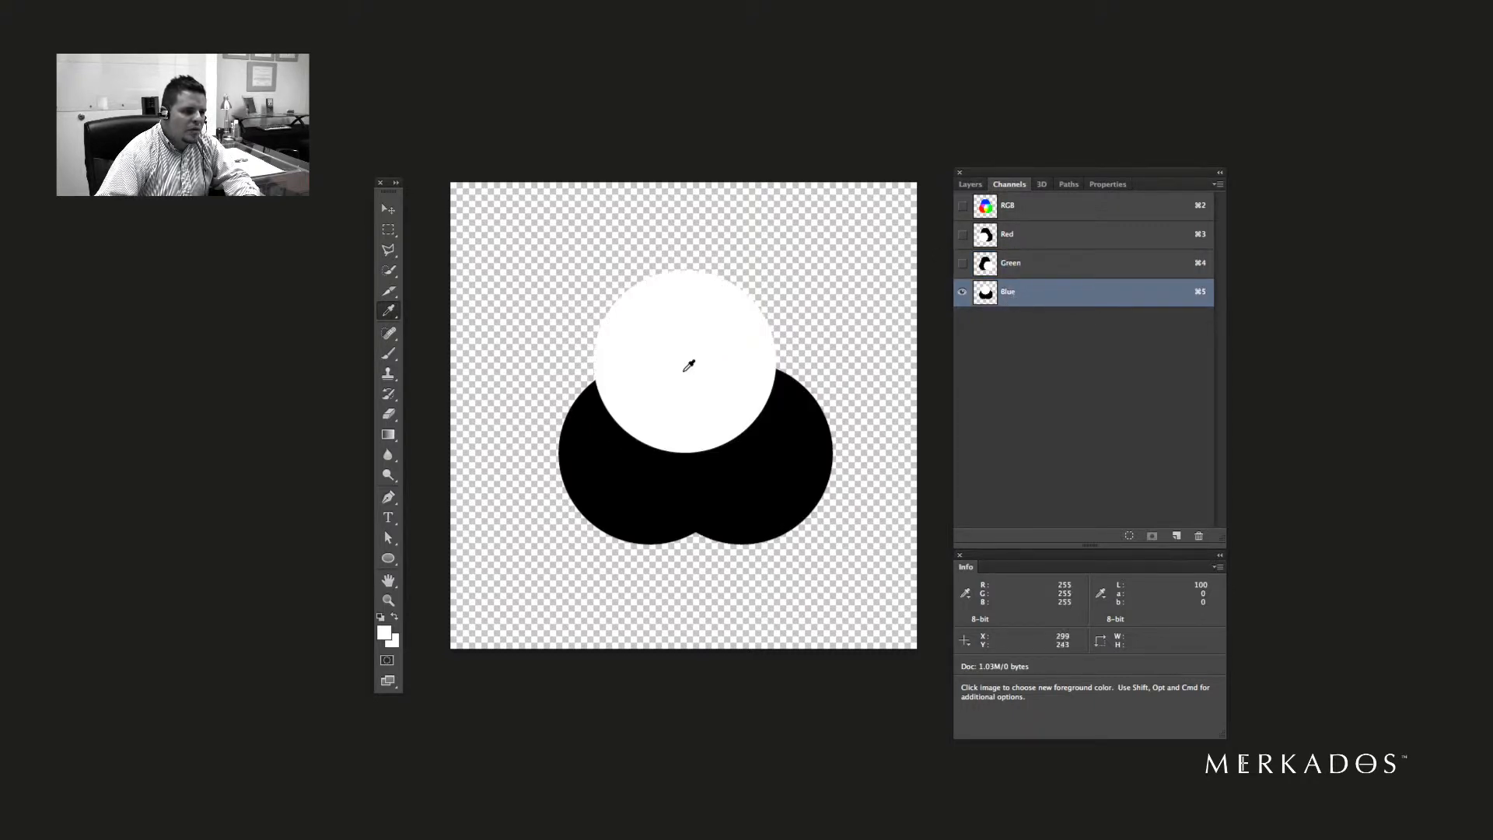
pyautogui.moveTo(733, 340)
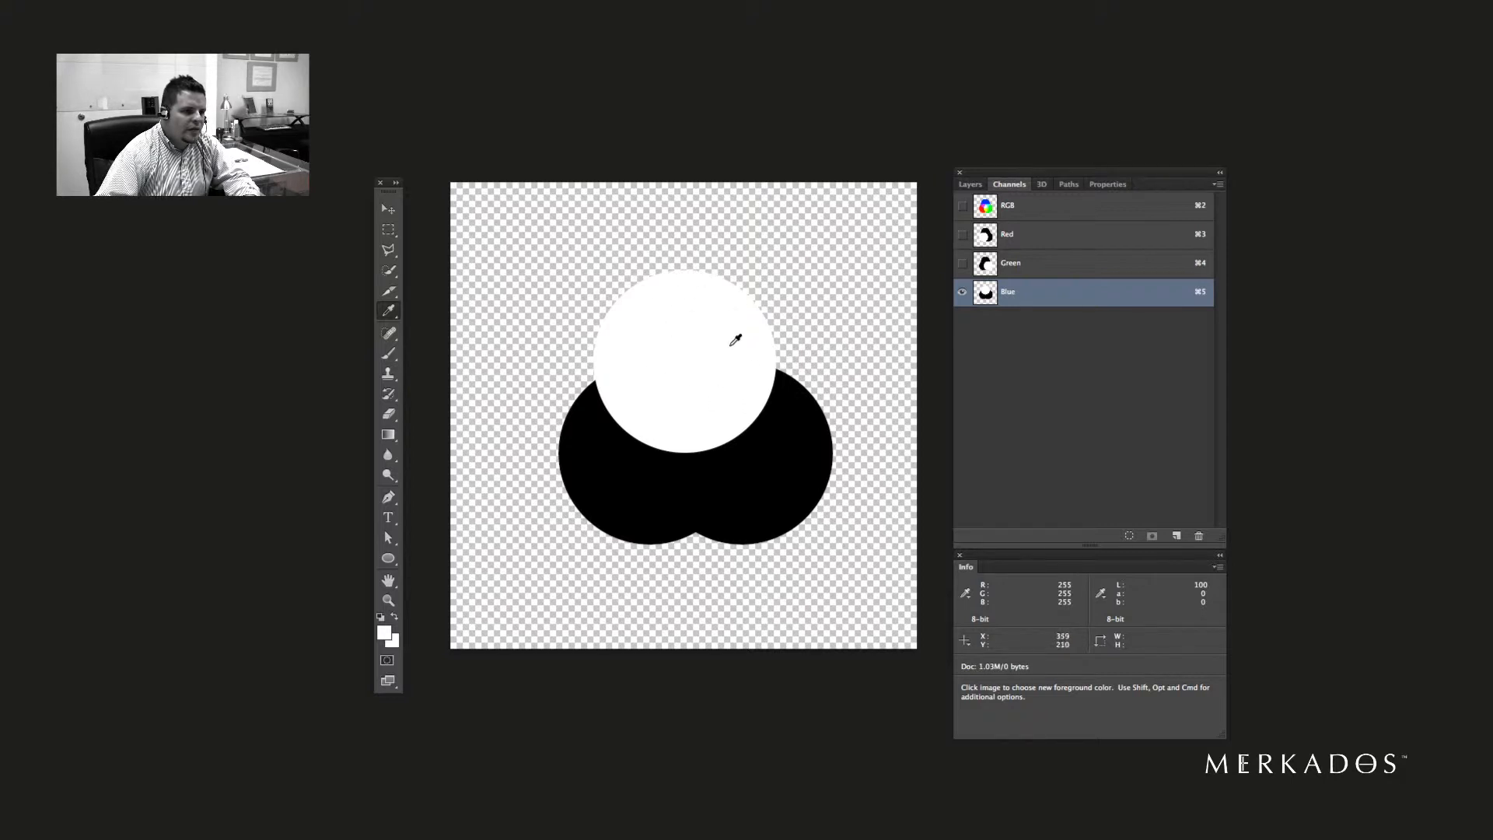
pyautogui.moveTo(671, 360)
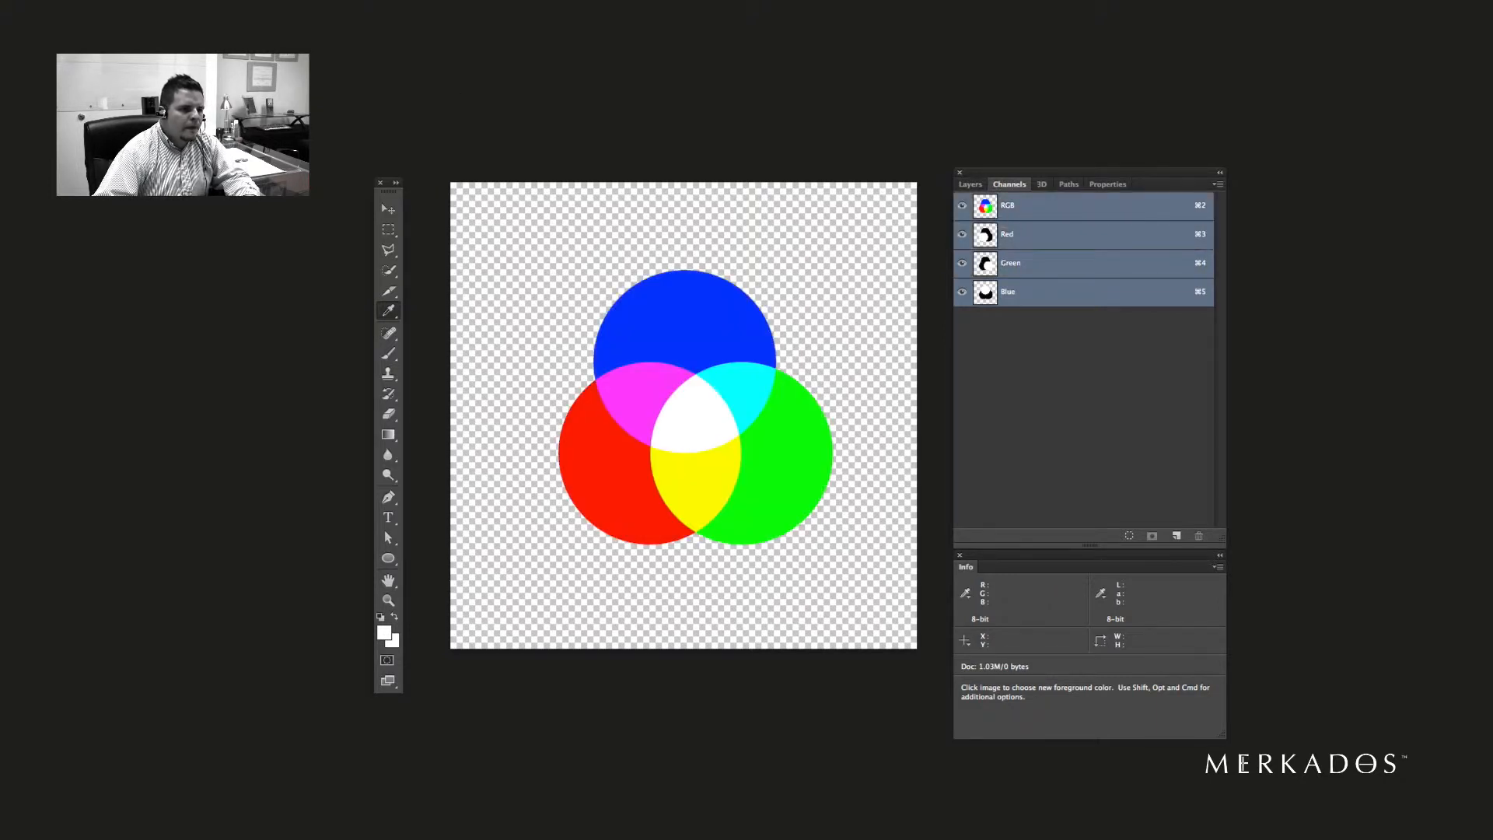
# - Convert the image to Lab Color and view the Lightness, a and b channels individually
pyautogui.click(570, 9)
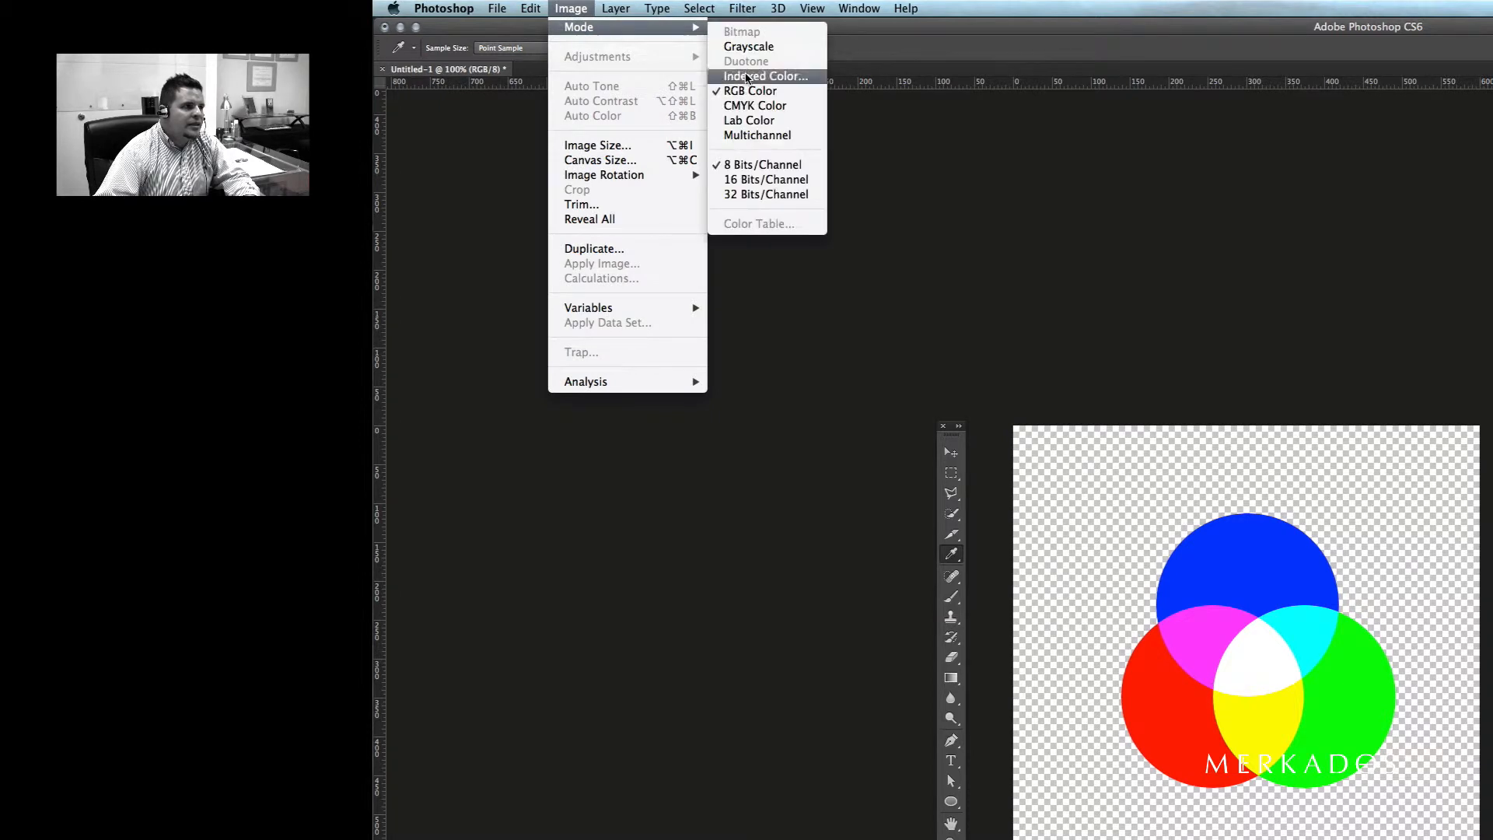
pyautogui.click(764, 77)
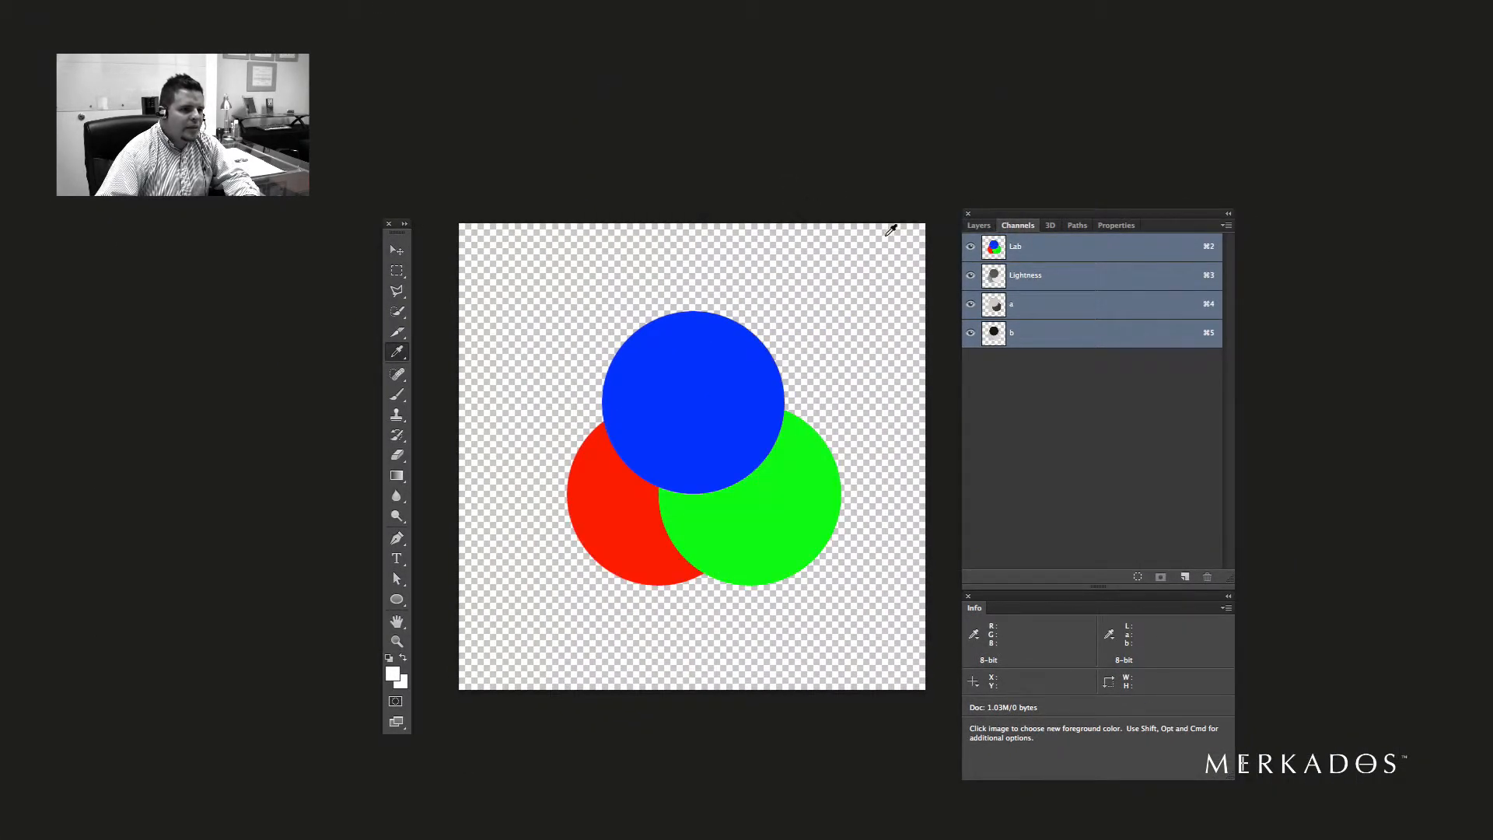
pyautogui.click(1025, 275)
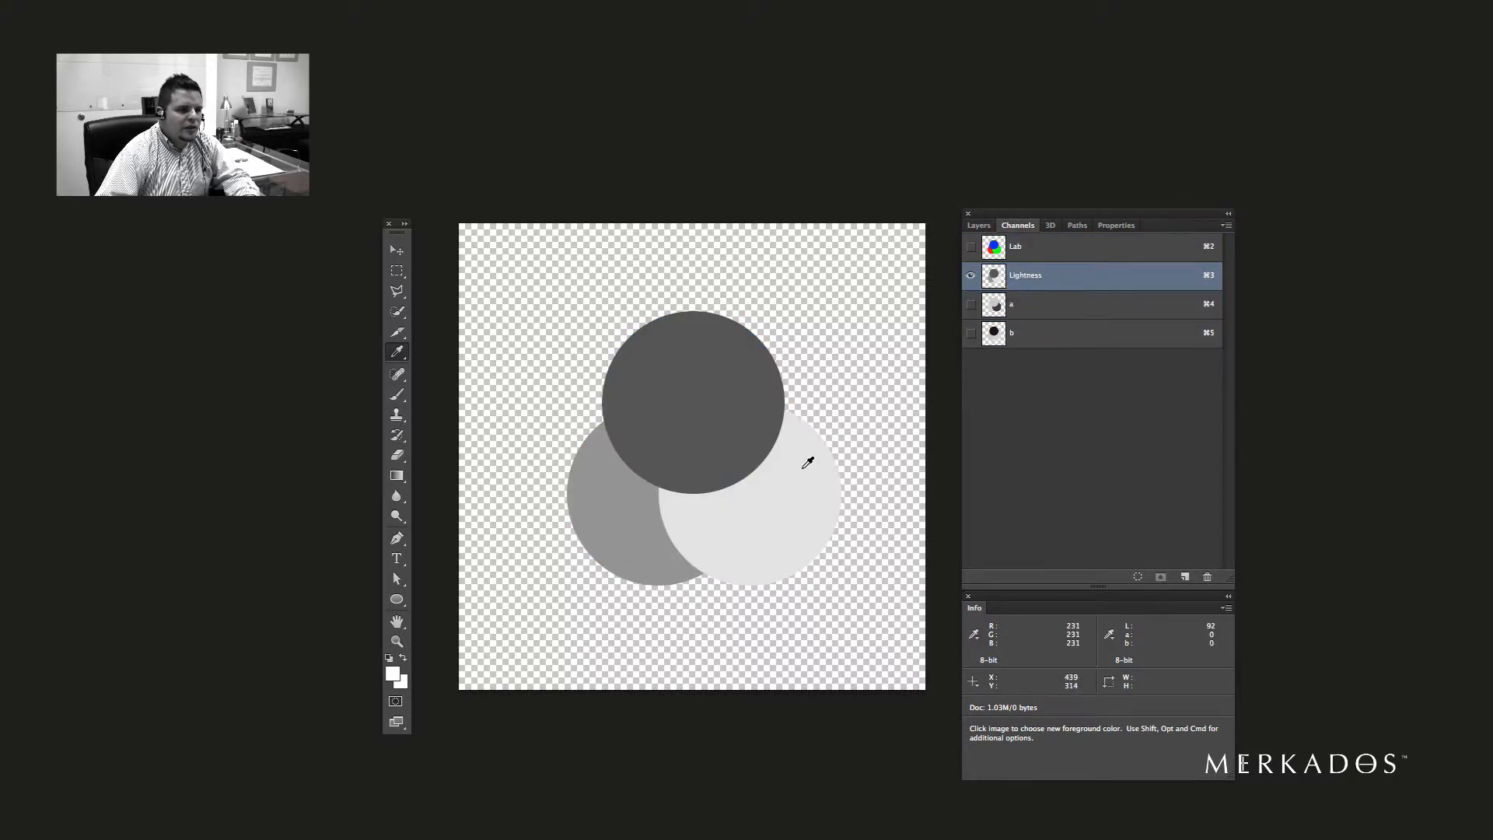
pyautogui.moveTo(720, 366)
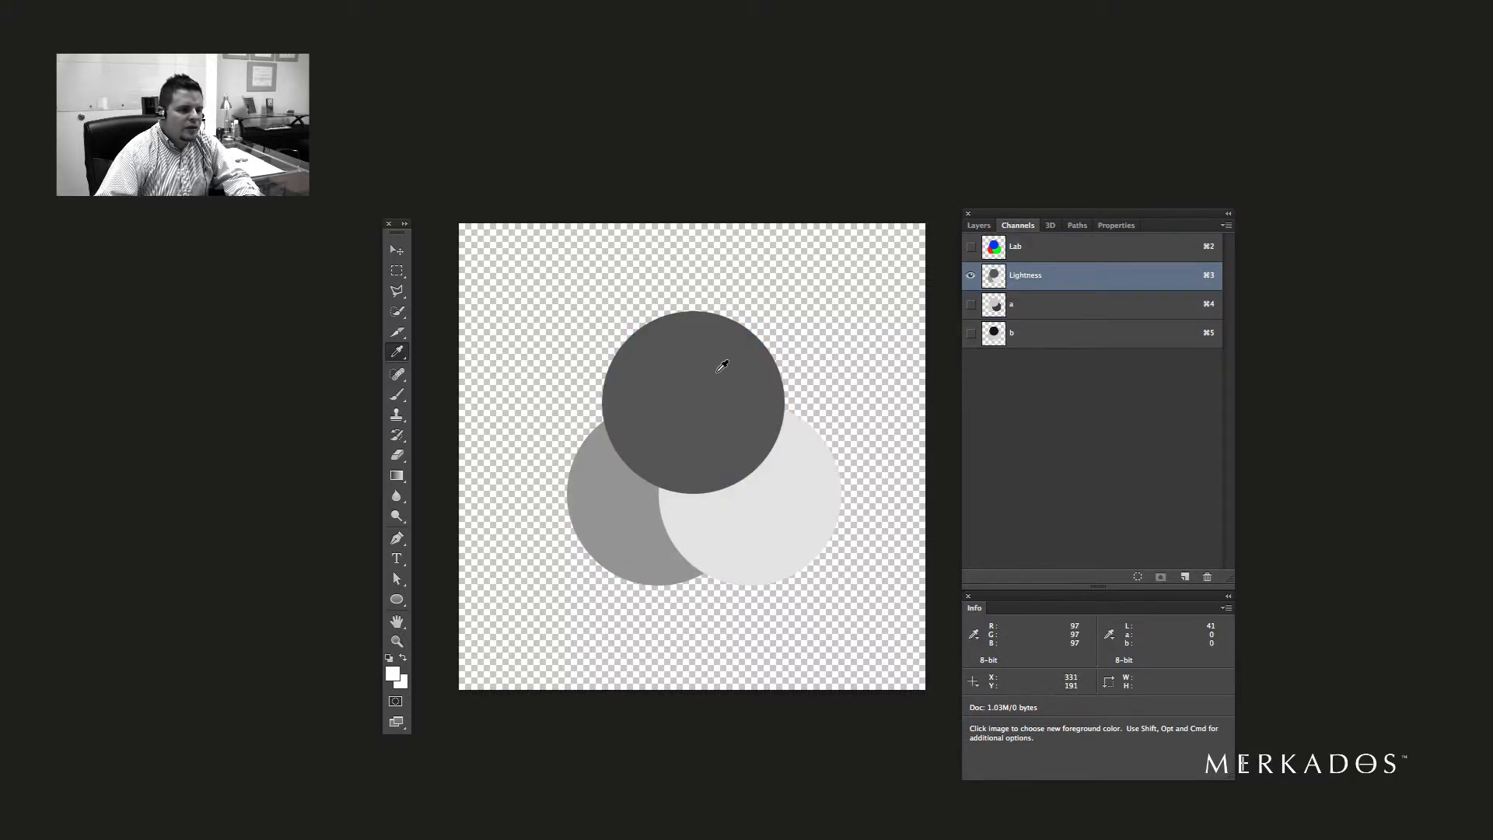
pyautogui.moveTo(692, 386)
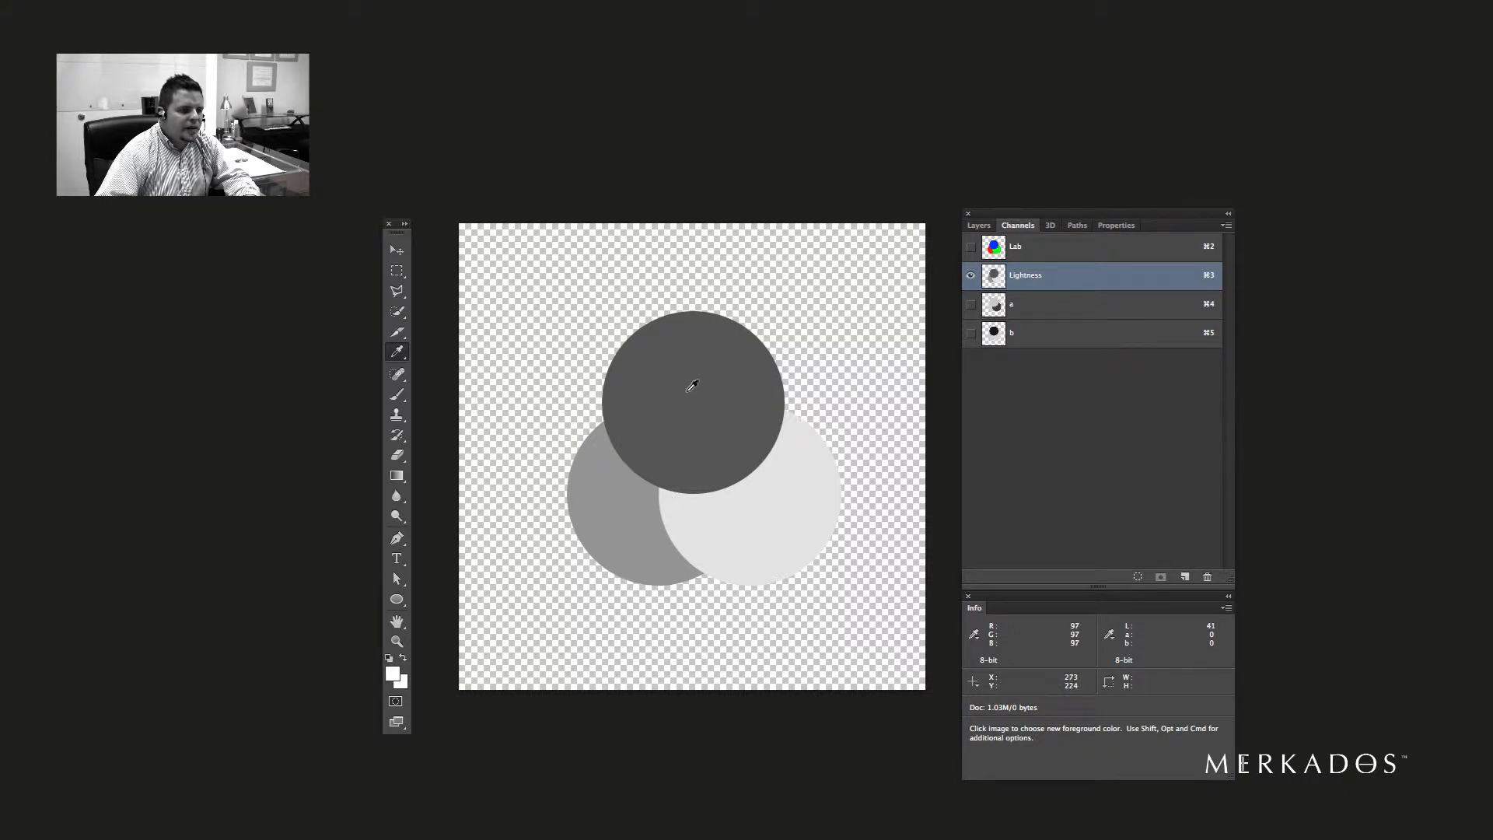
pyautogui.moveTo(721, 448)
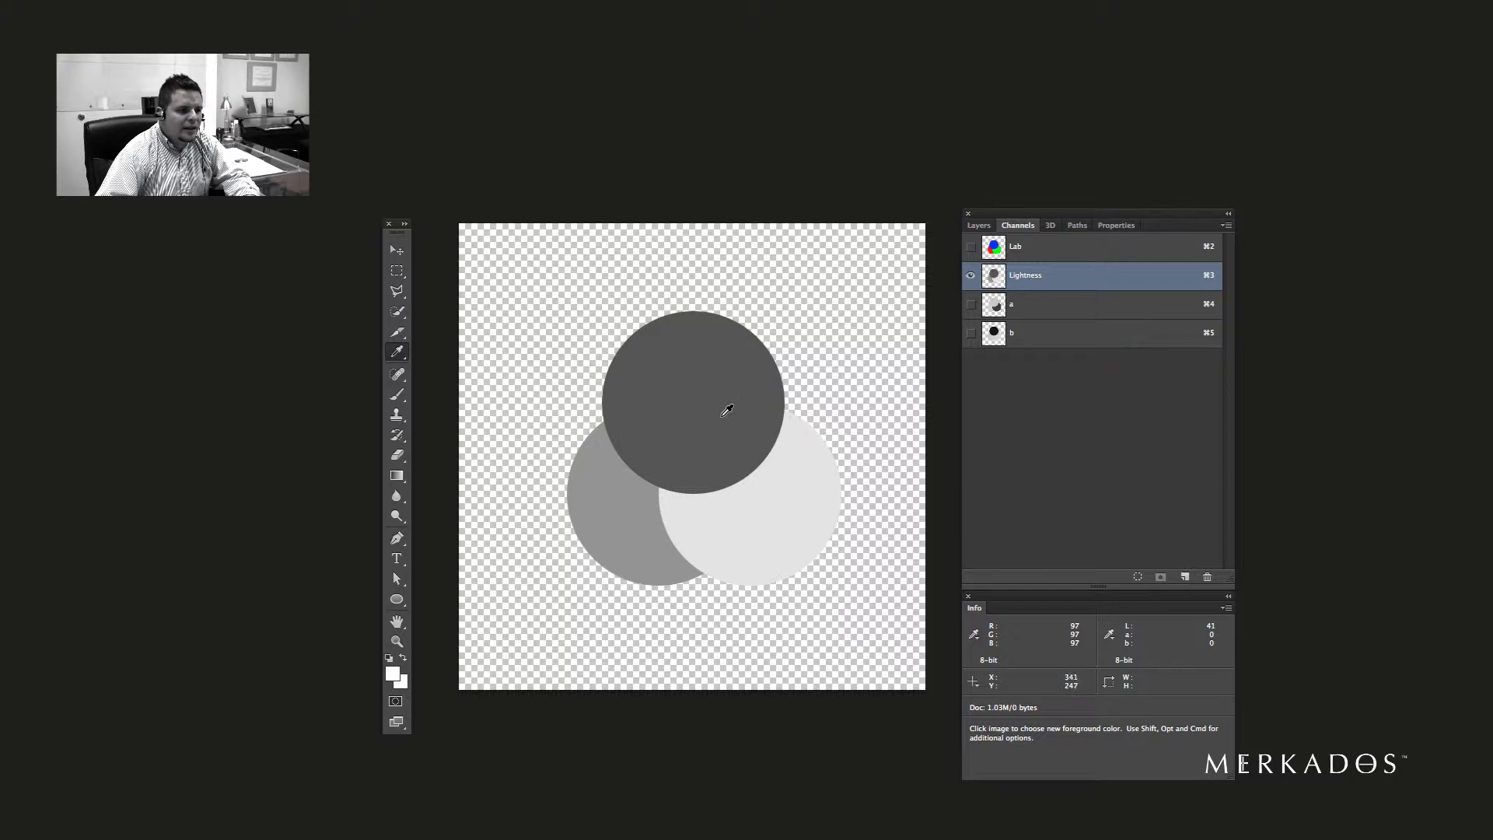
pyautogui.moveTo(762, 465)
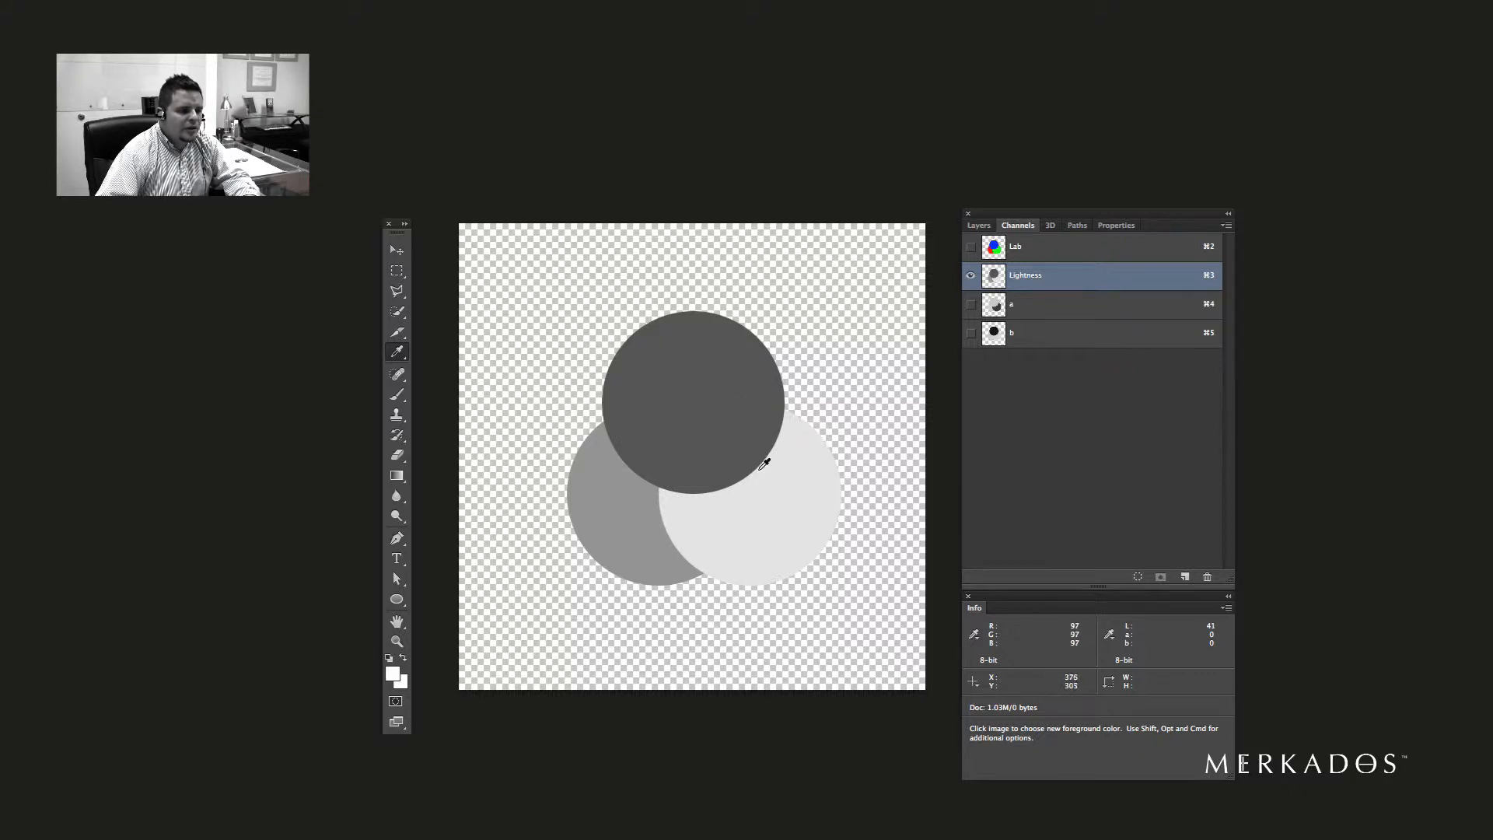
pyautogui.moveTo(674, 423)
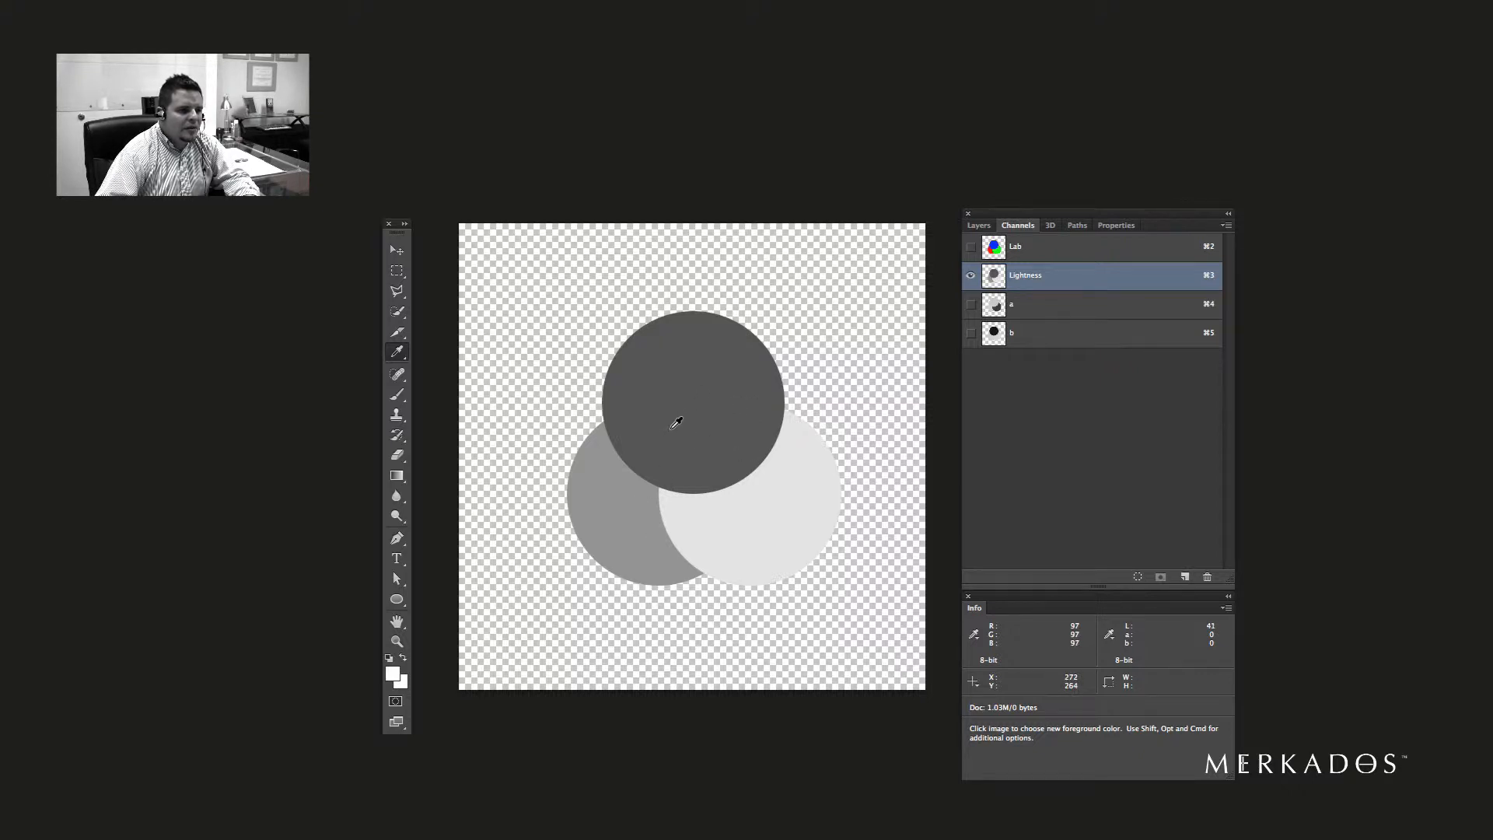
pyautogui.moveTo(679, 430)
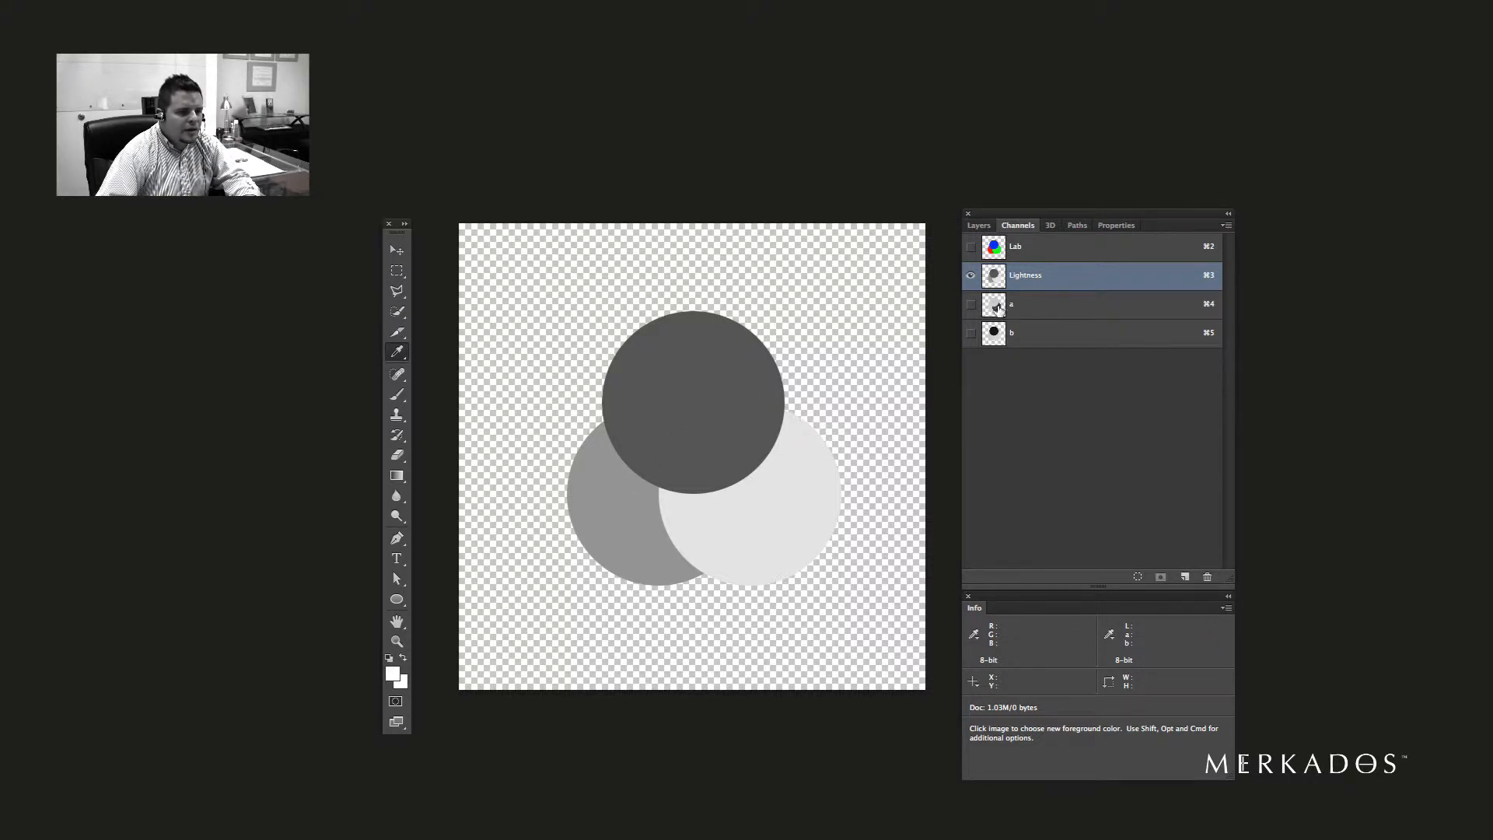
pyautogui.click(1048, 304)
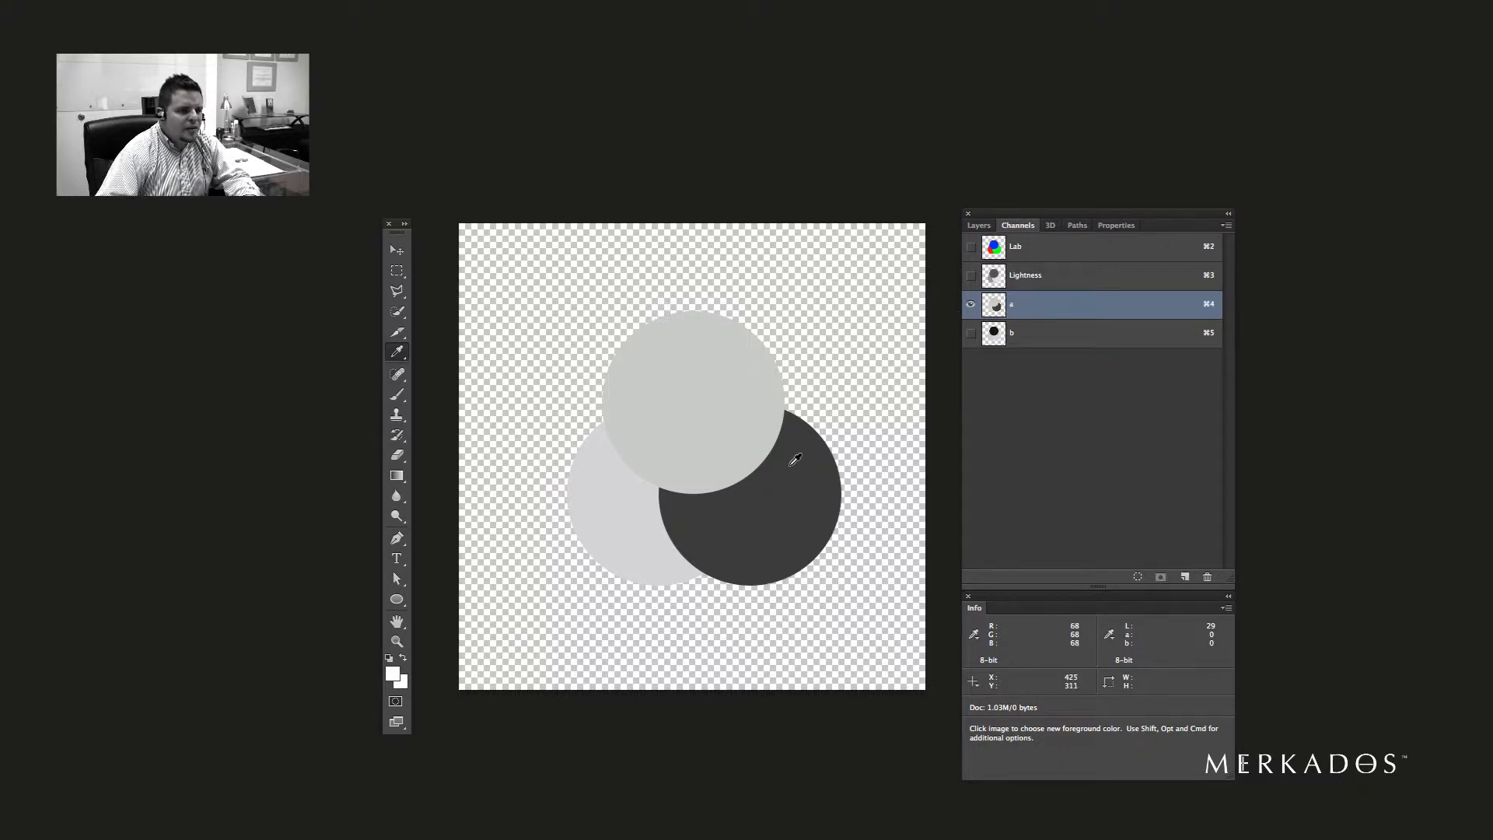
pyautogui.moveTo(717, 407)
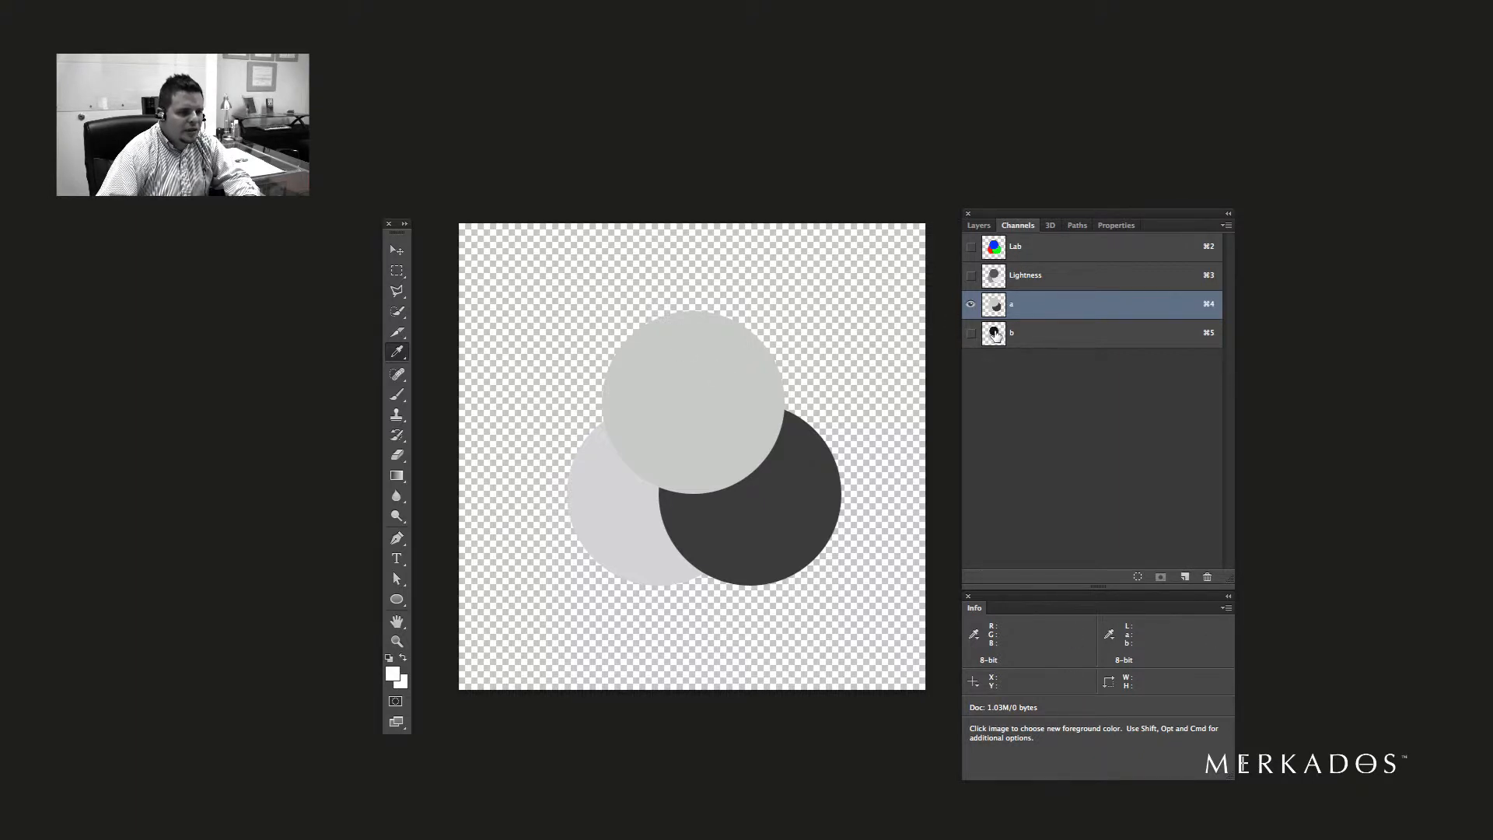
pyautogui.click(1011, 332)
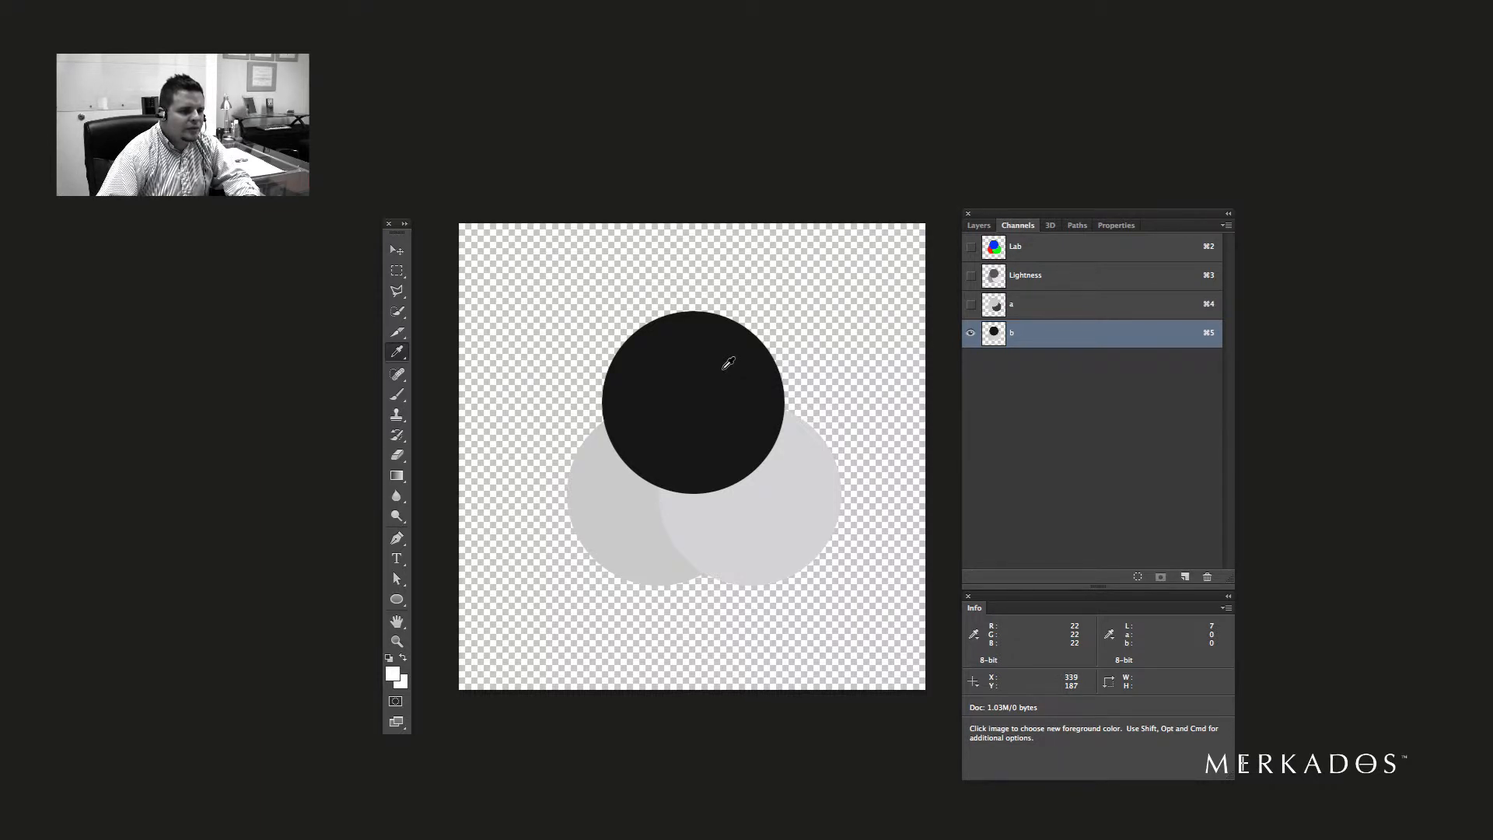
pyautogui.moveTo(746, 364)
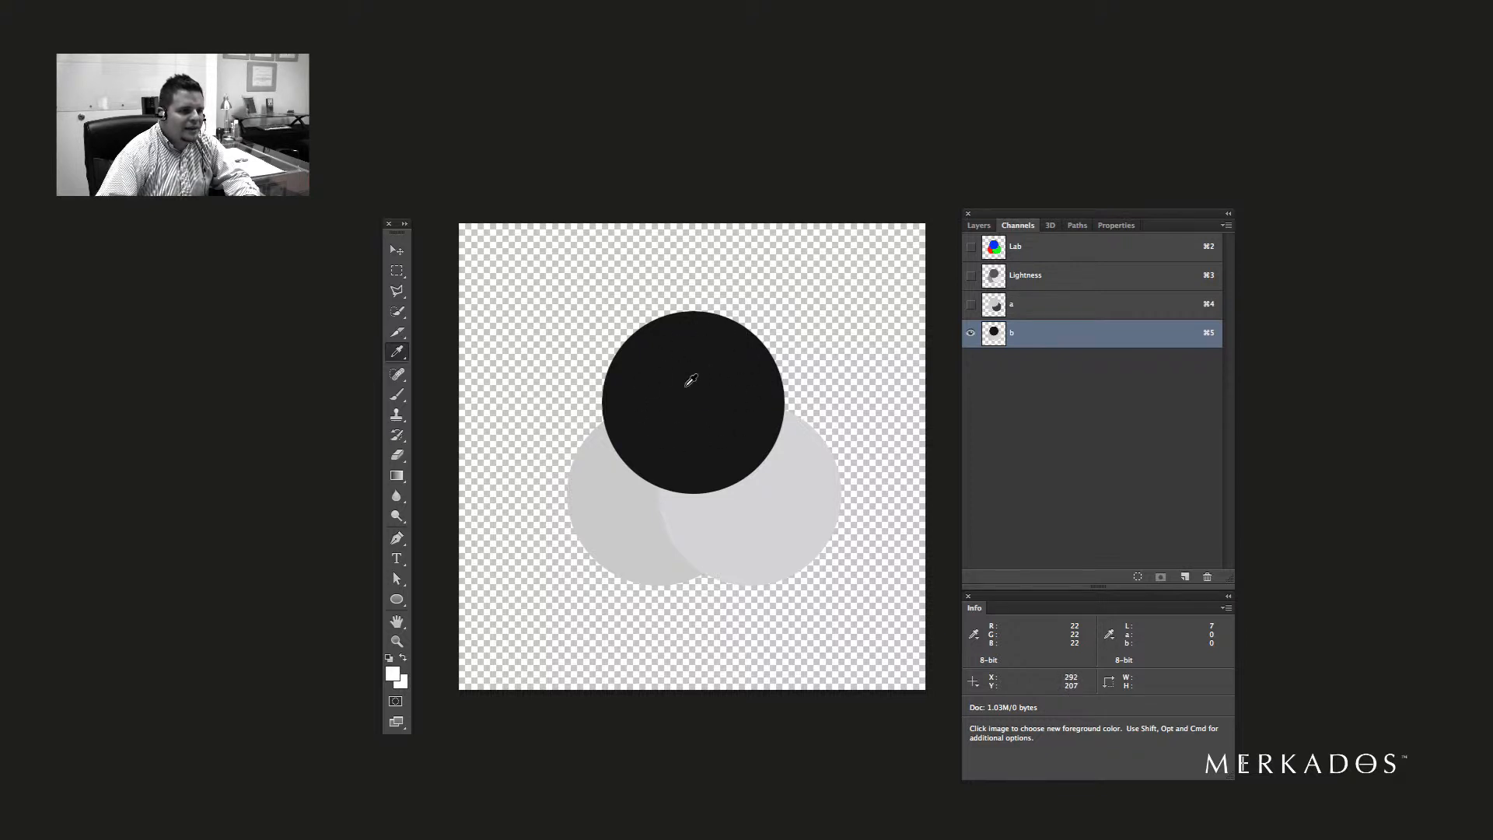
pyautogui.moveTo(754, 410)
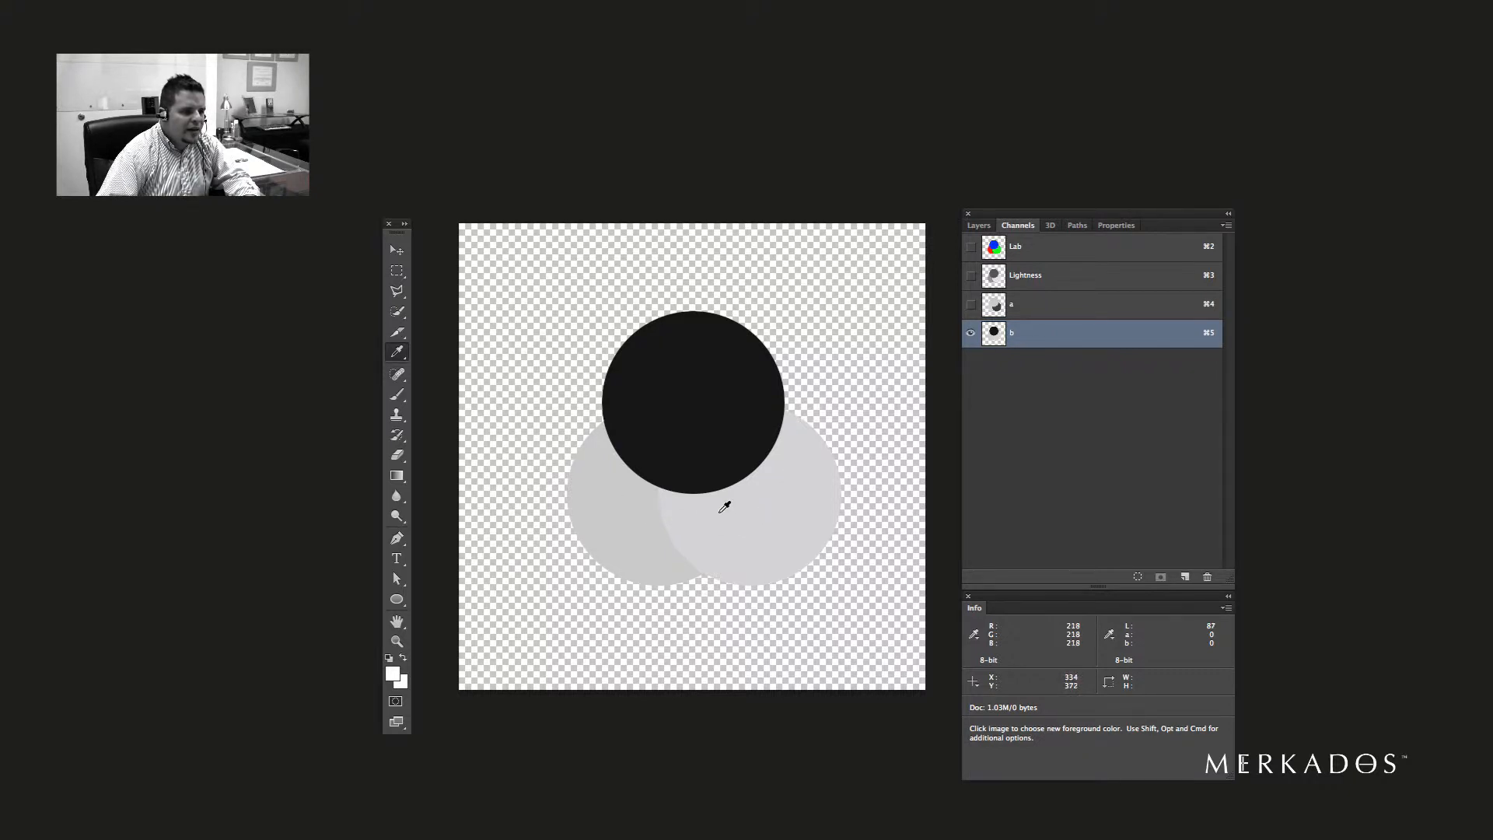
pyautogui.moveTo(707, 516)
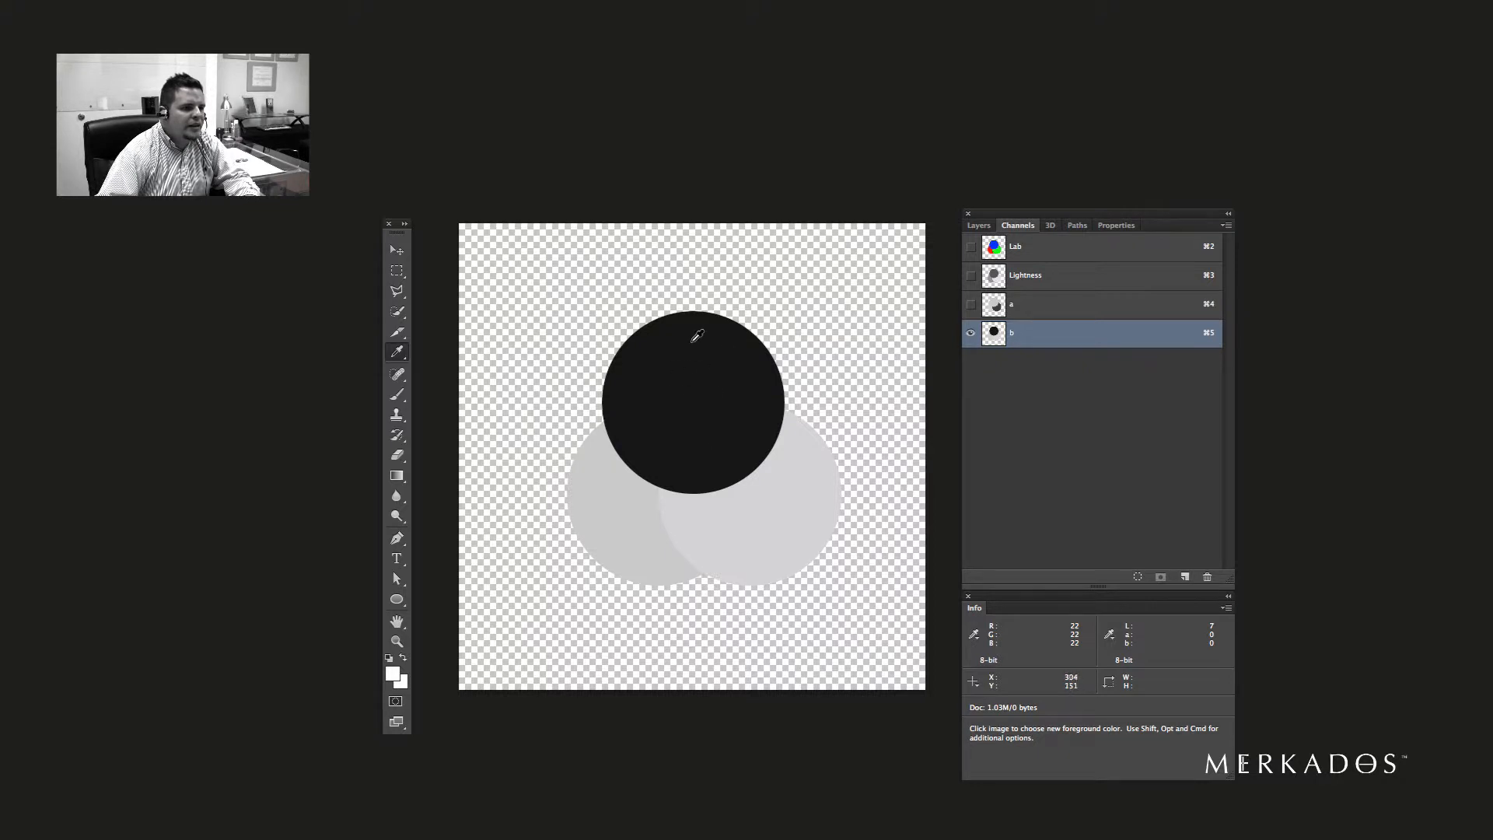
pyautogui.moveTo(731, 389)
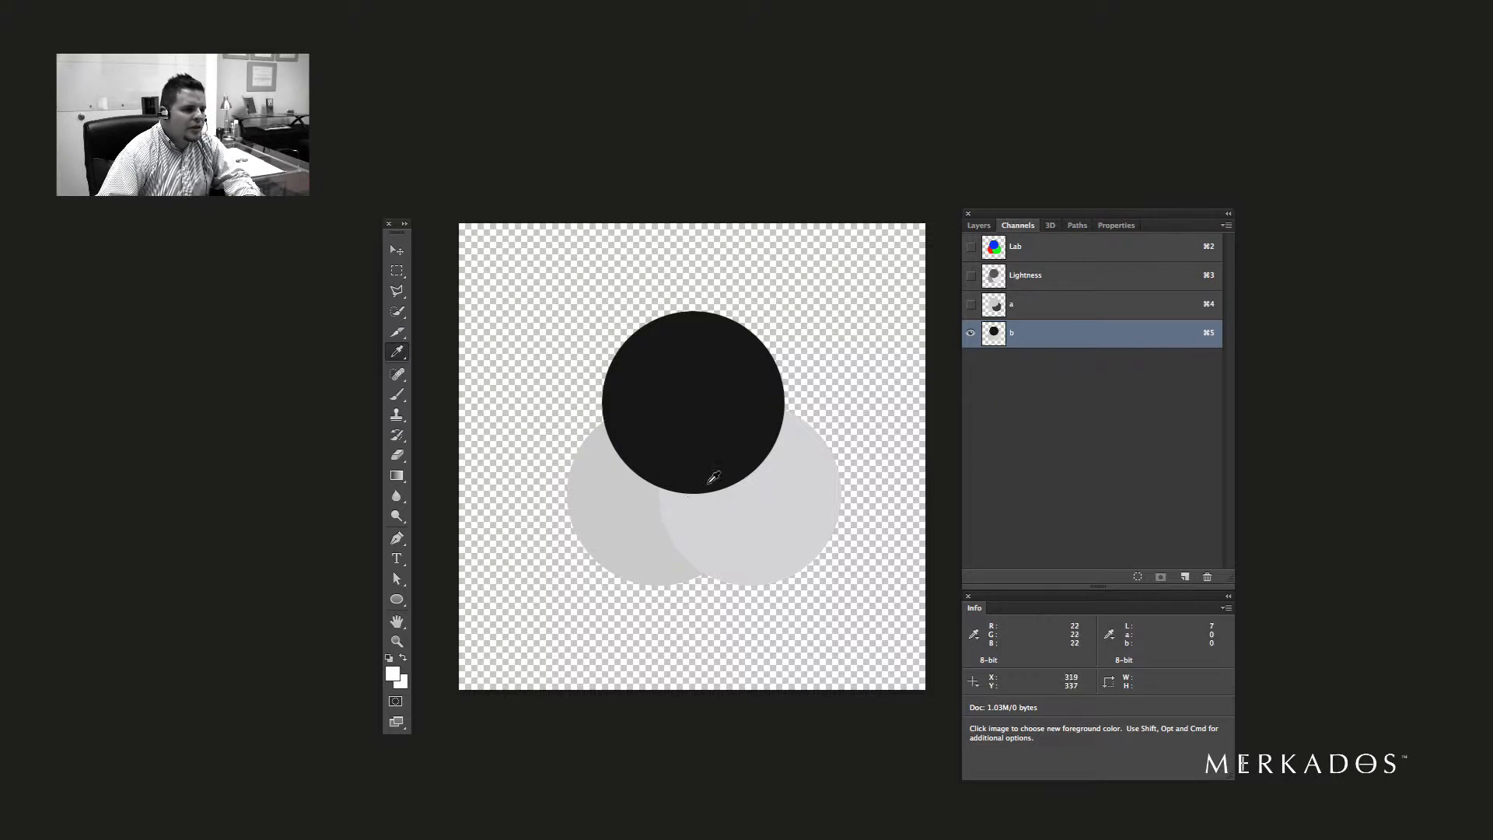
pyautogui.moveTo(679, 421)
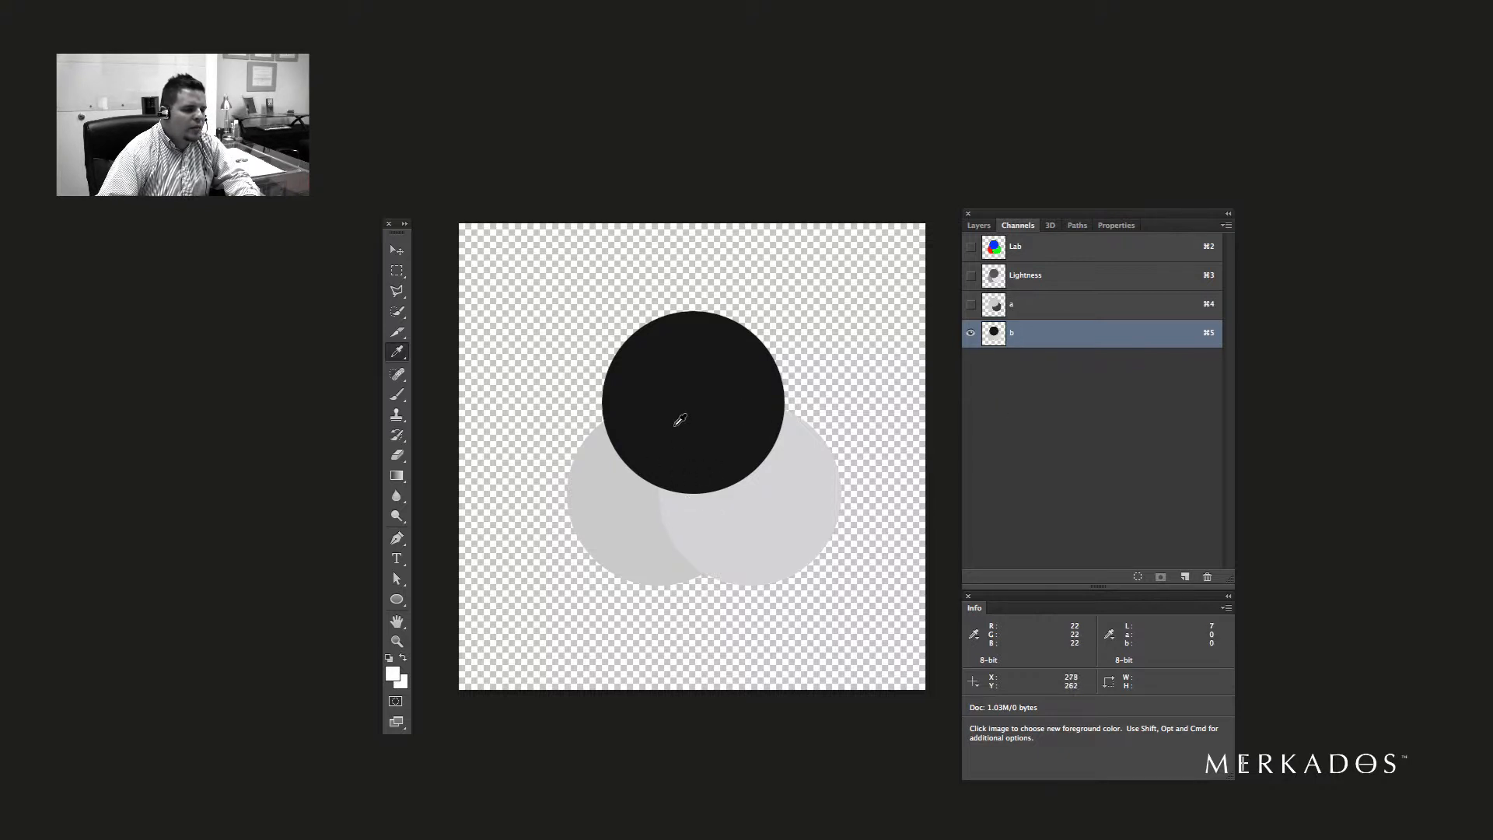
pyautogui.moveTo(700, 441)
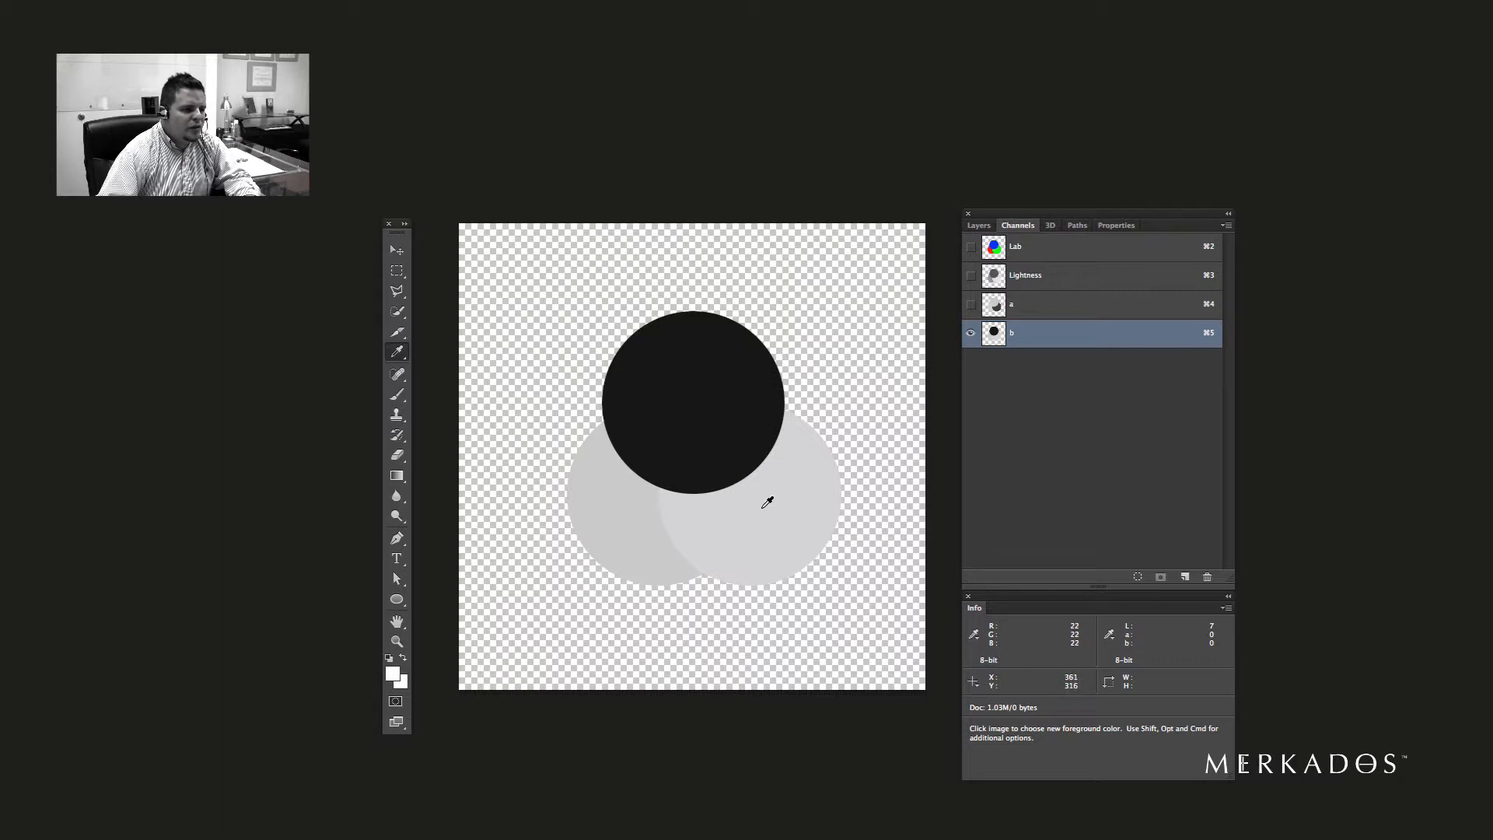
pyautogui.moveTo(690, 433)
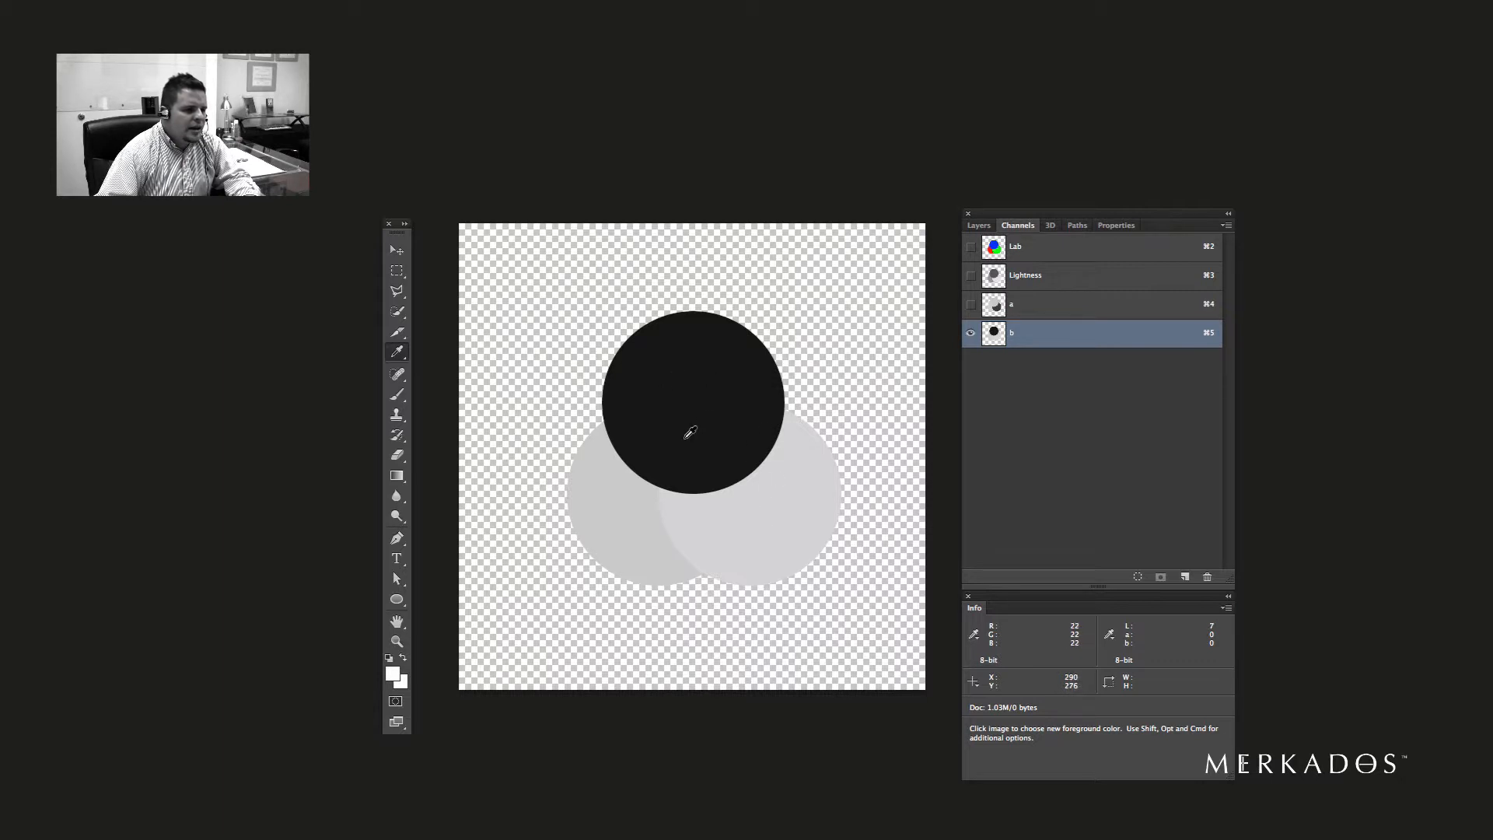
pyautogui.moveTo(762, 424)
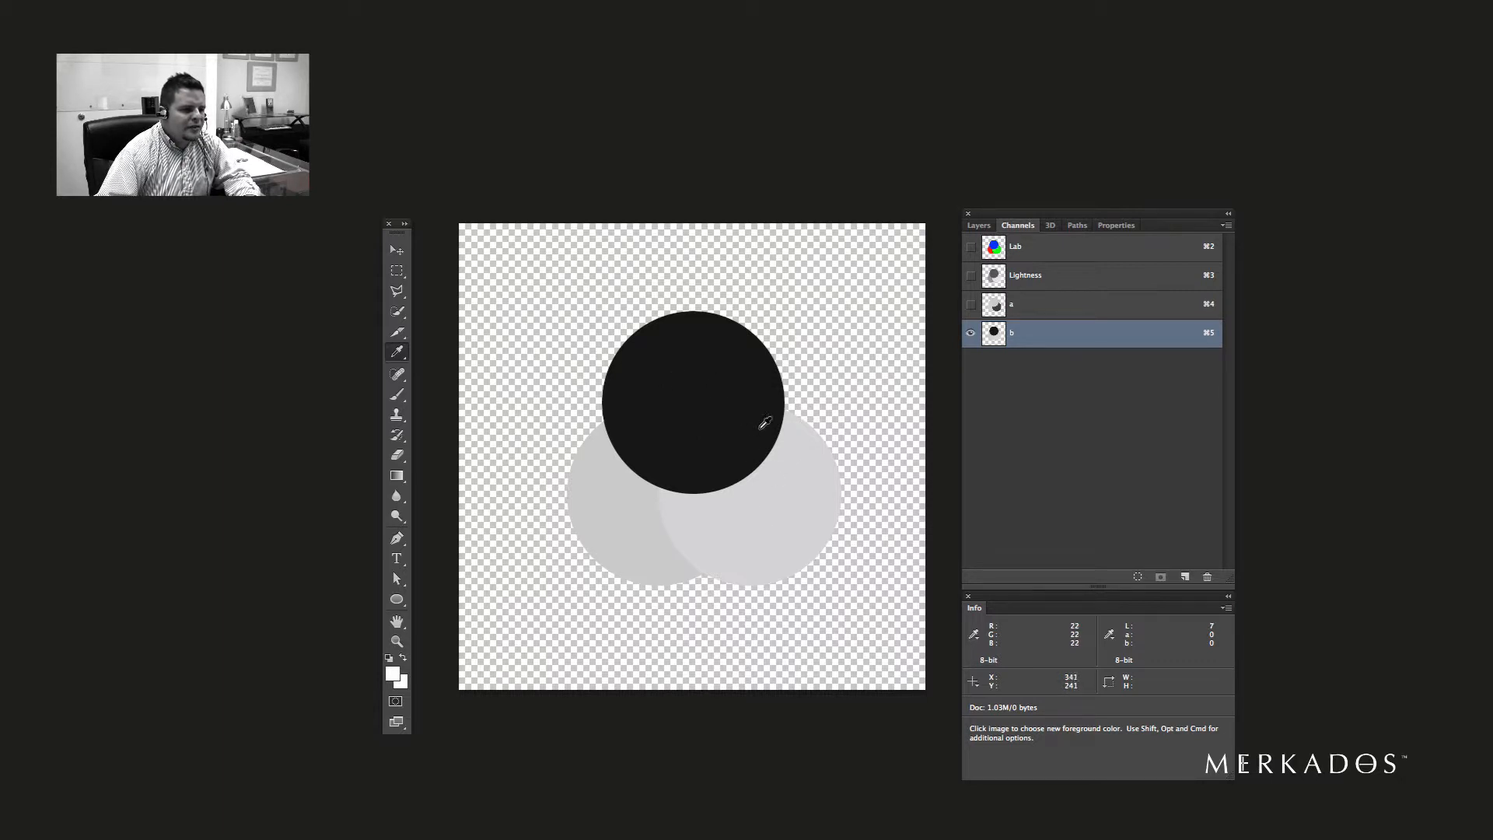
pyautogui.moveTo(790, 471)
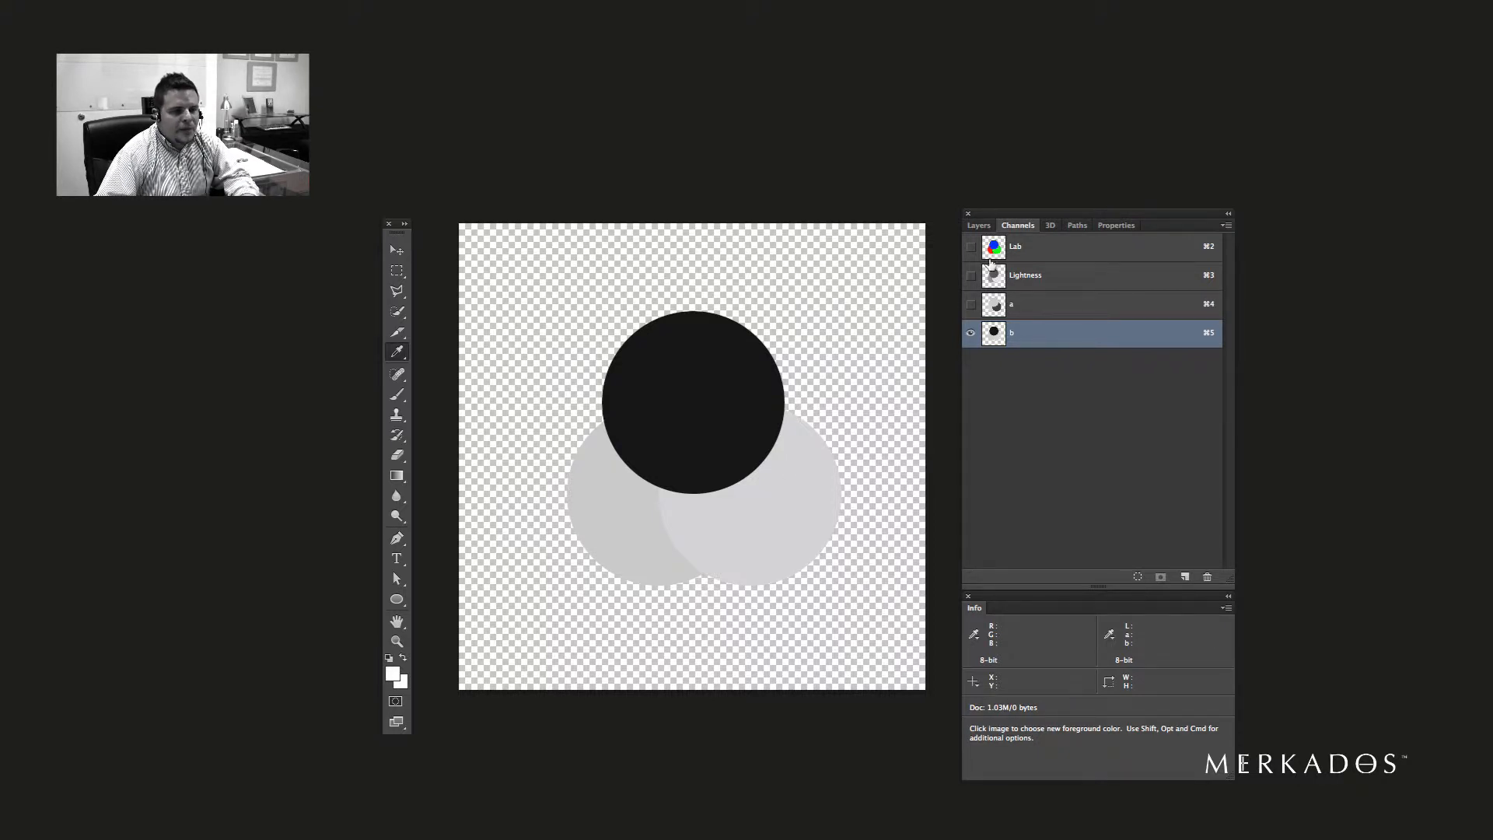
# - Return to the Lab composite and convert the image to RGB Color without merging layers
pyautogui.click(978, 225)
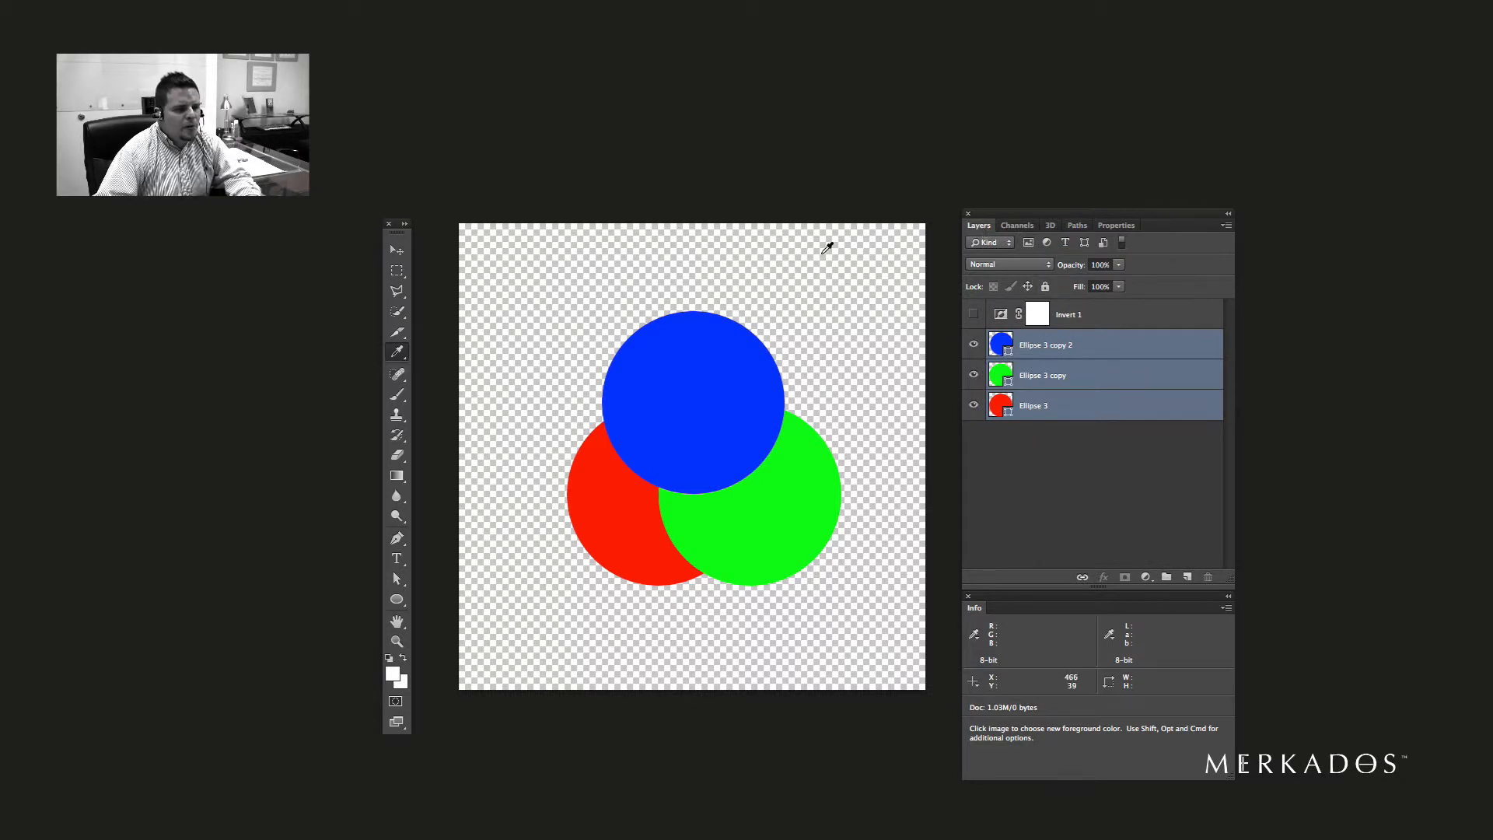
pyautogui.click(1004, 264)
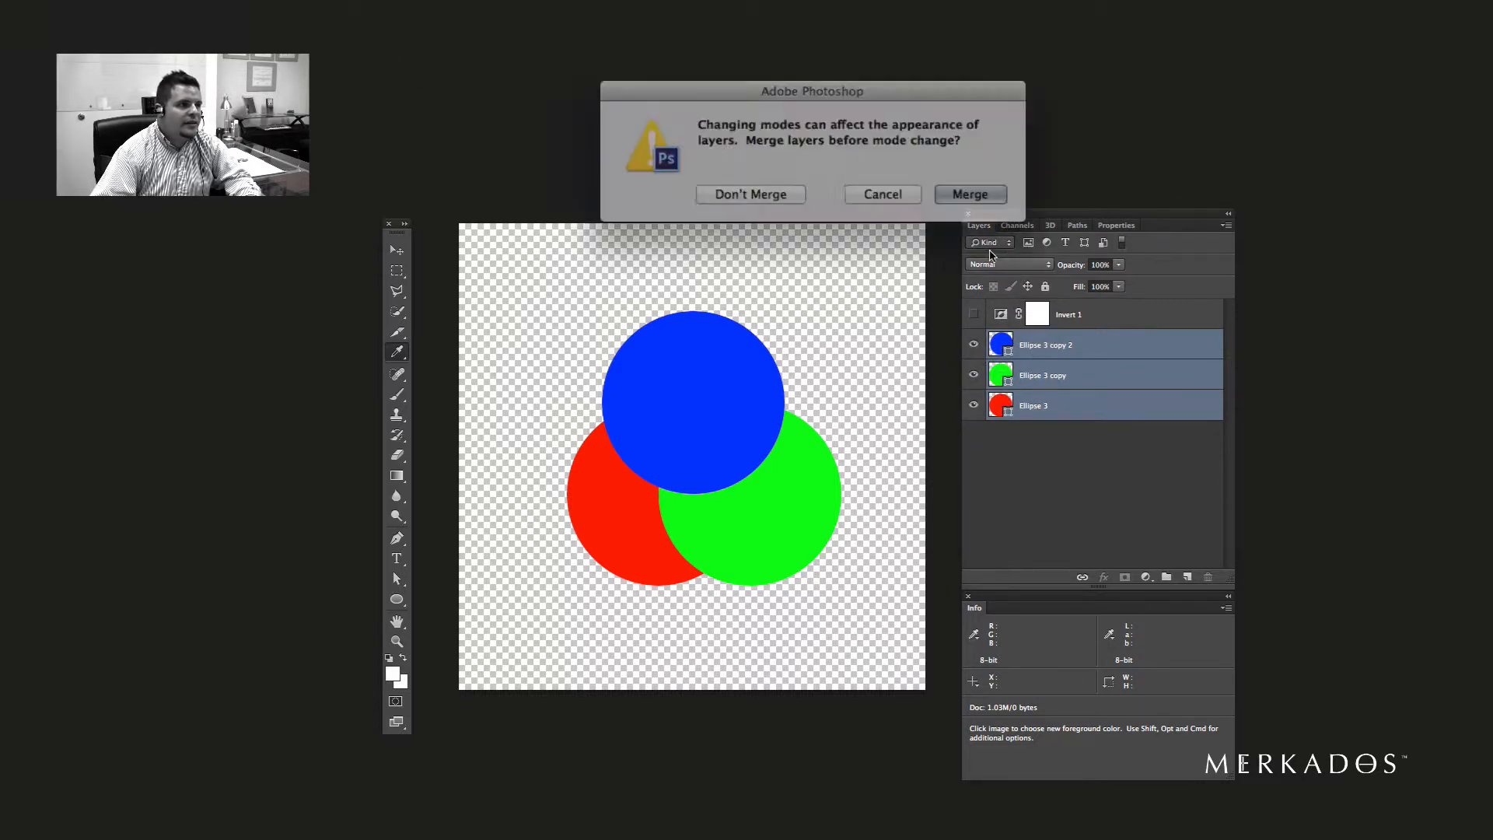
pyautogui.click(750, 194)
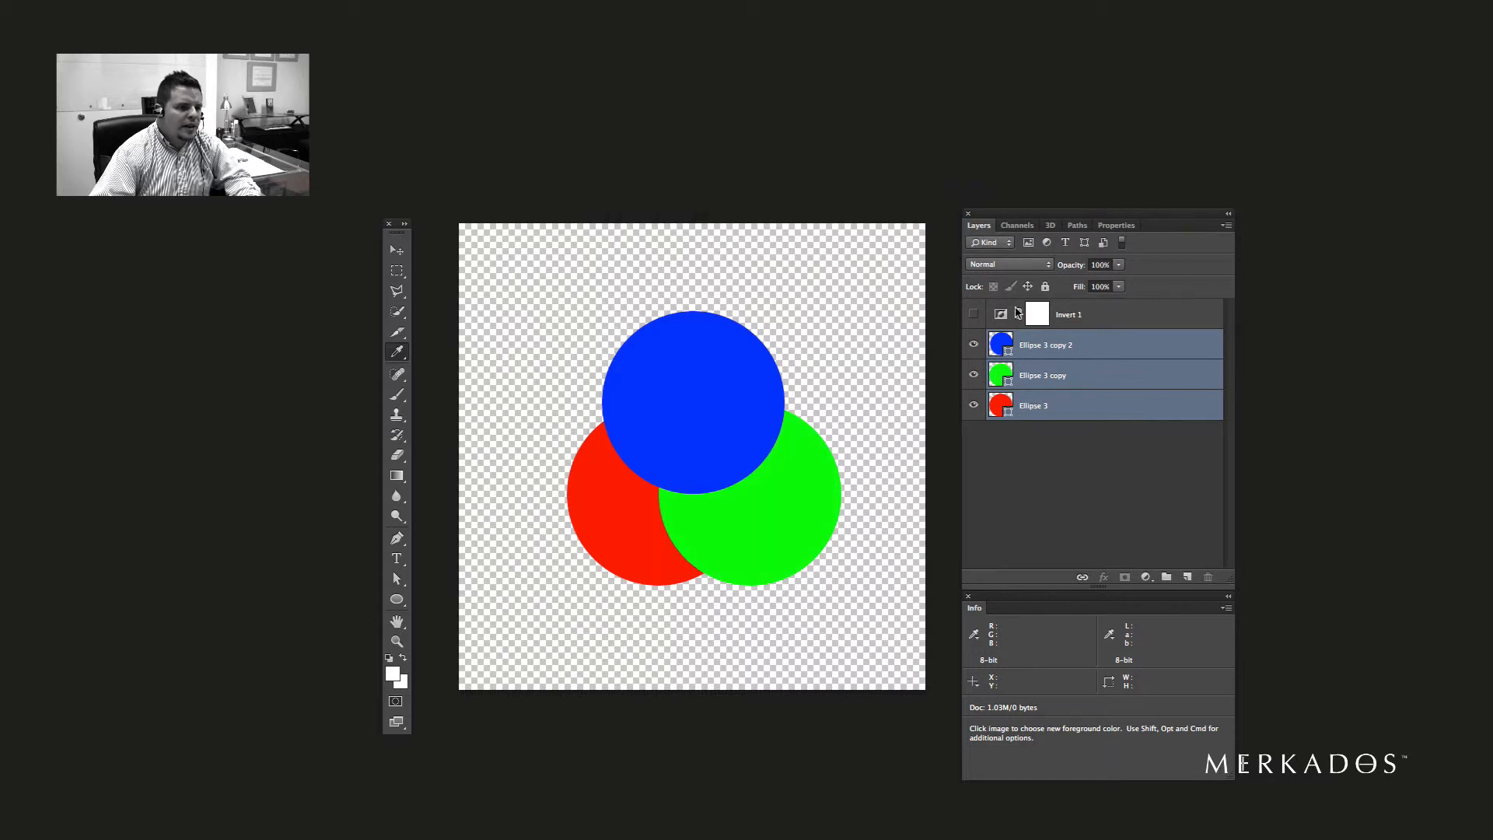
# - Set the circle layers to Lighten blending and turn on the Invert 1 adjustment
pyautogui.click(1006, 264)
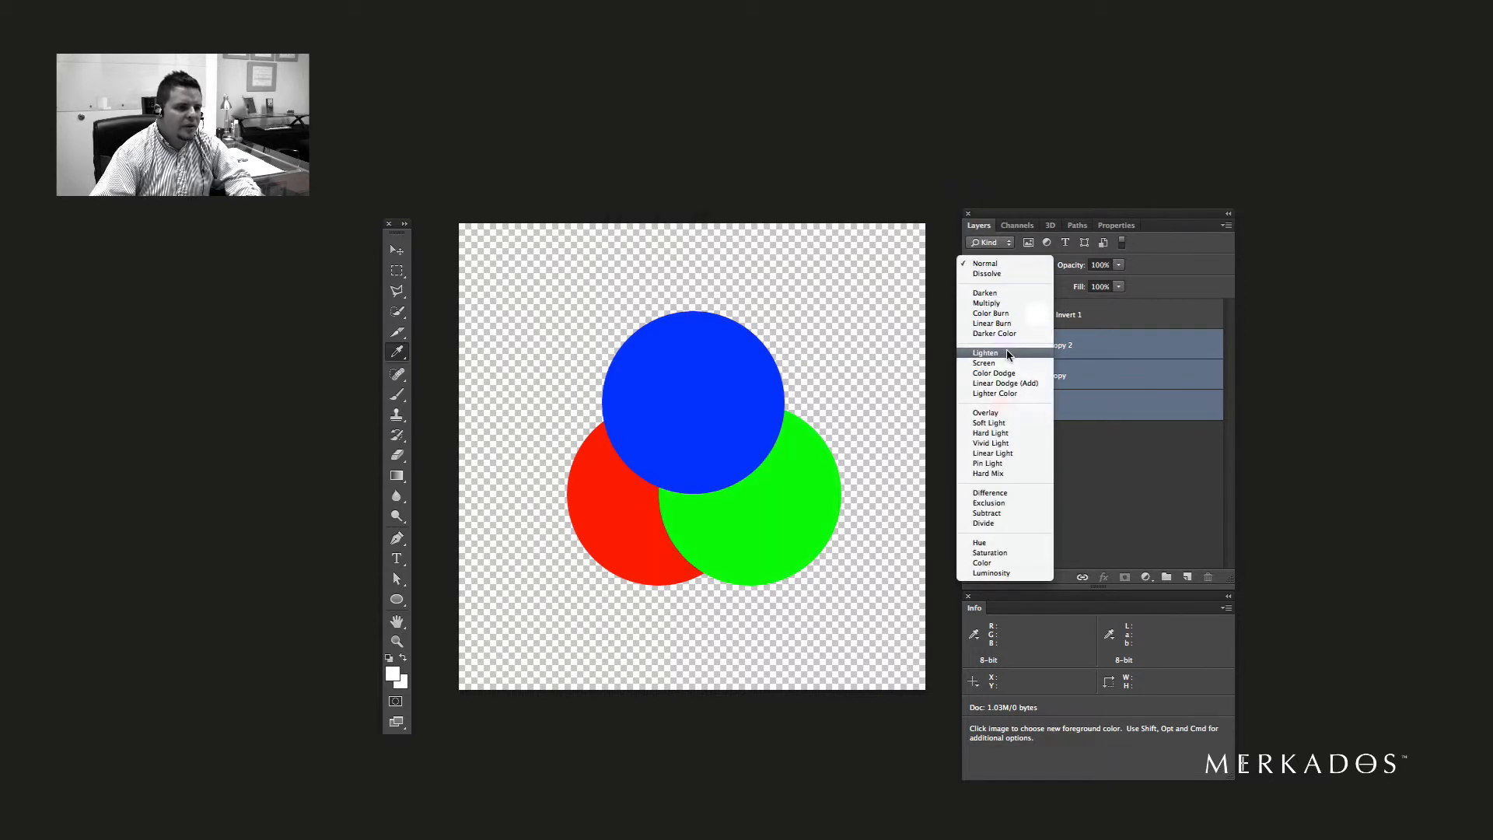
pyautogui.click(985, 353)
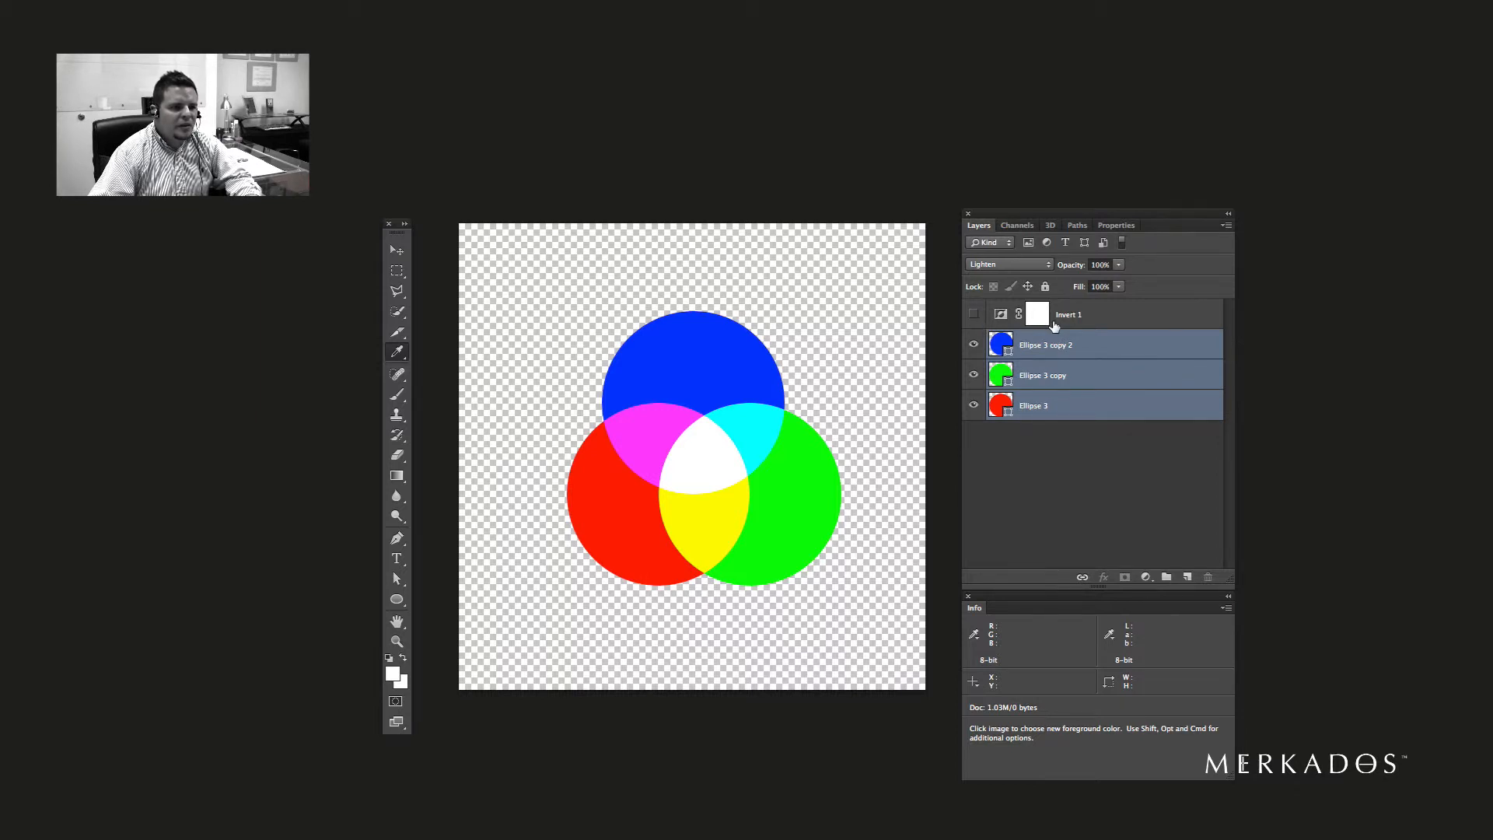
pyautogui.click(973, 313)
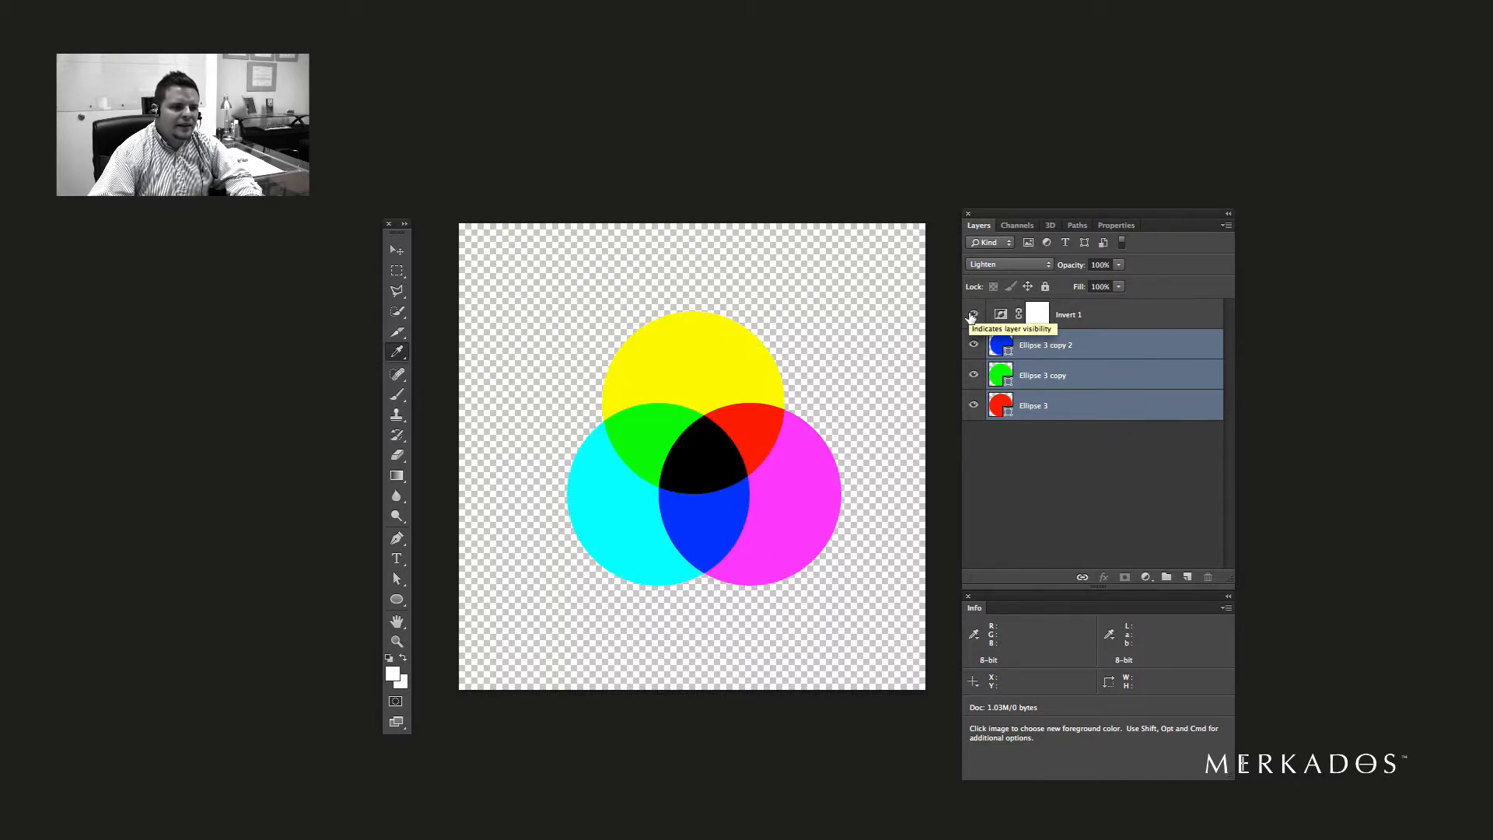
# - Hide the Invert 1 adjustment layer with its eye icon
pyautogui.click(972, 314)
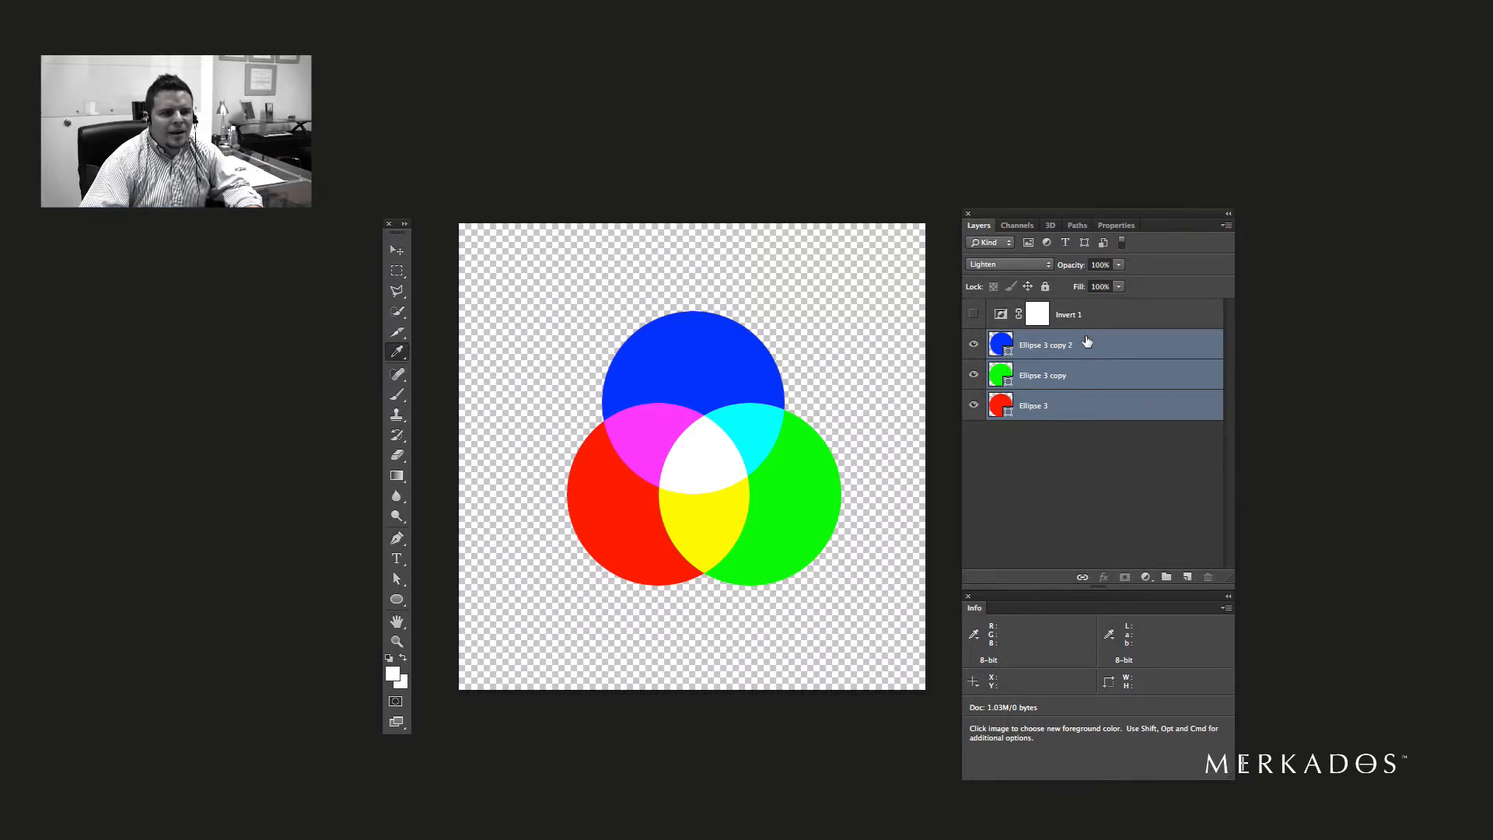
# - Remove Invert 1, add a layer mask to Ellipse 3 copy 2, and check Channels
pyautogui.click(972, 316)
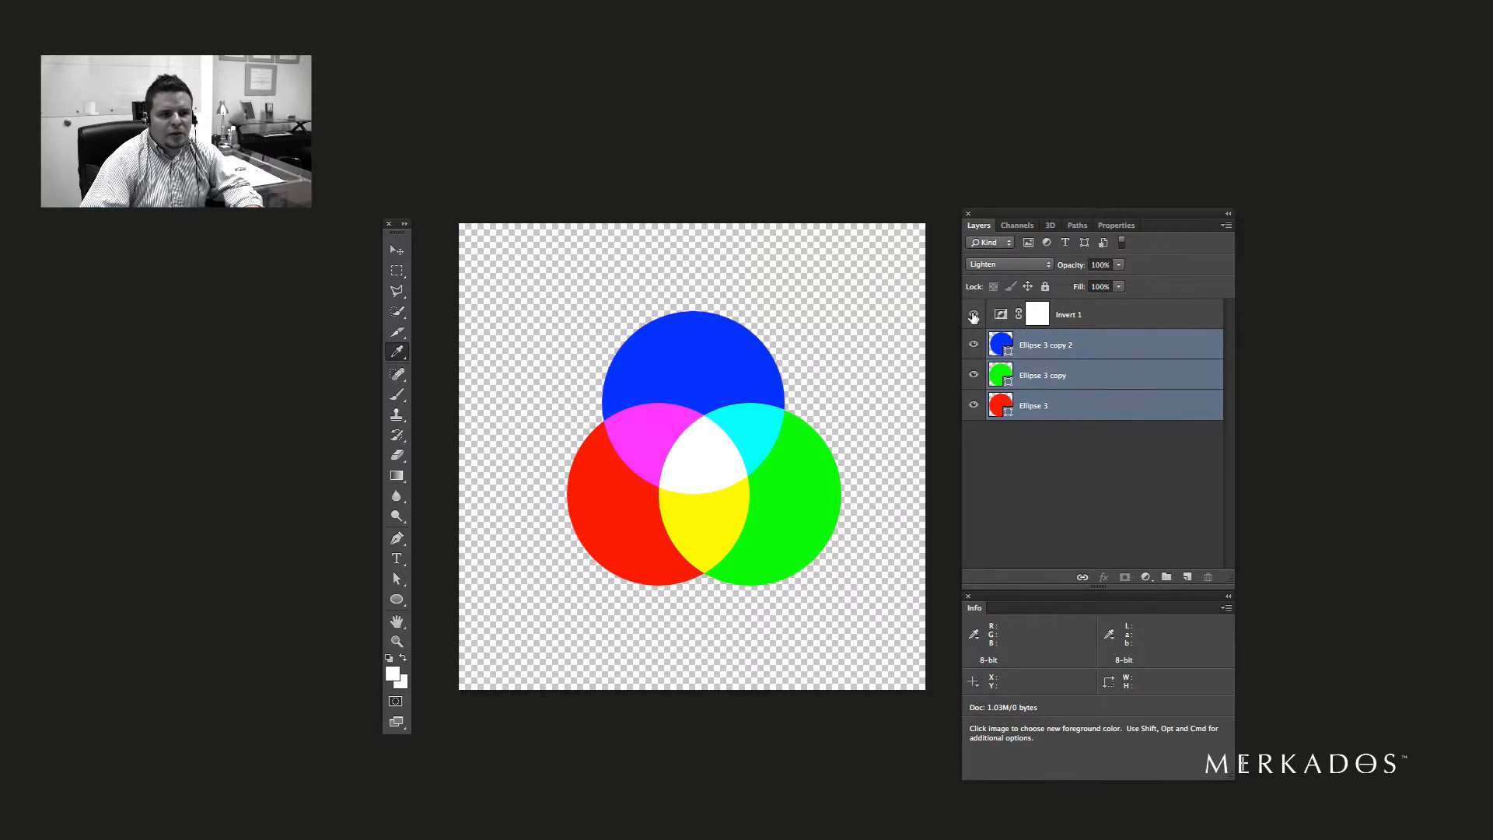
pyautogui.click(1017, 225)
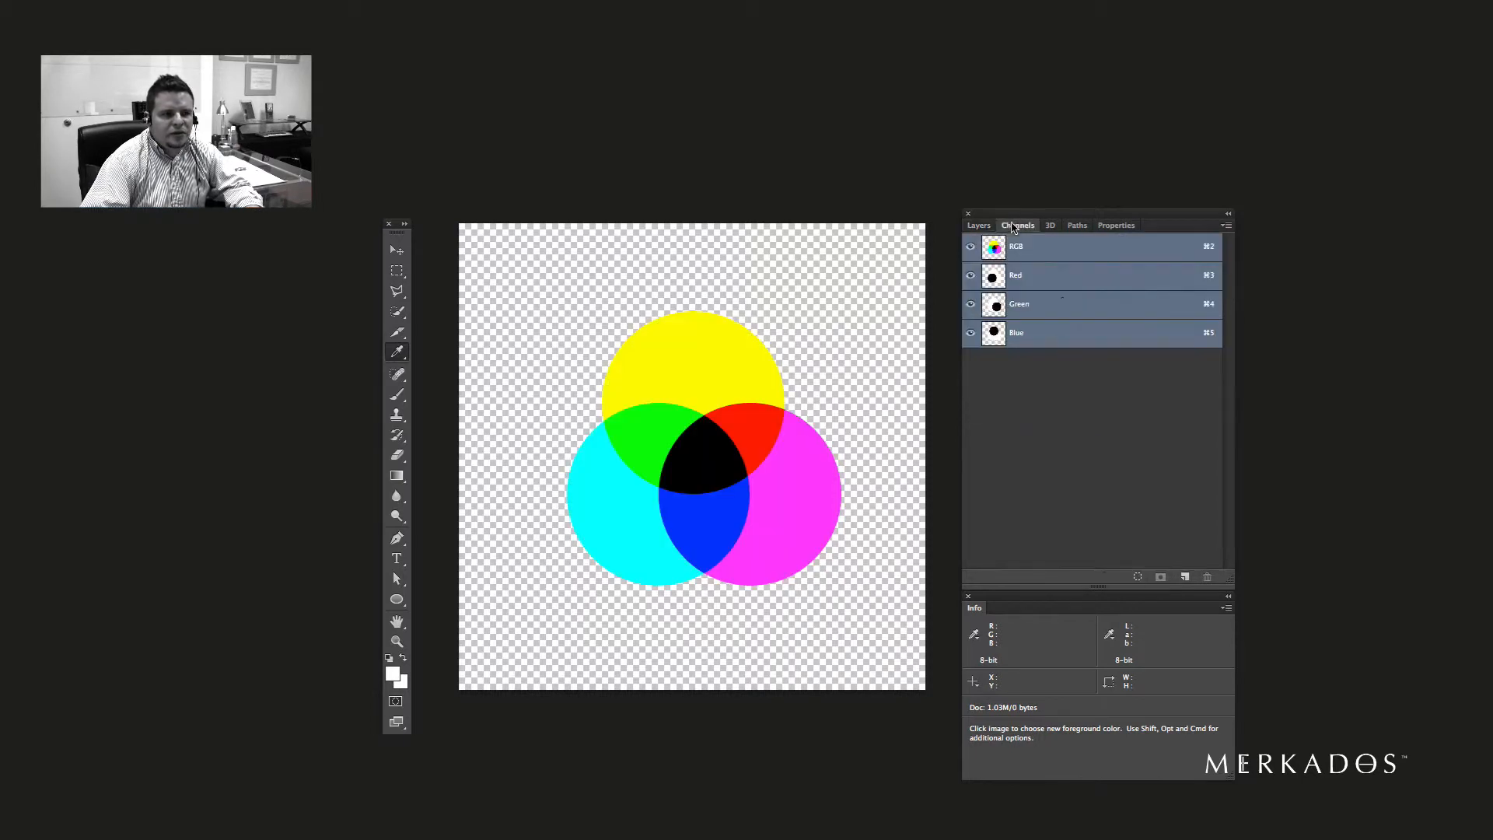
pyautogui.click(978, 224)
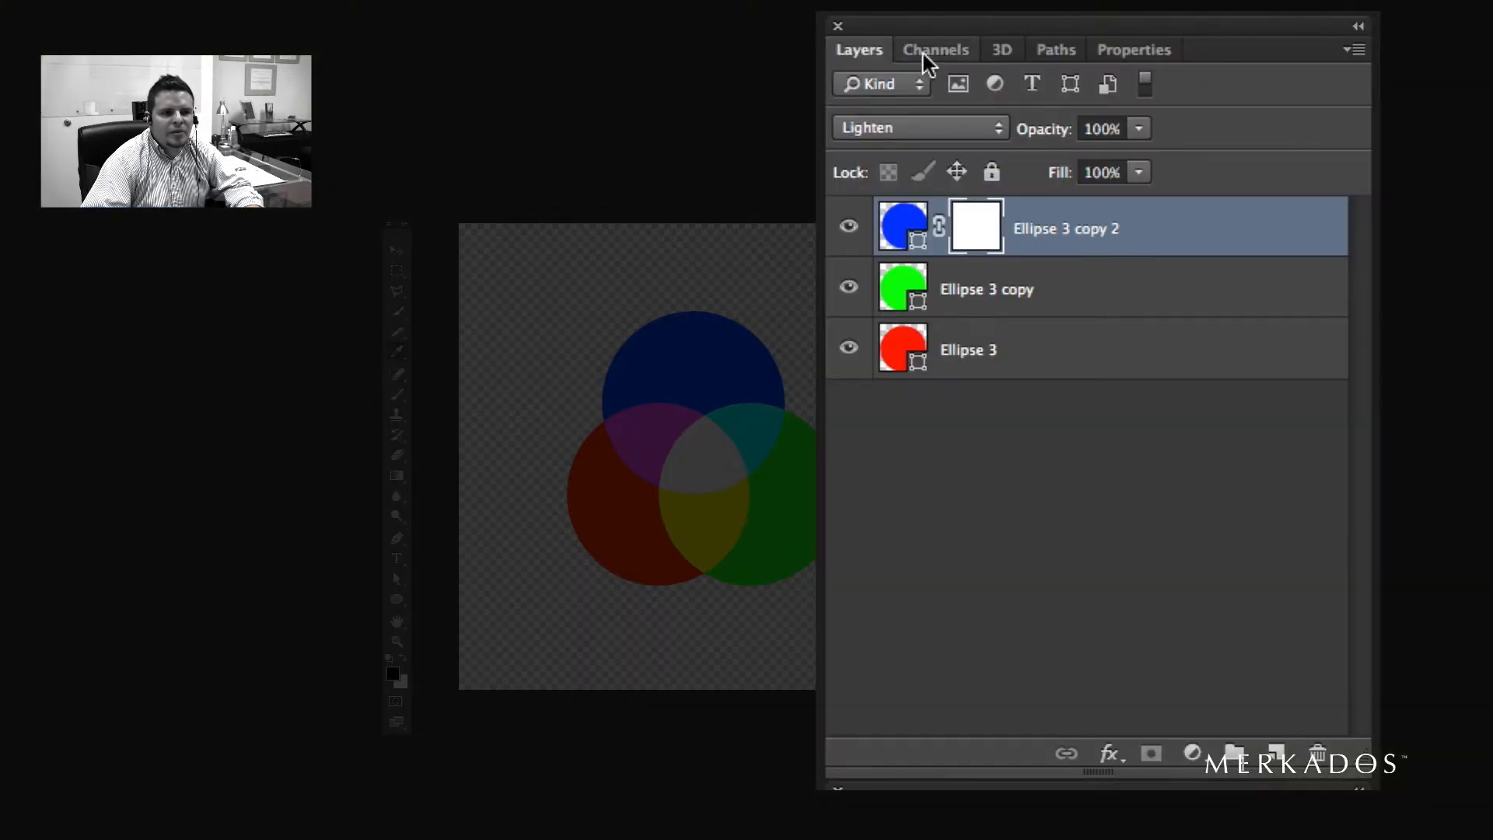
pyautogui.click(935, 49)
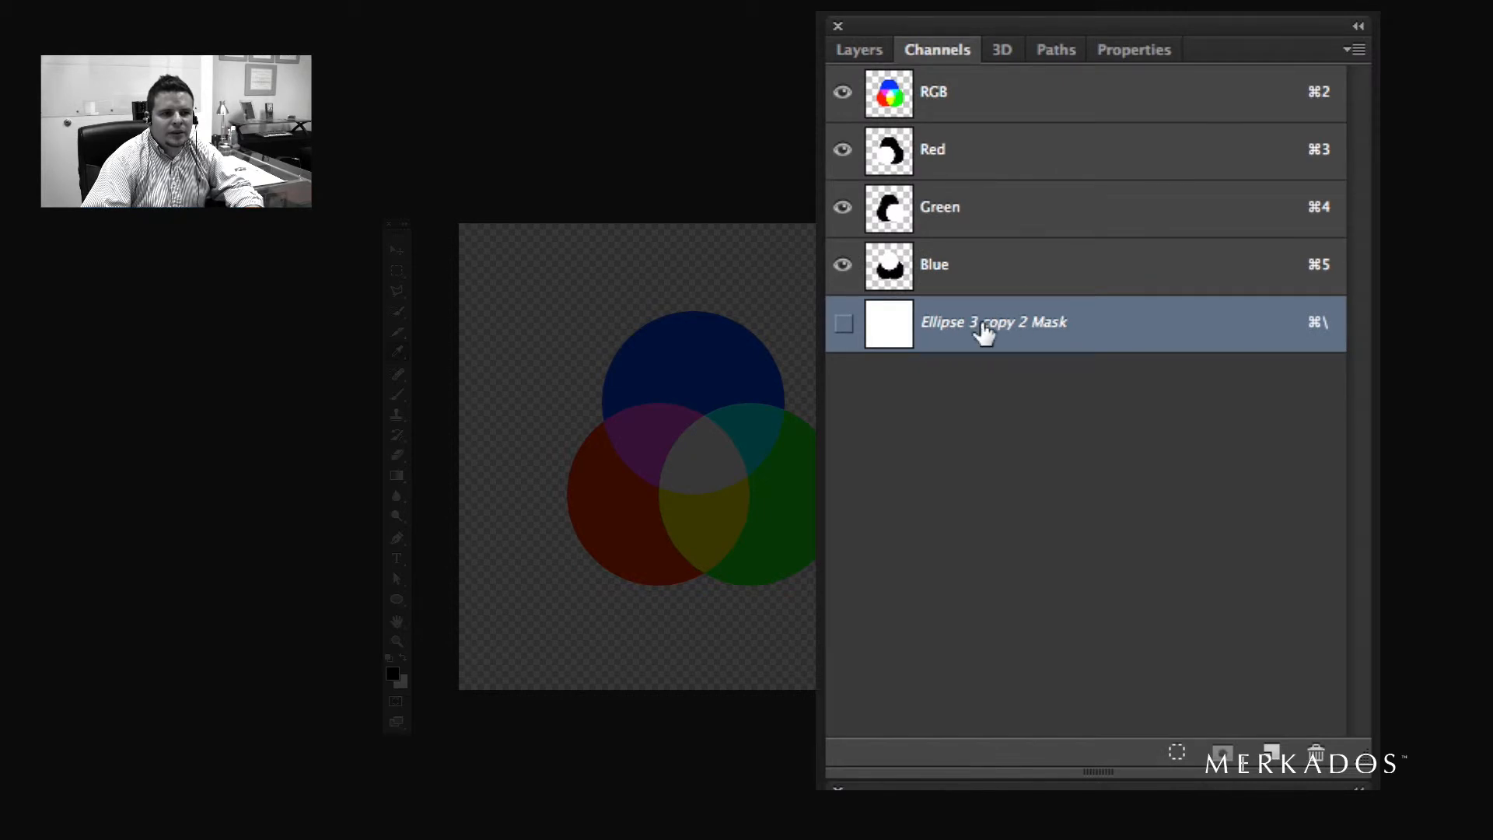
# - Paint black brush strokes into the blue circle's mask and view it in Channels
pyautogui.click(857, 48)
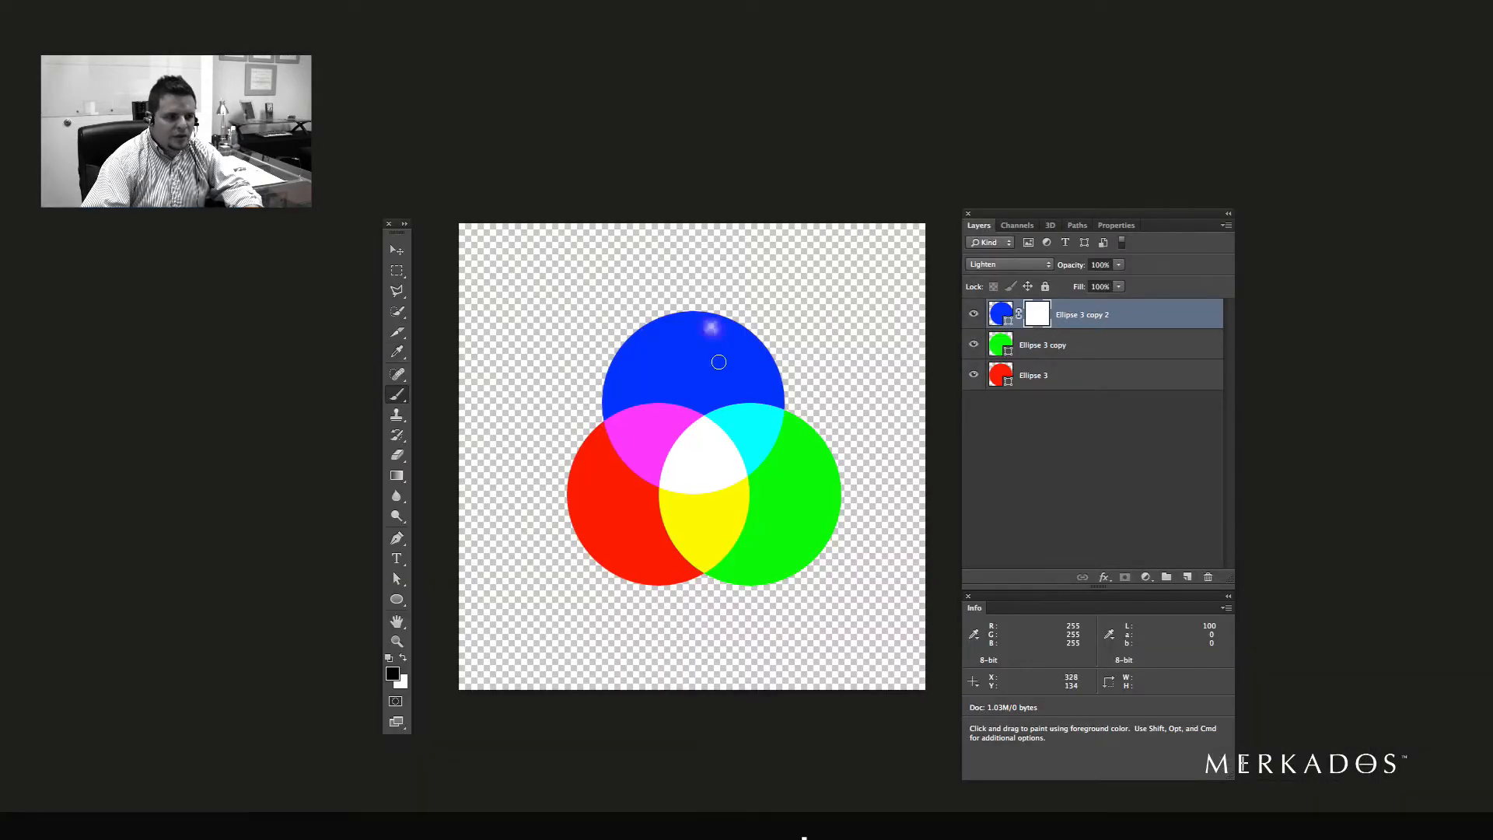
pyautogui.moveTo(719, 361); pyautogui.dragTo(728, 399)
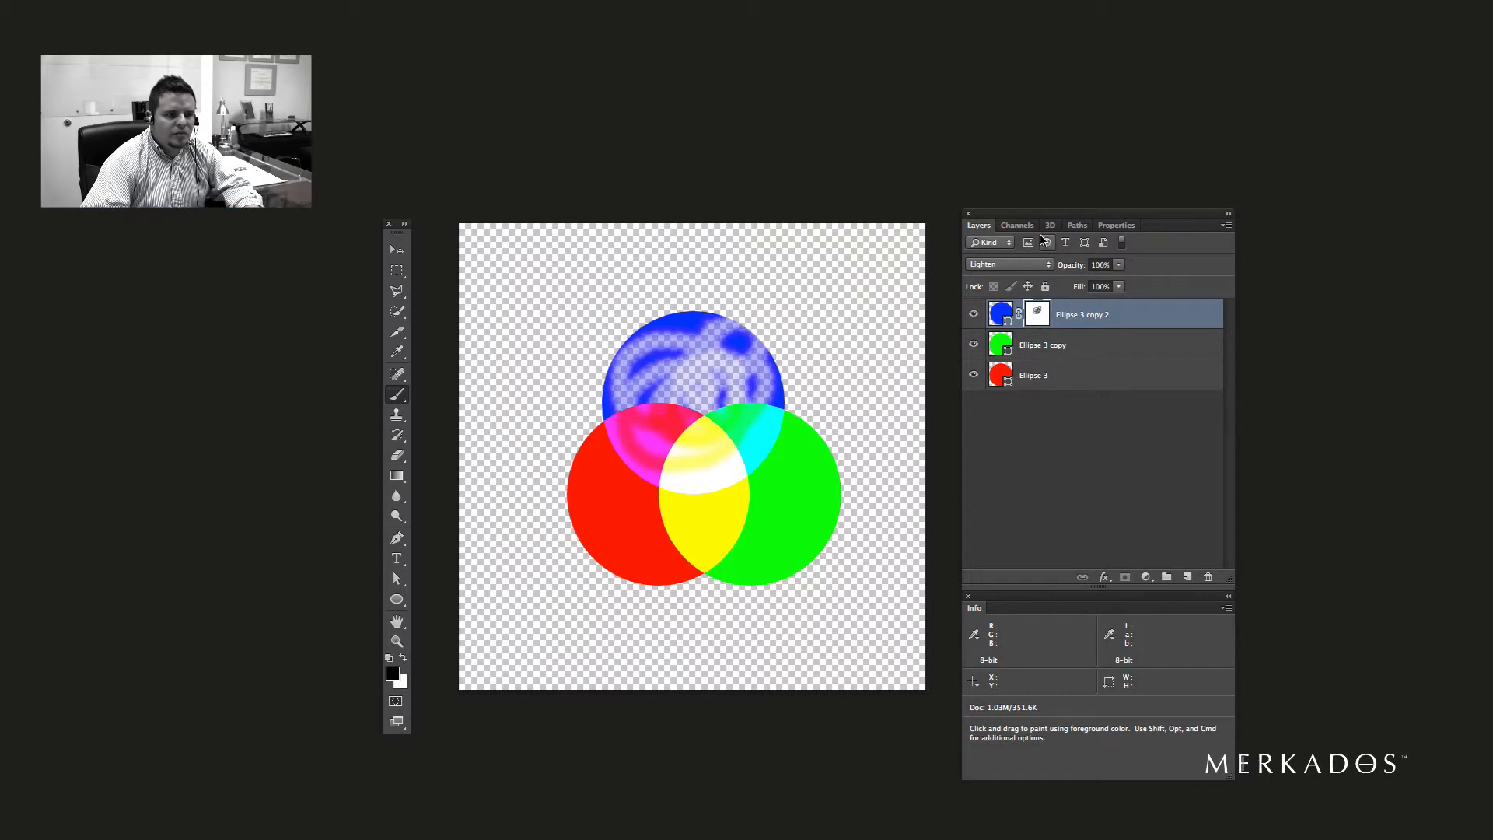
pyautogui.click(1017, 224)
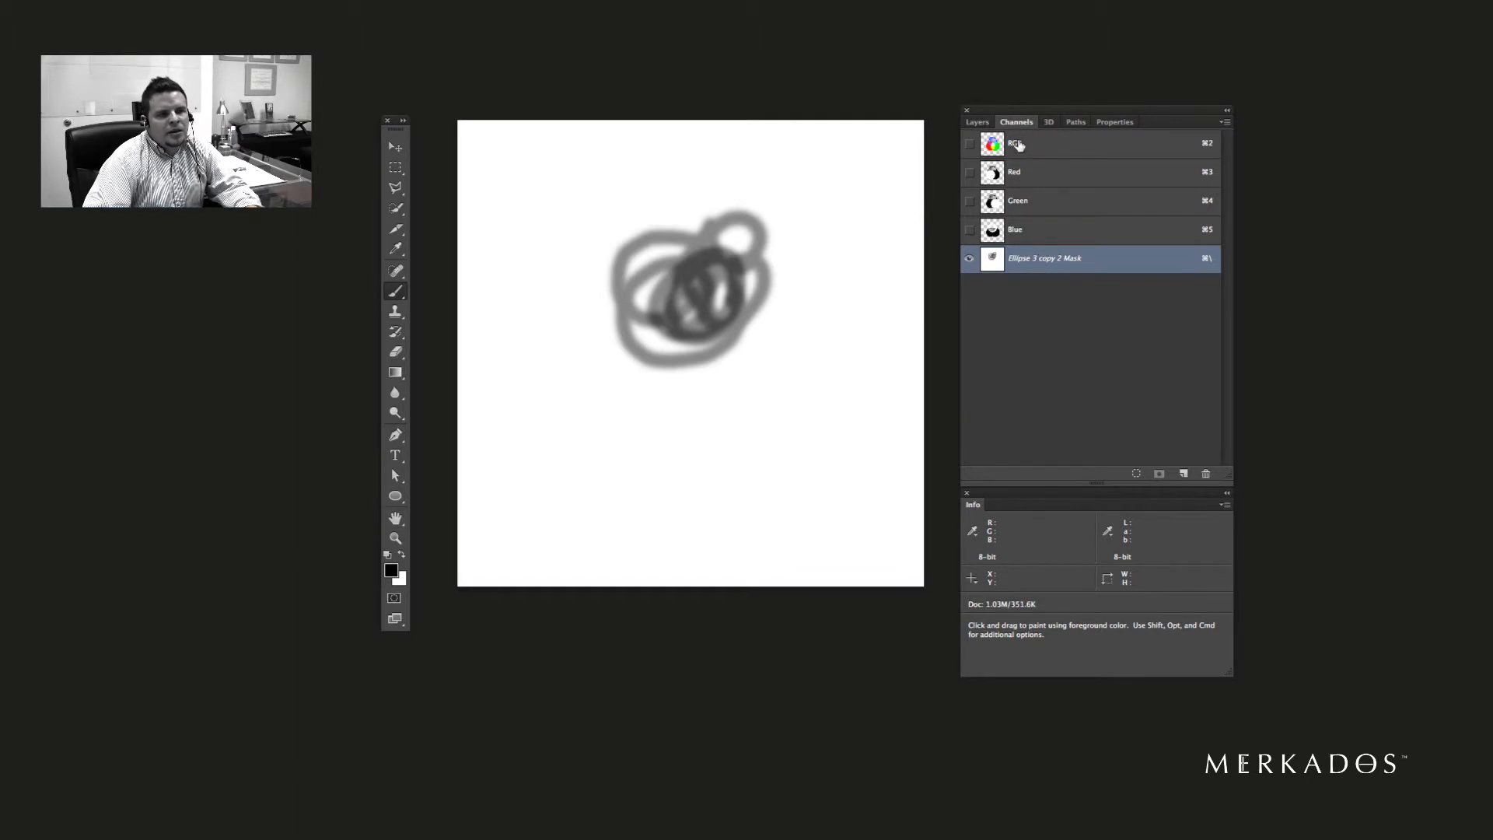
pyautogui.moveTo(1044, 171)
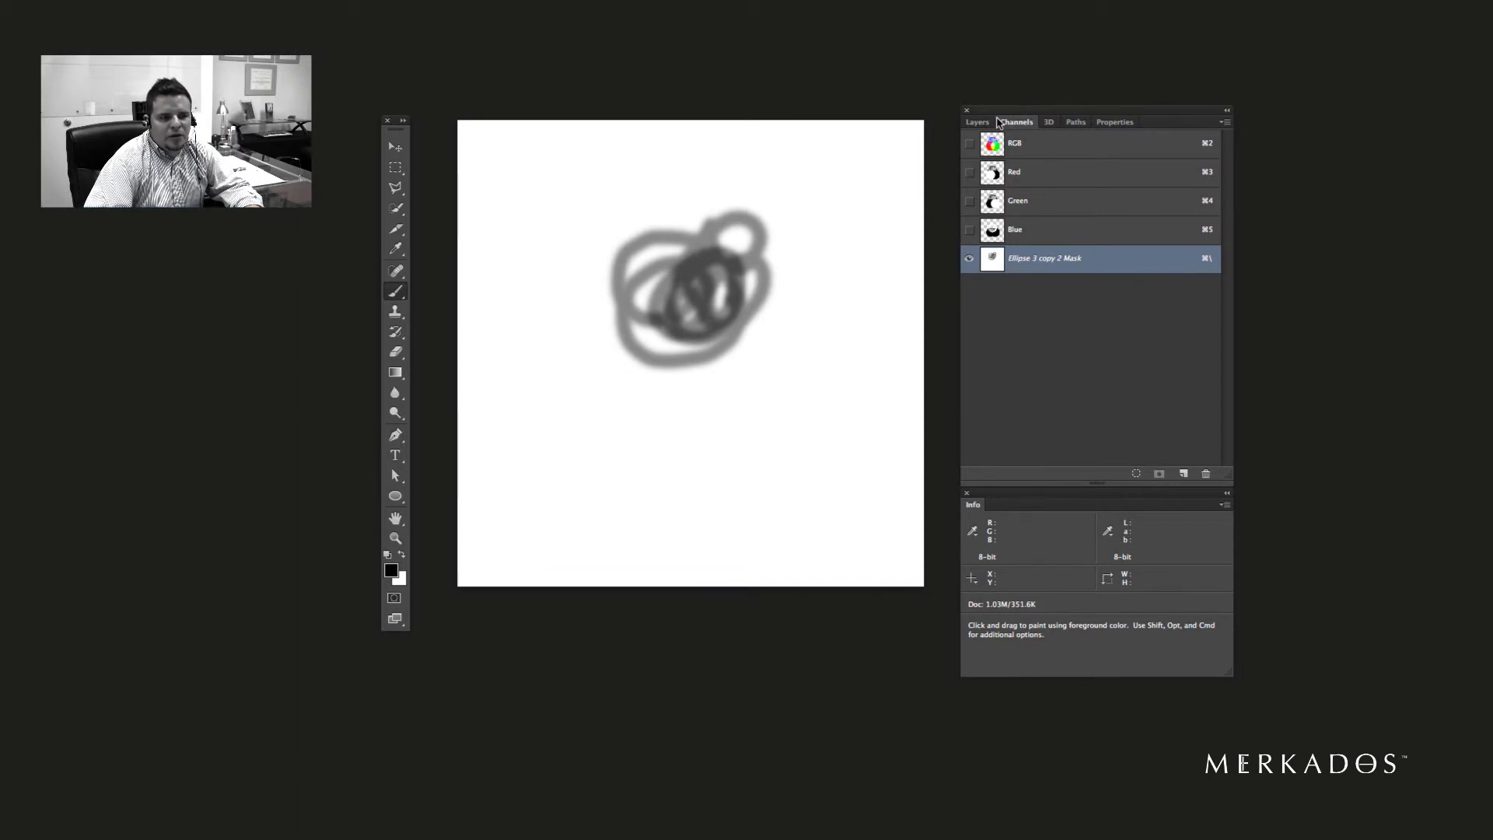
# - Select the RGB composite channel and return to the Layers panel showing the masked blue circle
pyautogui.click(969, 143)
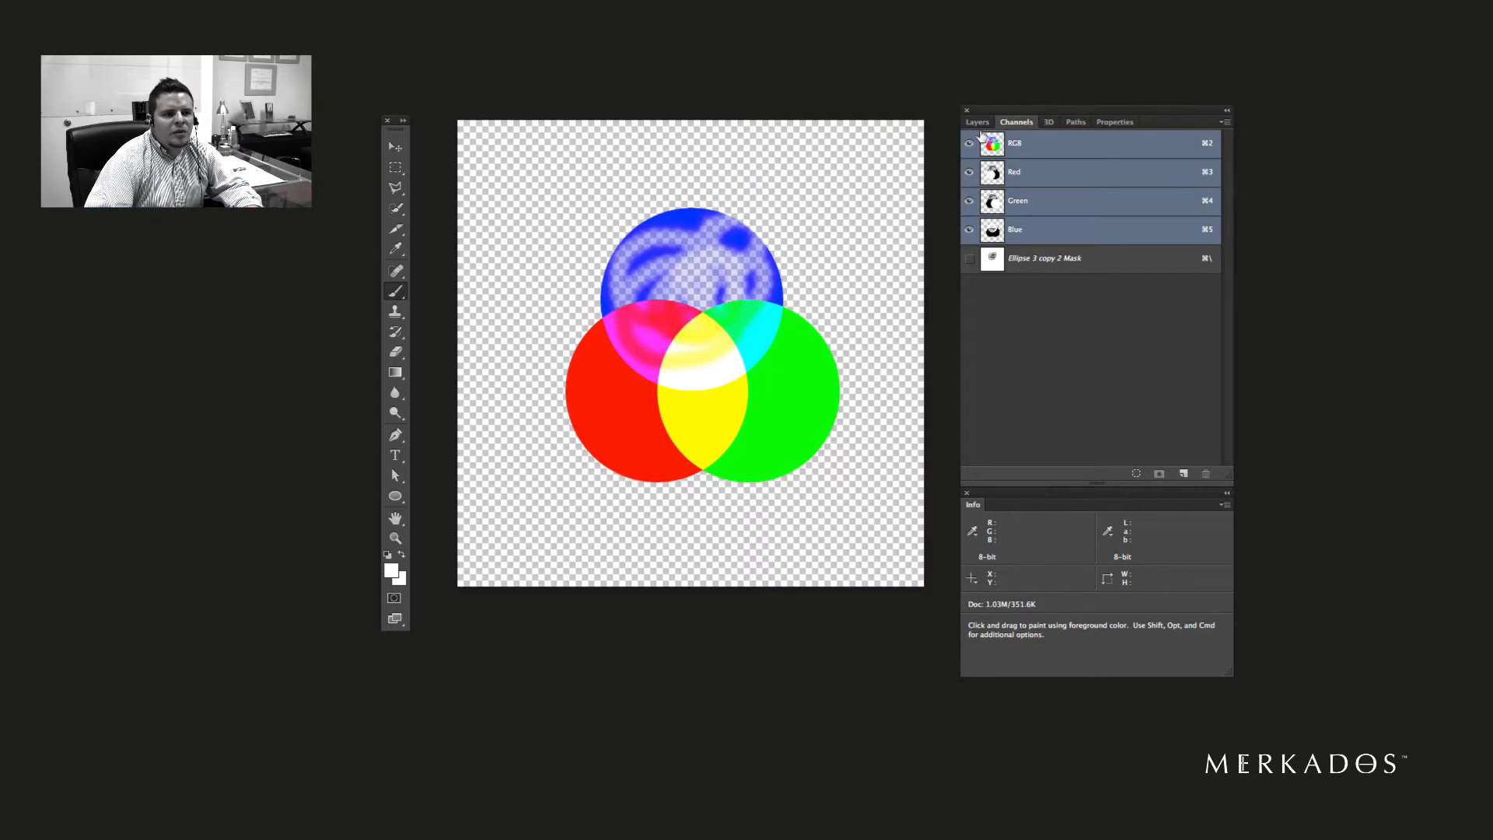
pyautogui.click(976, 122)
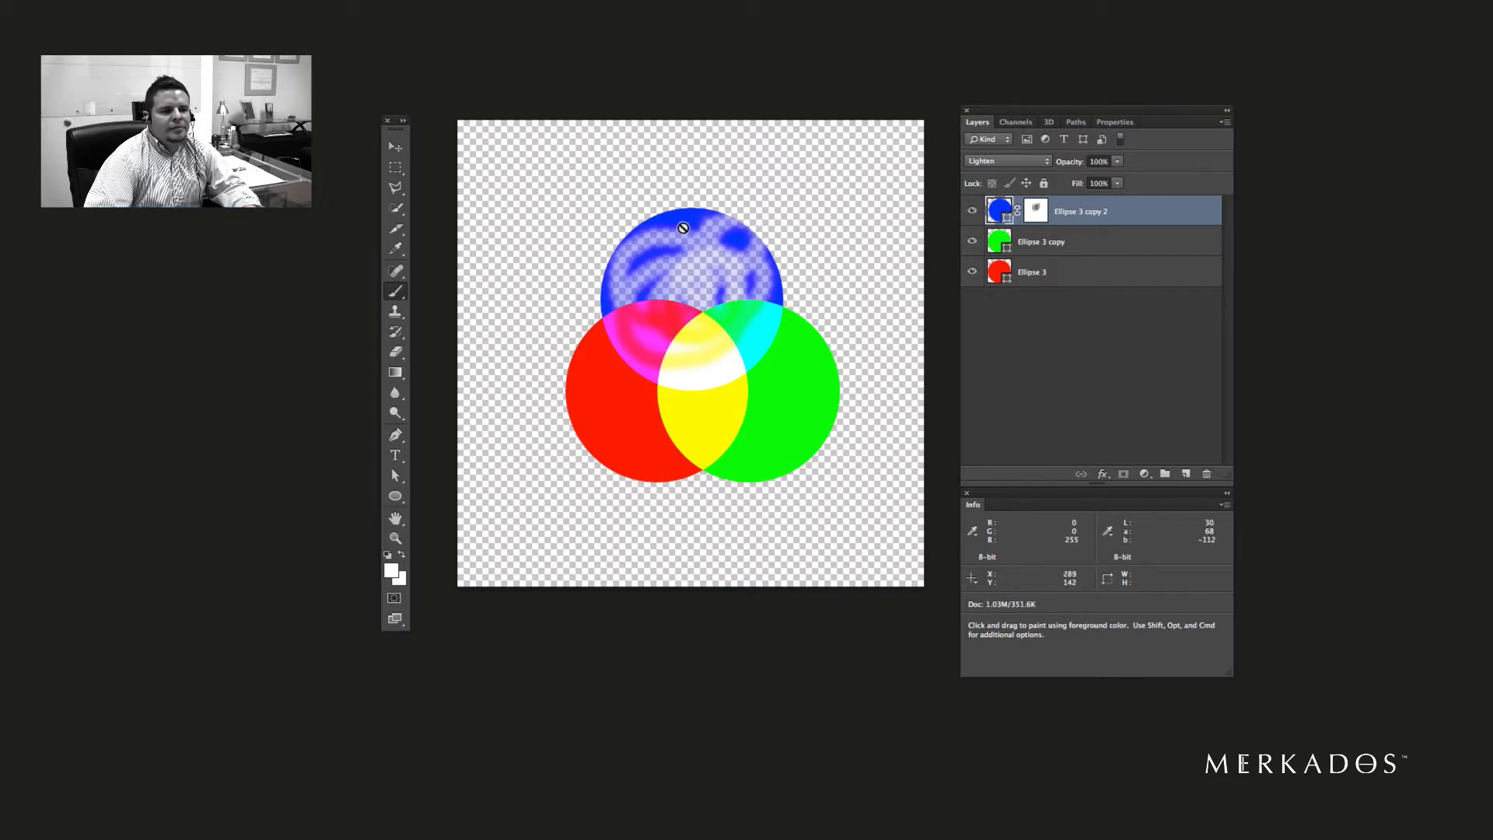
pyautogui.moveTo(709, 242)
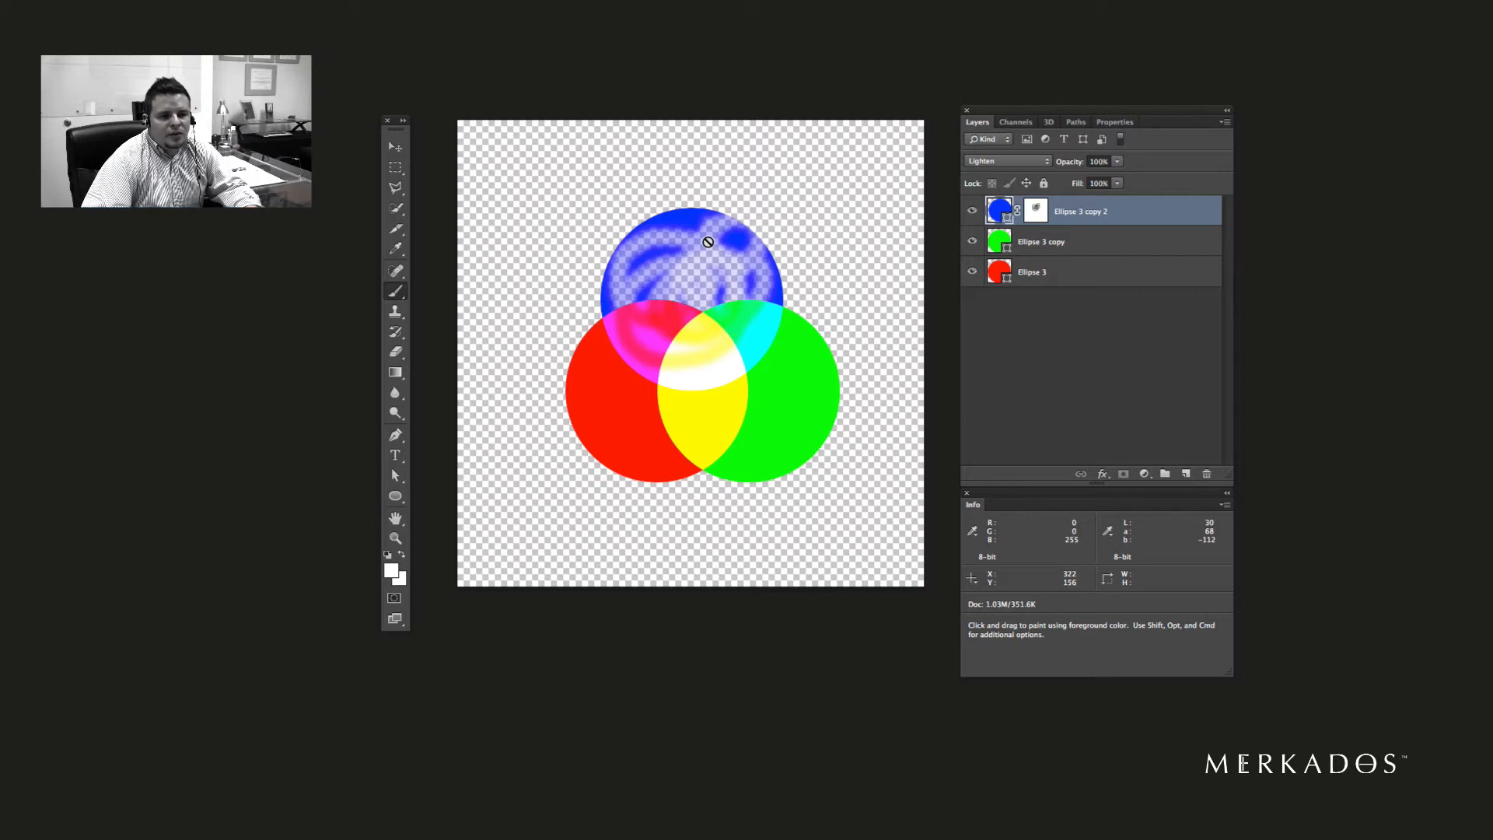
pyautogui.moveTo(758, 255)
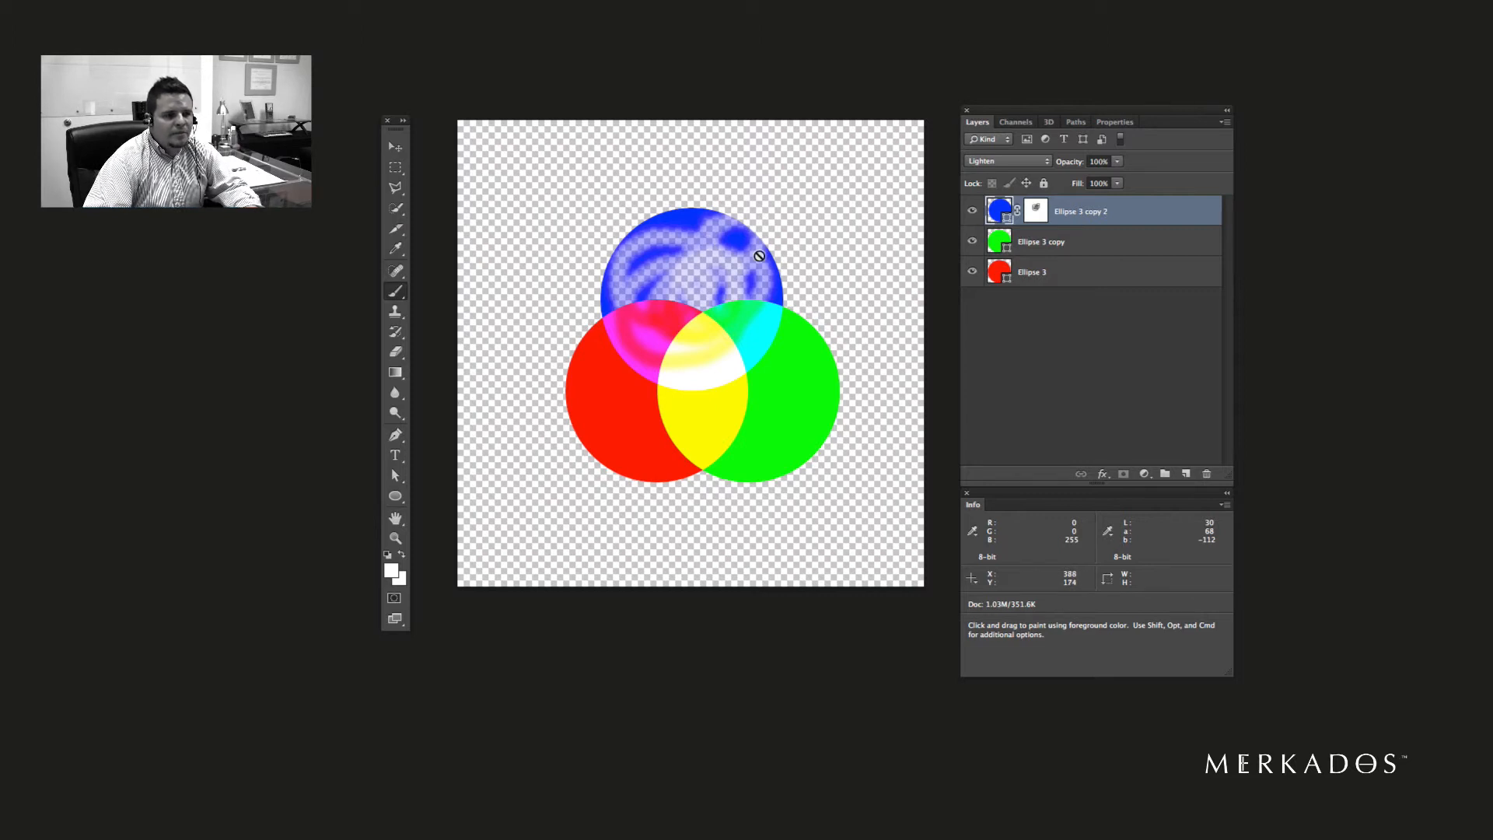